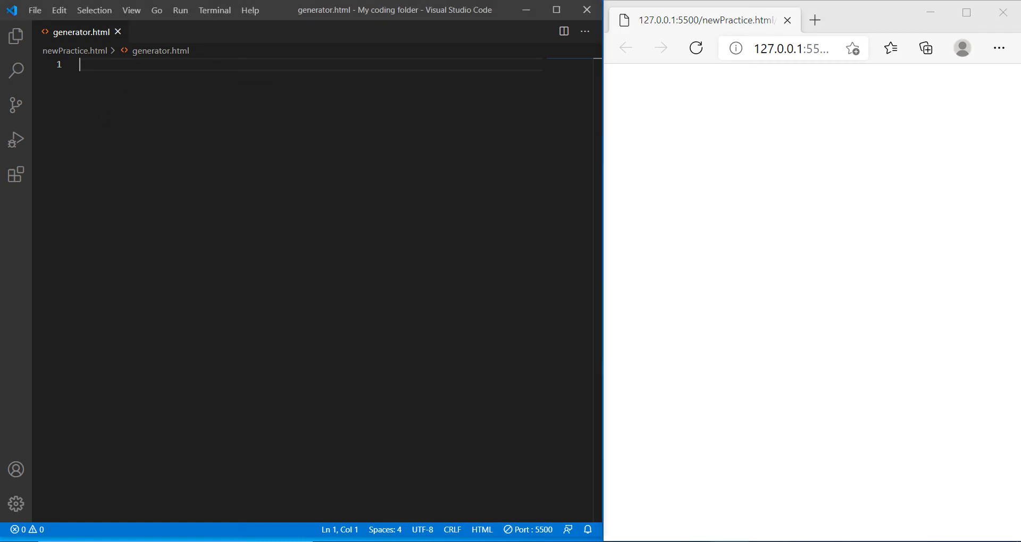
- Enter the Emmet ! abbreviation in the empty generator.html file
{"action": "type", "text": "!"}
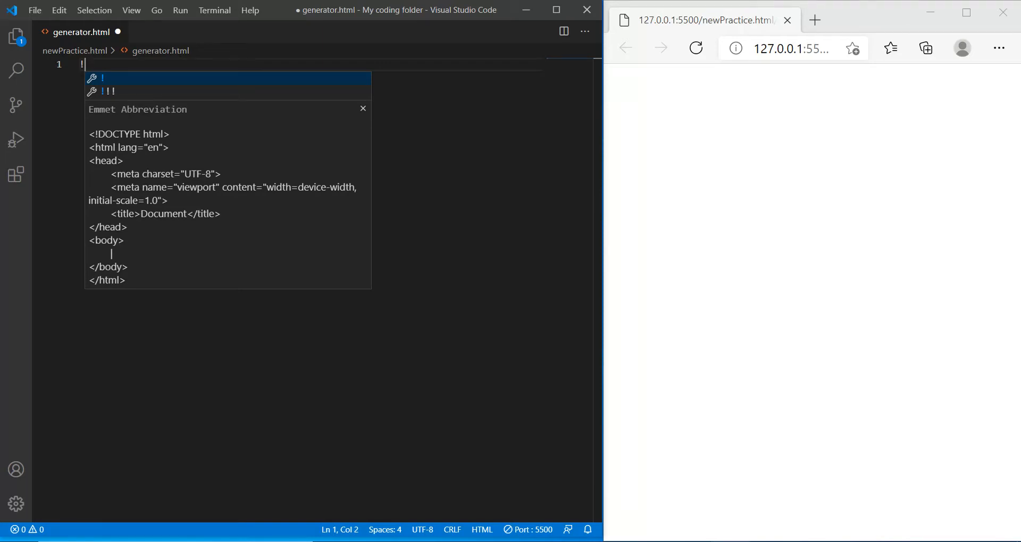
- Expand ! into the HTML5 boilerplate and add blank lines inside the body
{"action": "key", "text": "Tab"}
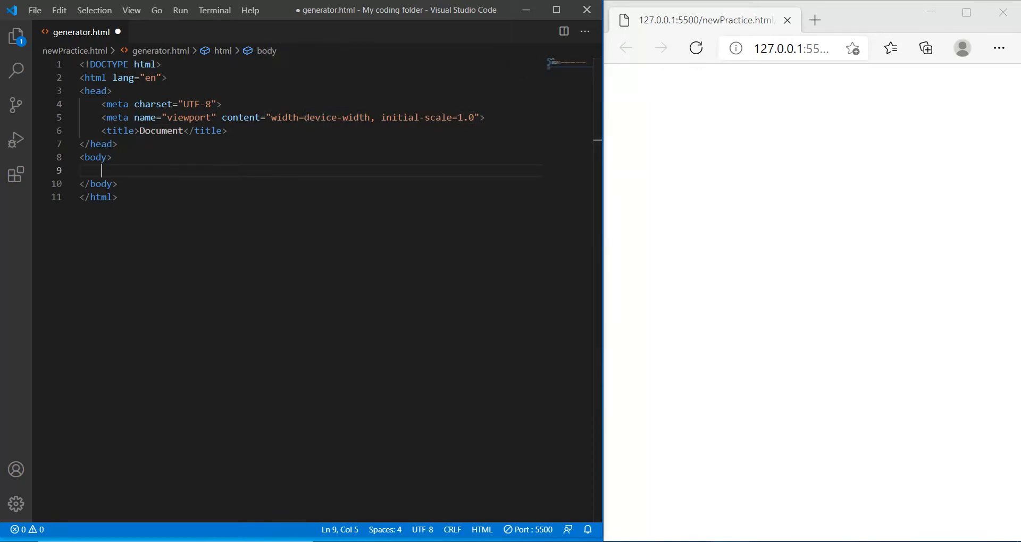
{"action": "key", "text": "enter"}
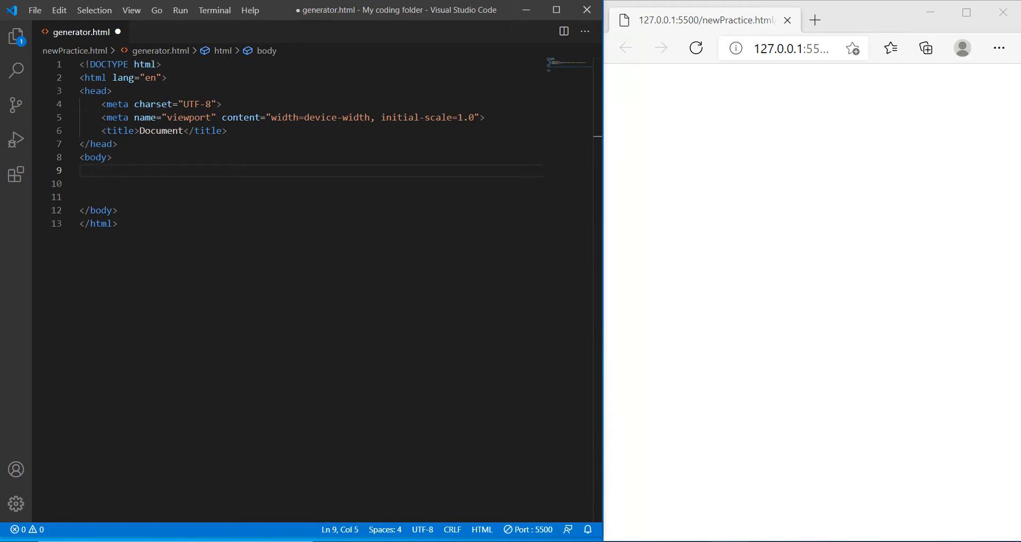
- Add a button with id generateSentenceButton labelled 'Generate Random Sentence' in the body
{"action": "type", "text": "<"}
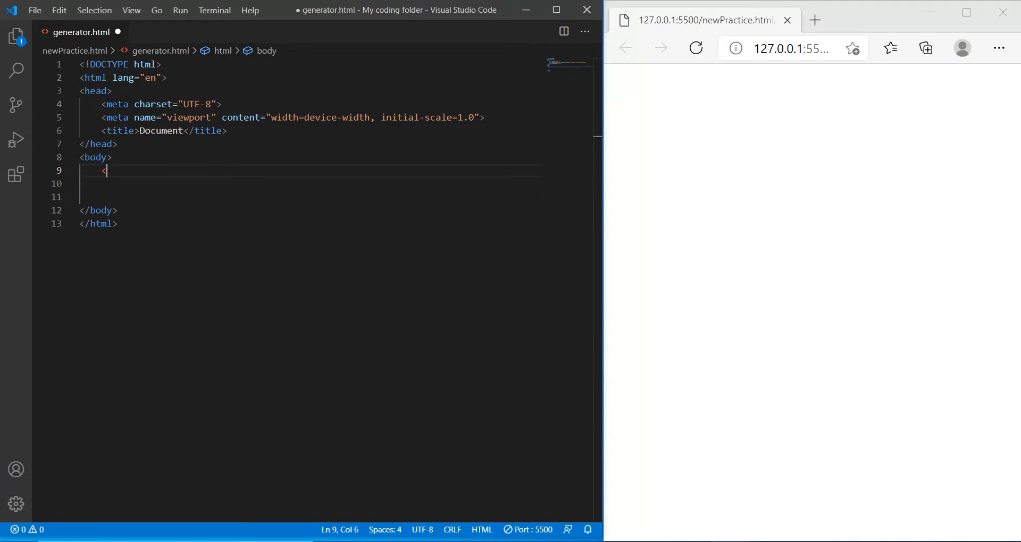
{"action": "type", "text": "div"}
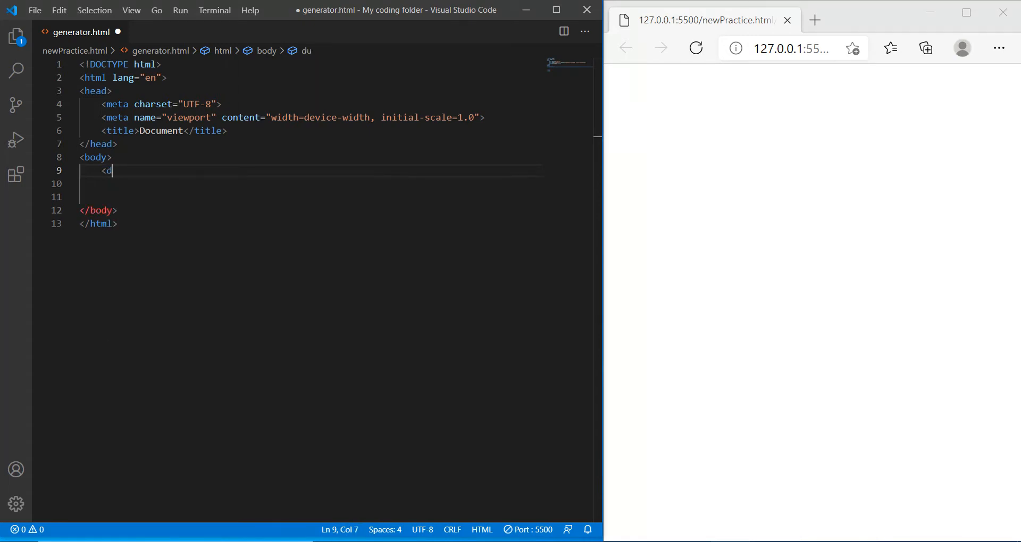
{"action": "type", "text": "button></button>"}
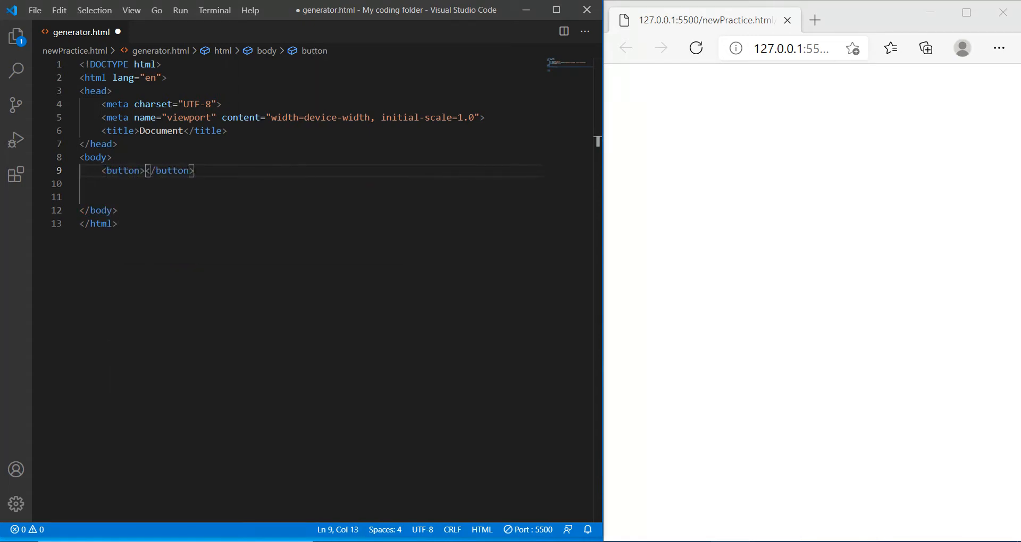
{"action": "type", "text": "id="}
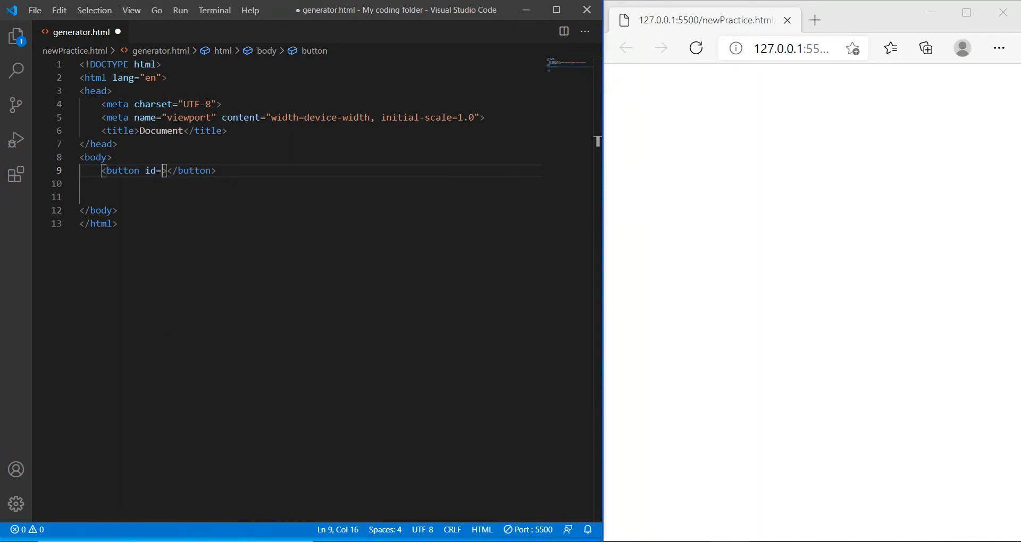
{"action": "type", "text": "'"}
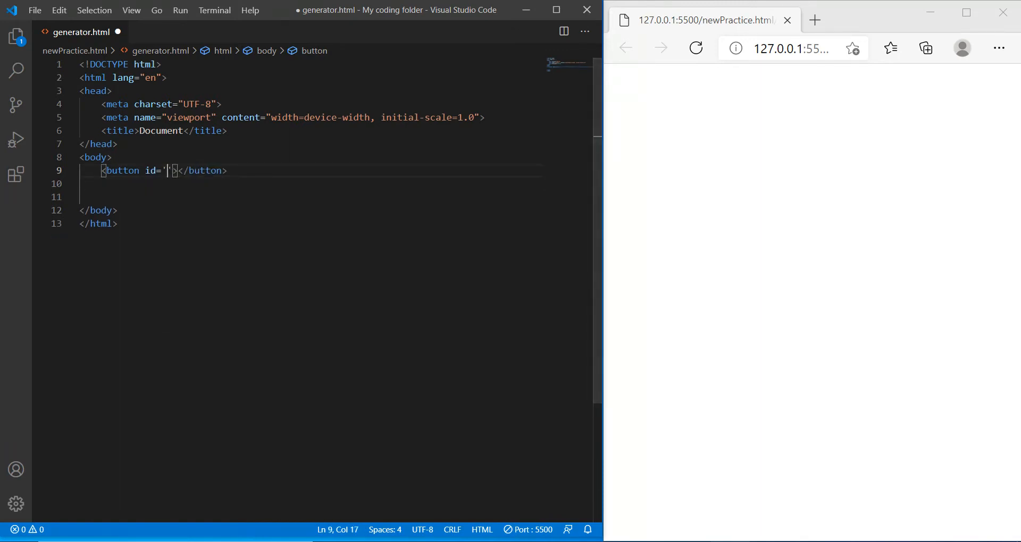
{"action": "type", "text": "generateSentence\""}
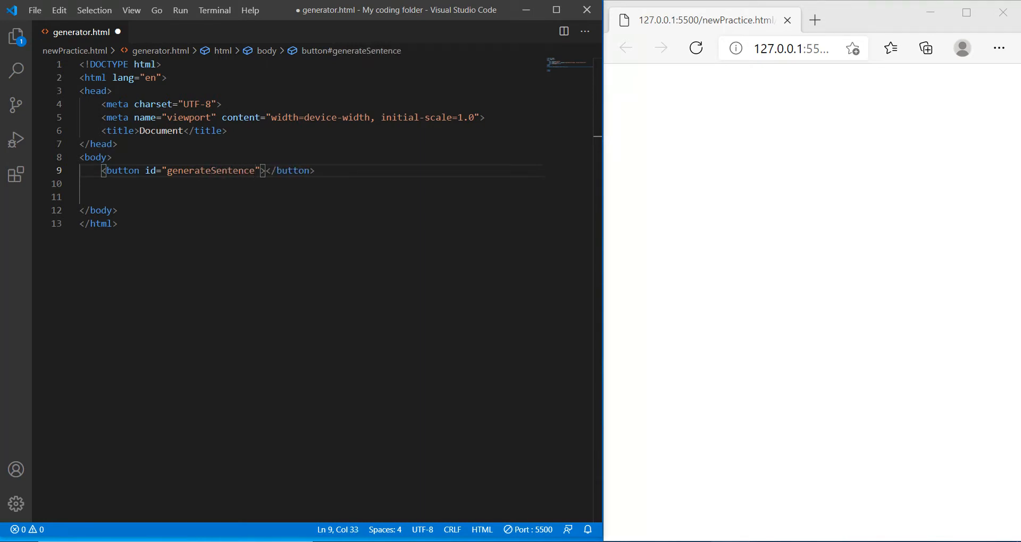
{"action": "type", "text": "button"}
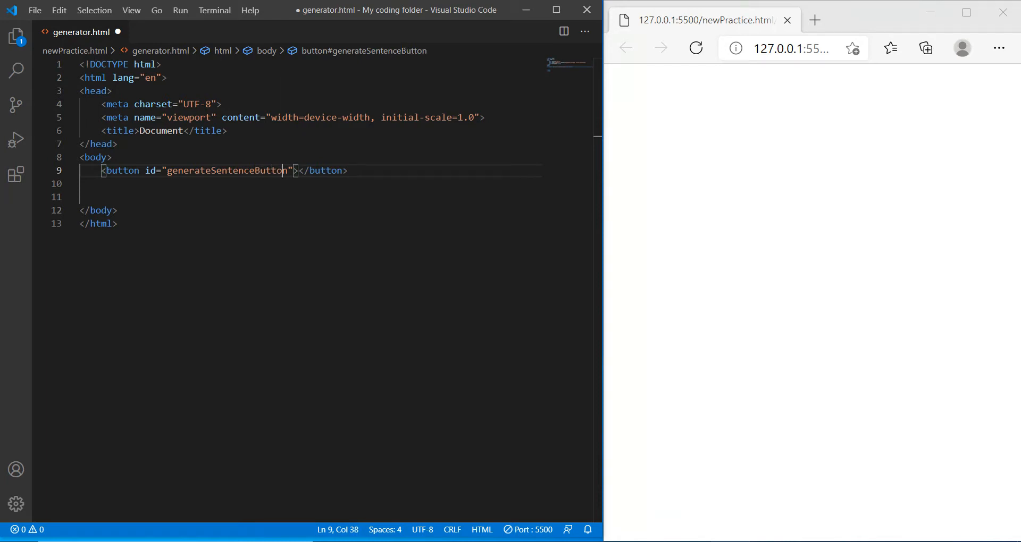
{"action": "type", "text": "Ge"}
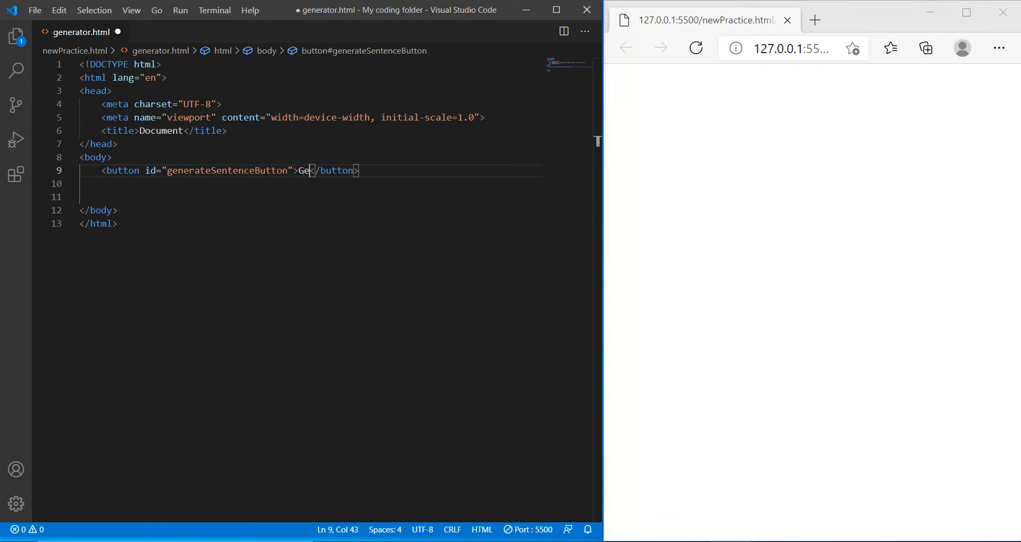
{"action": "type", "text": "nerate"}
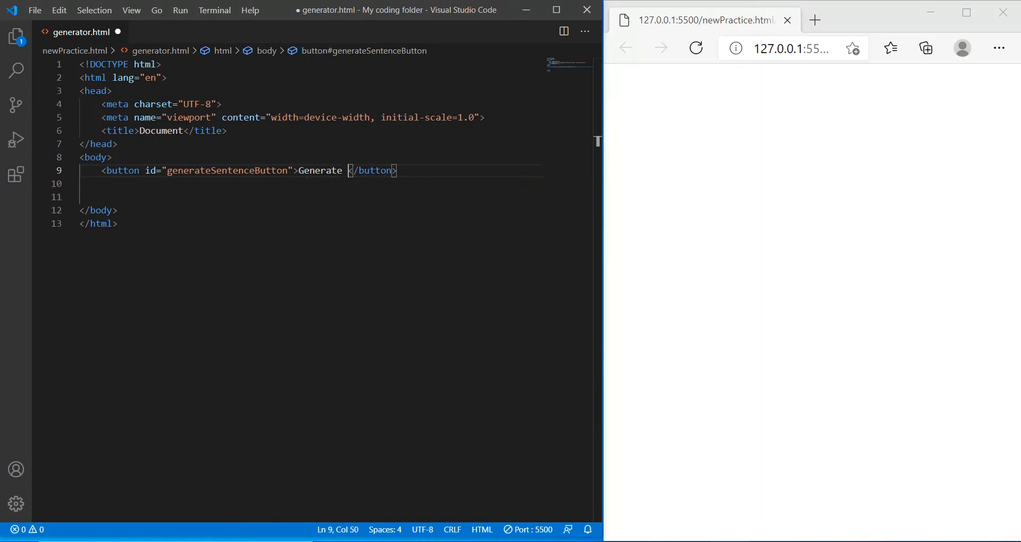
{"action": "type", "text": "Random Sn"}
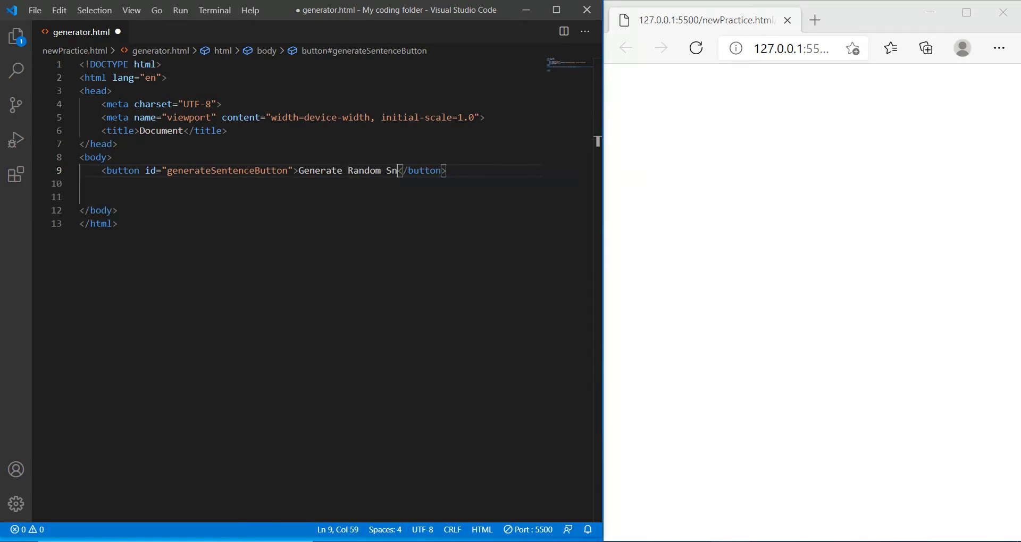
{"action": "type", "text": "entence"}
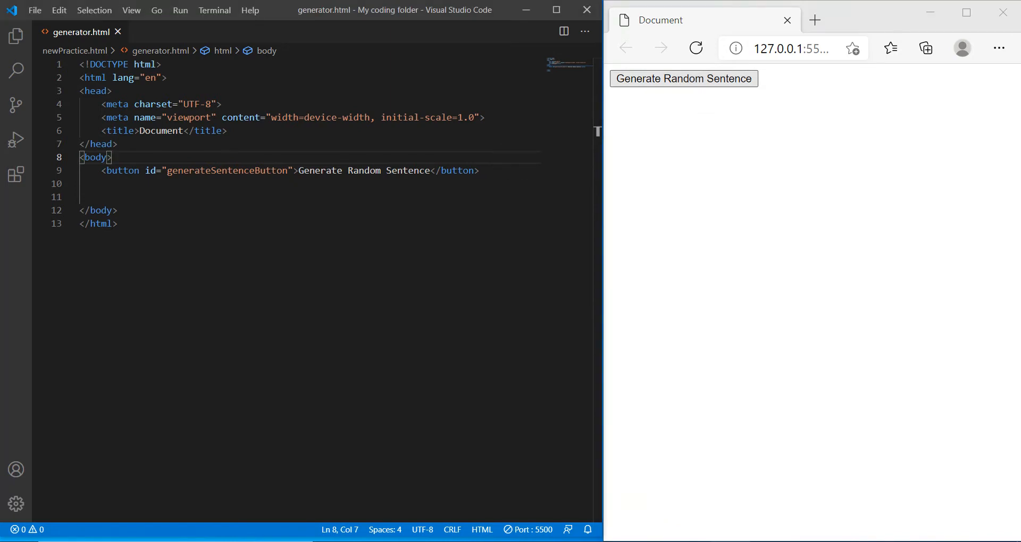
- Add a paragraph with id paragraph inviting a click to generate a fun and silly sentence
{"action": "key", "text": "enter"}
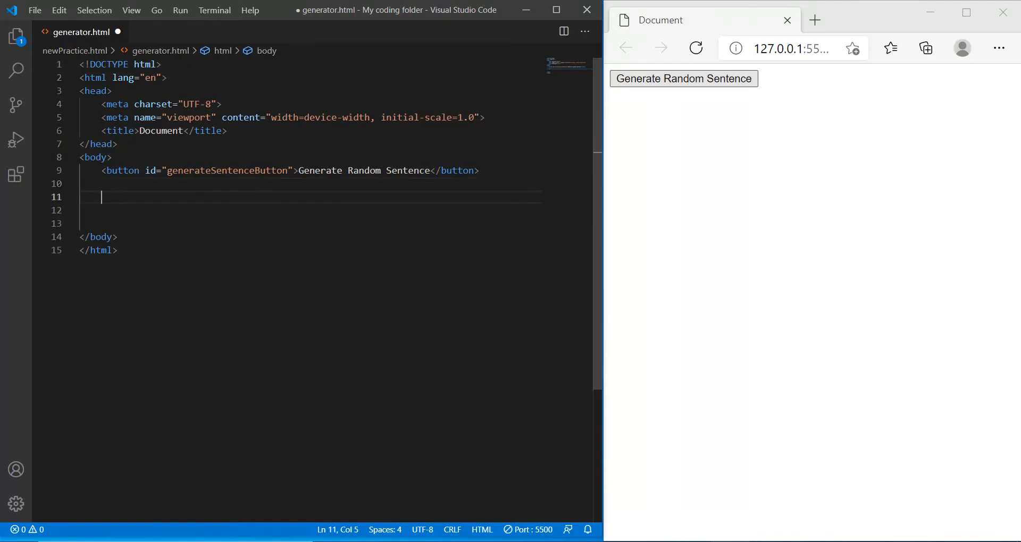
{"action": "type", "text": "<p i></p>"}
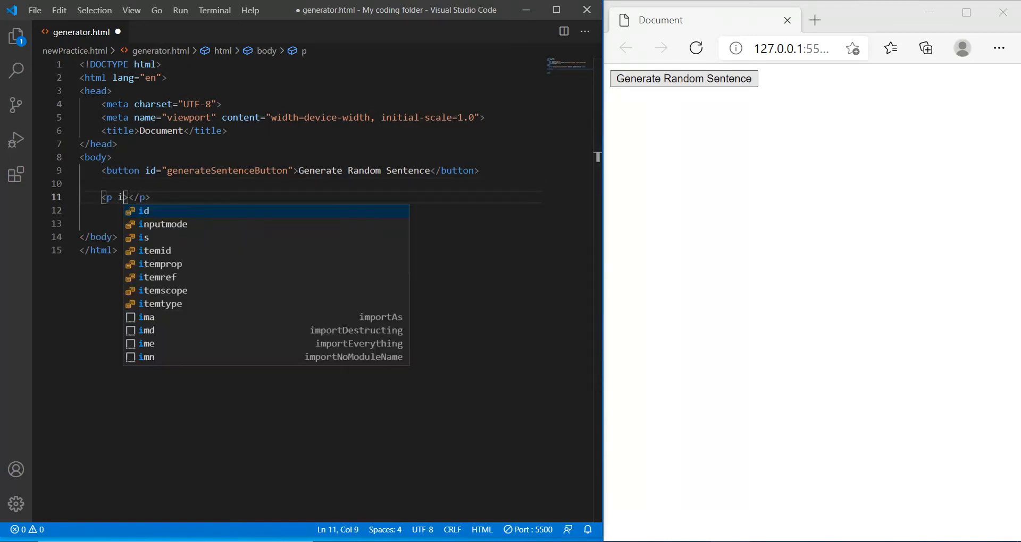
{"action": "type", "text": "d=\"paragraph\""}
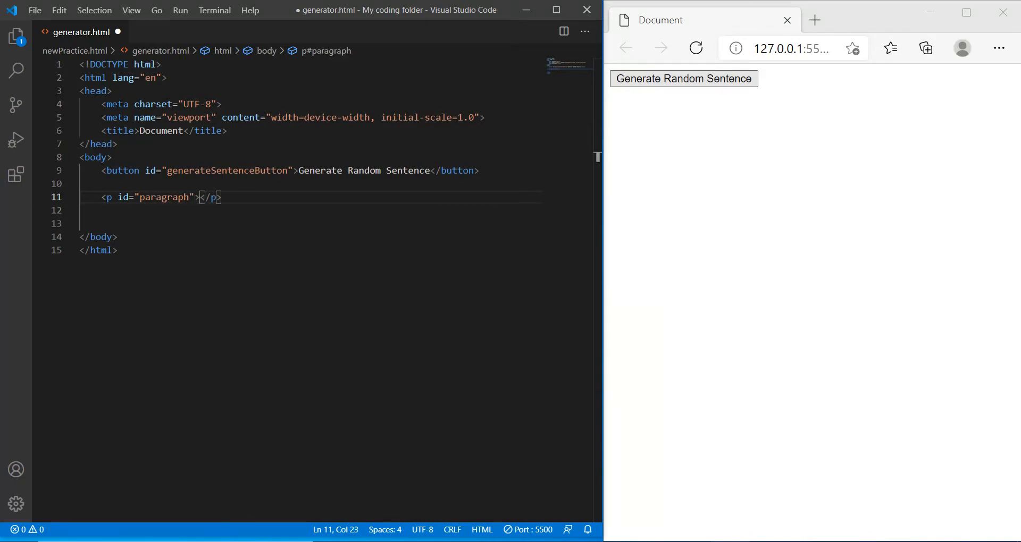
{"action": "type", "text": "Click on teh"}
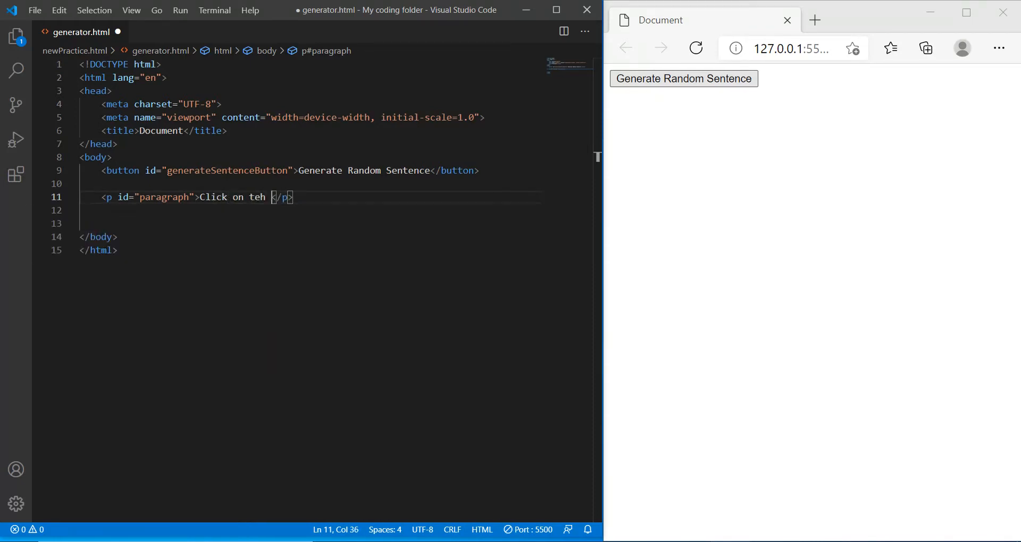
{"action": "type", "text": "button to g"}
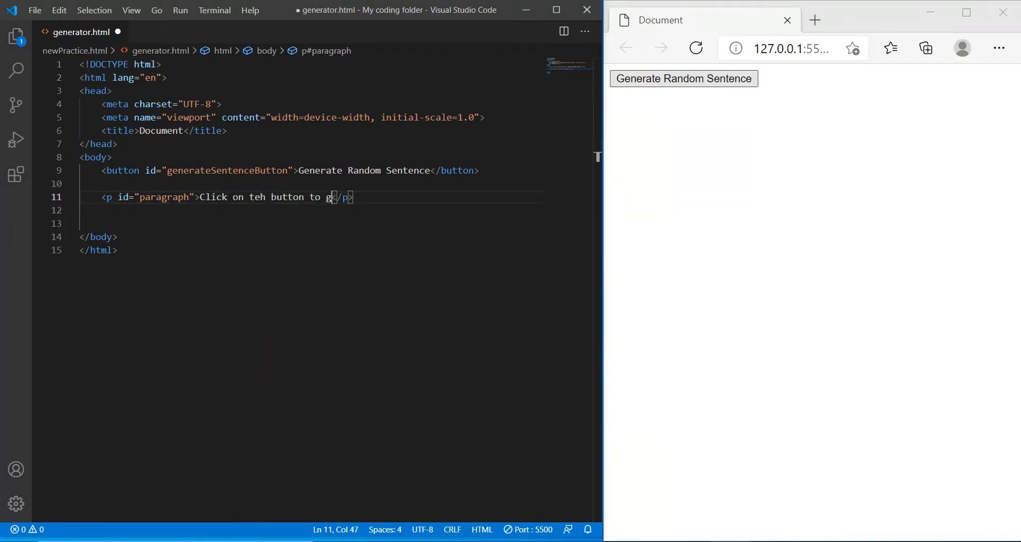
{"action": "type", "text": "enerate a fu"}
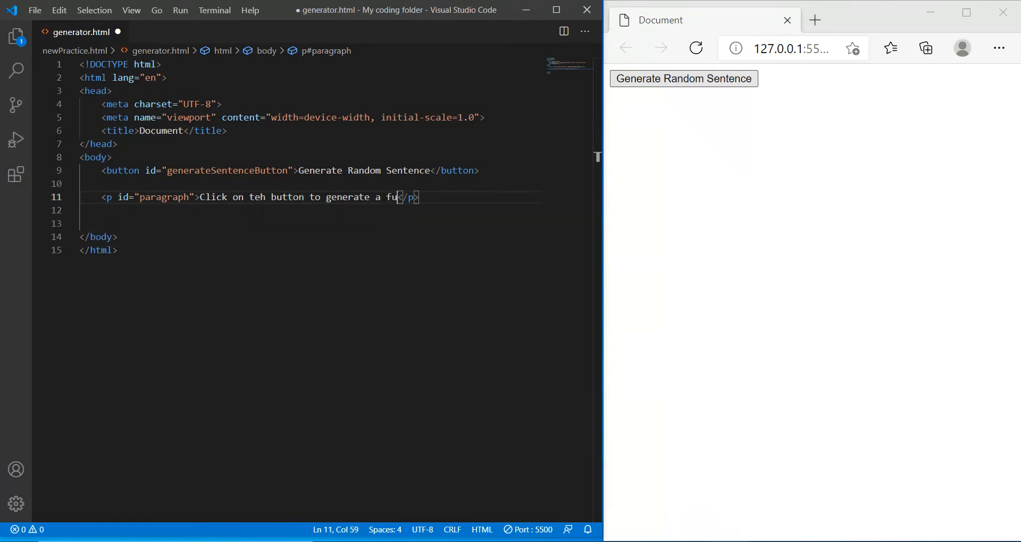
{"action": "type", "text": "n and silly snet"}
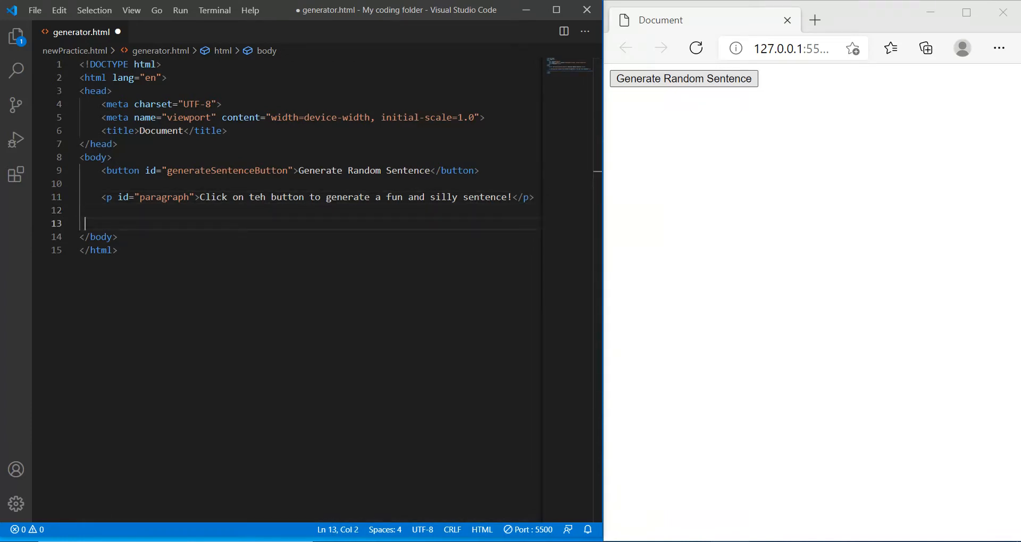
- Add a div with id displaySentence reading 'Your sentence will appear here', then begin a script block
{"action": "type", "text": "<div></div>"}
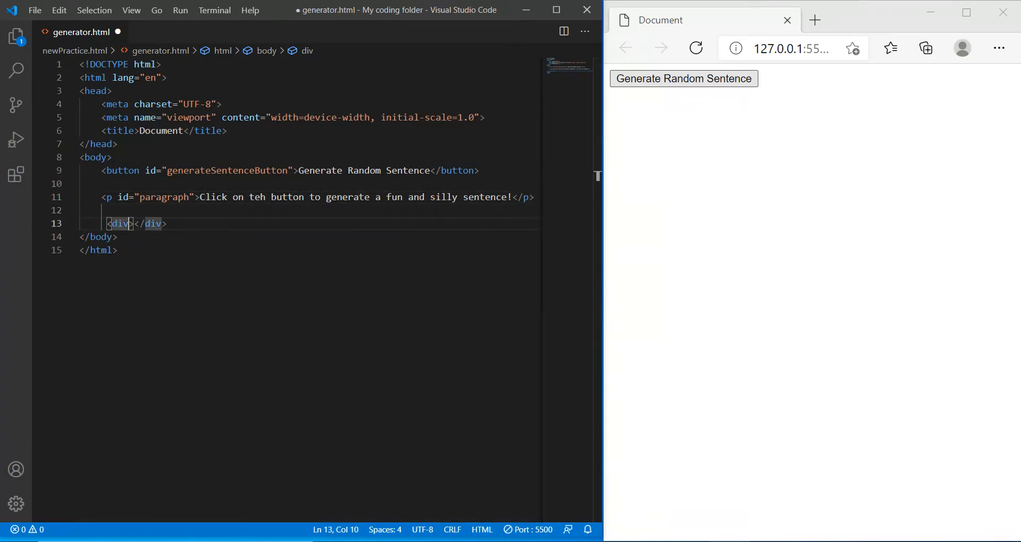
{"action": "type", "text": "id+"}
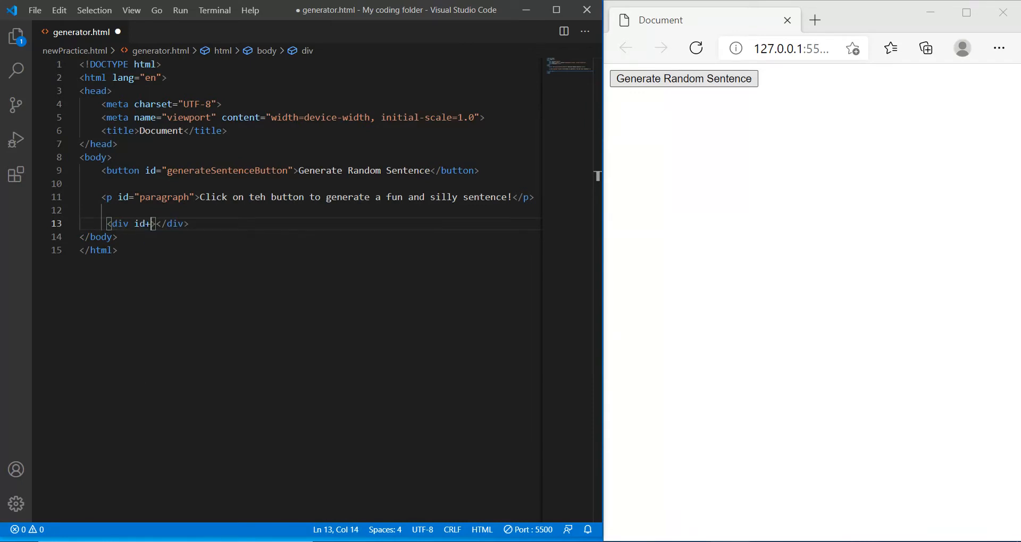
{"action": "type", "text": "=\"\""}
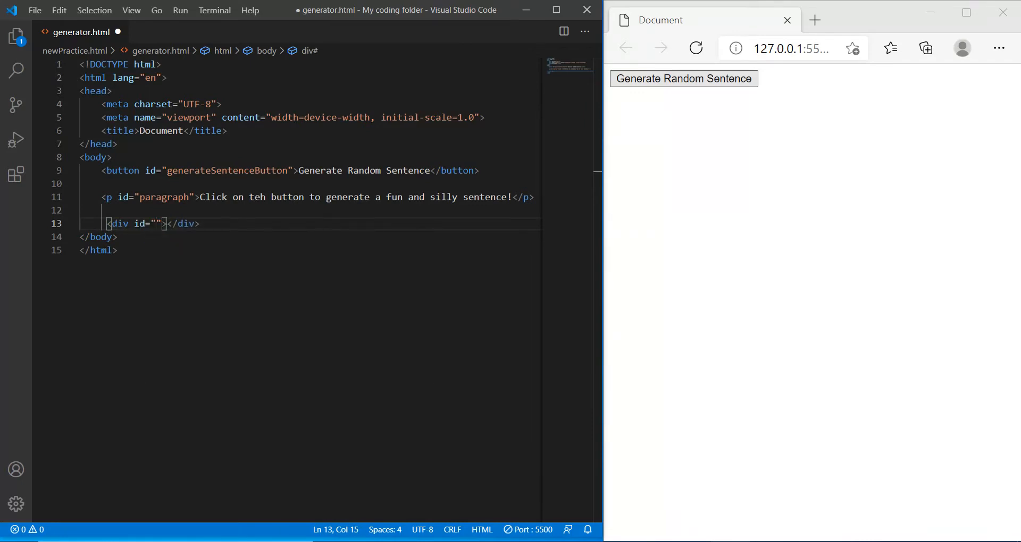
{"action": "type", "text": "displayS"}
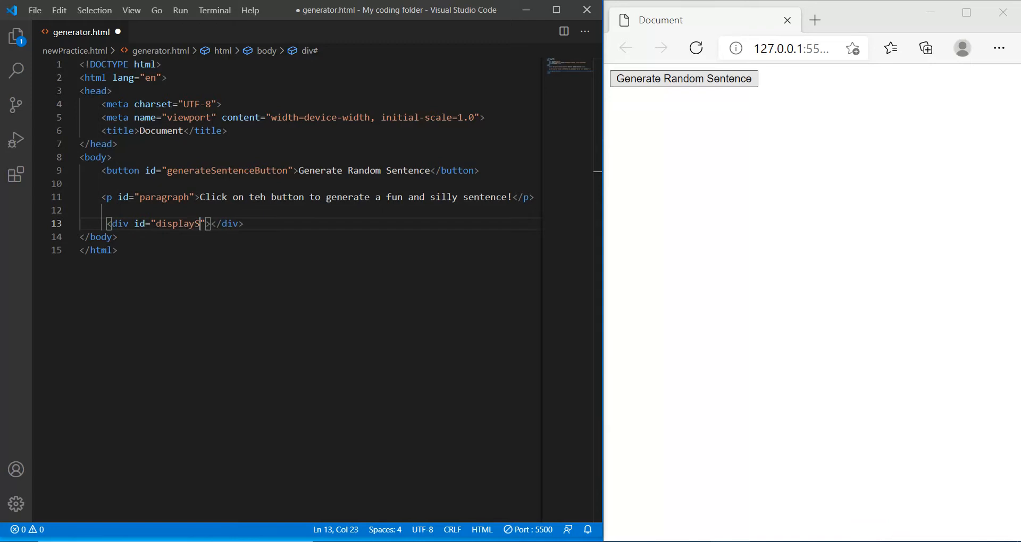
{"action": "type", "text": "entence"}
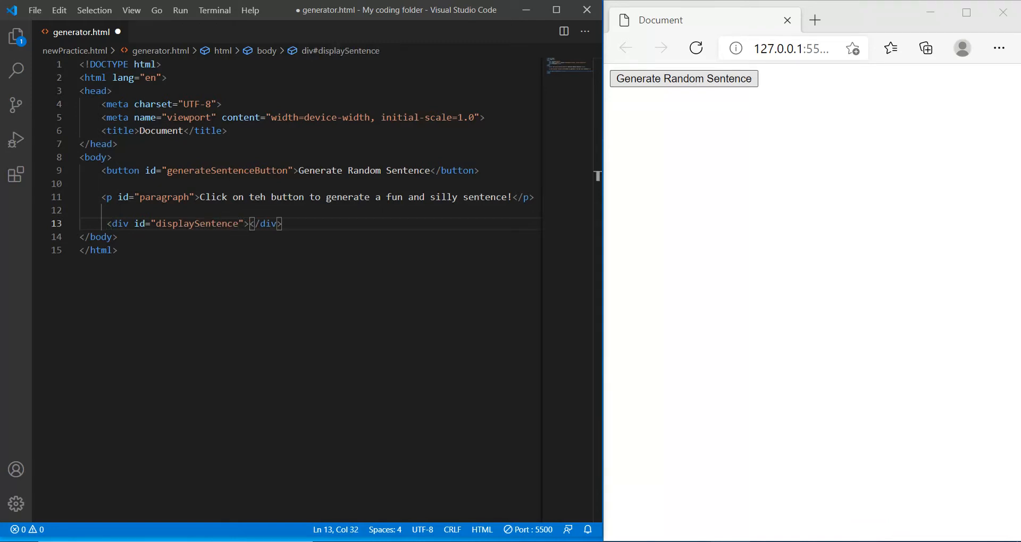
{"action": "type", "text": "Your sentence will apear h"}
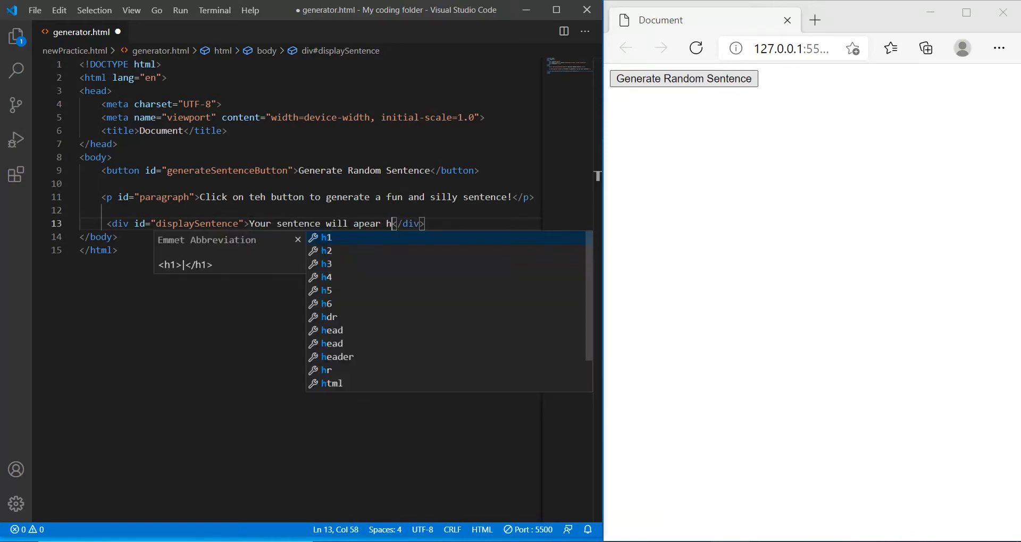
{"action": "type", "text": "p"}
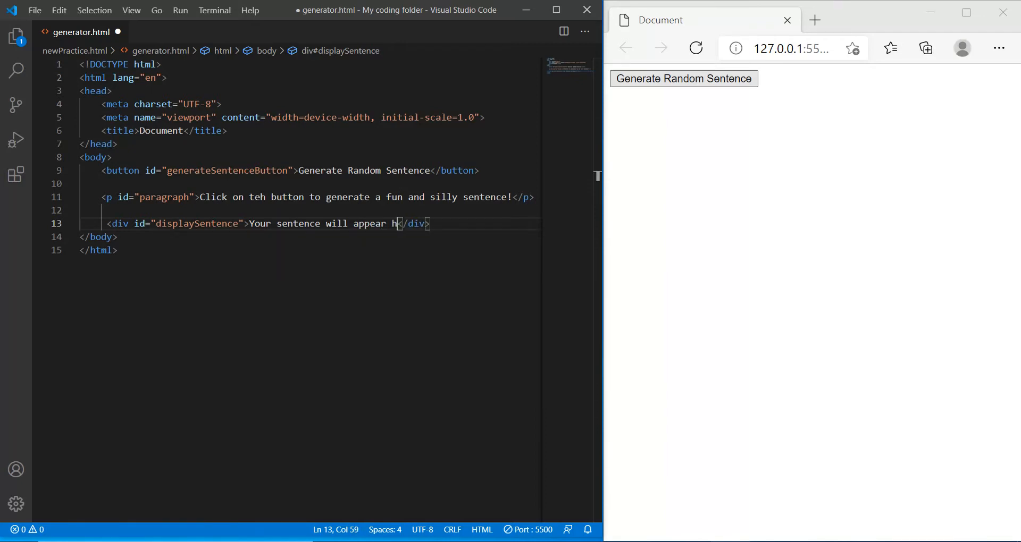
{"action": "type", "text": "ere"}
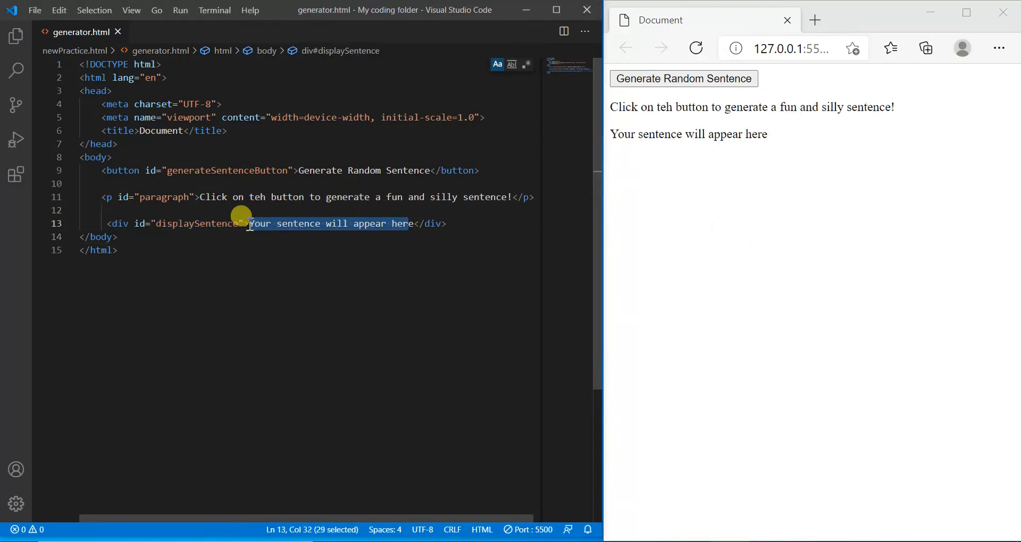
{"action": "type", "text": "e"}
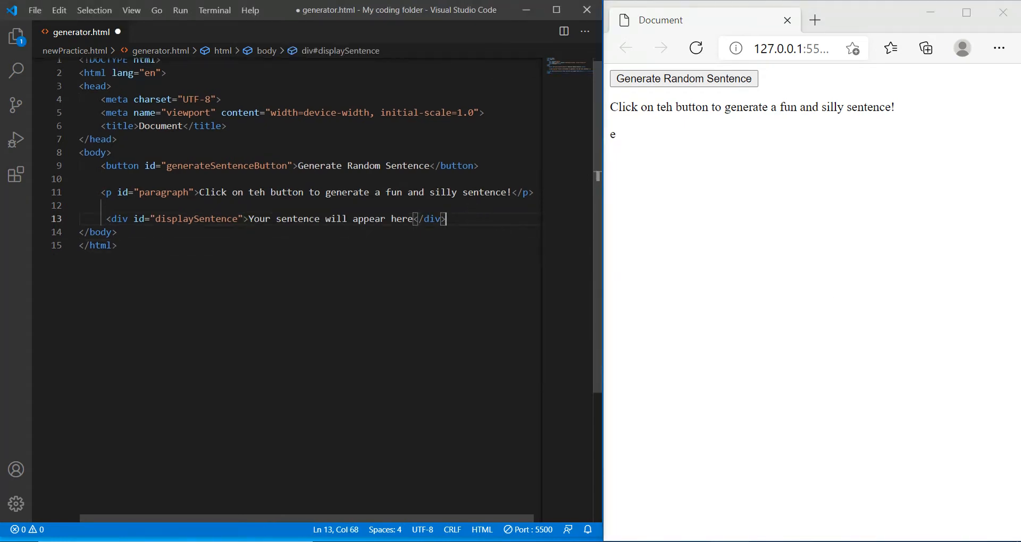
{"action": "type", "text": "<script>"}
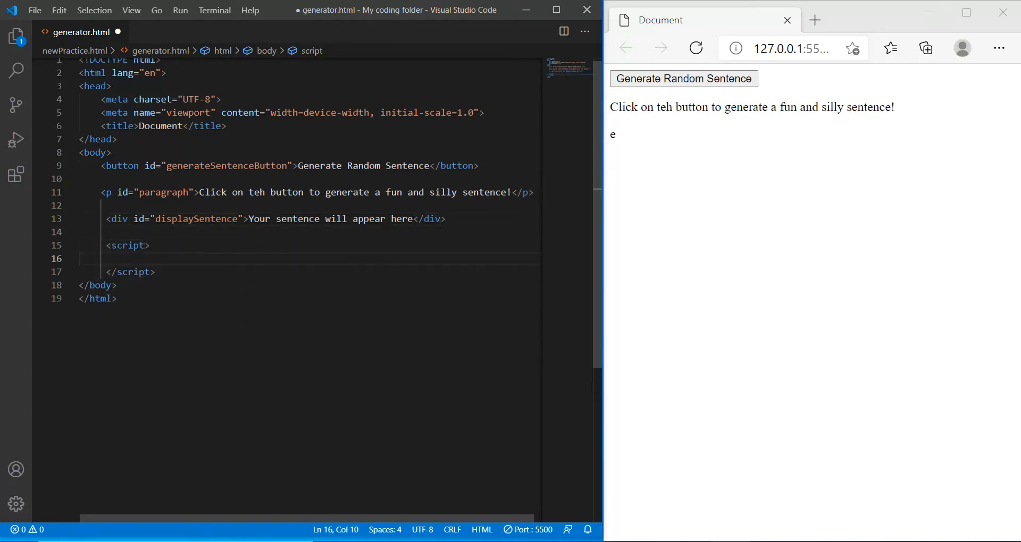
- Store document.getElementById('generateSentenceButton') in a variable named button
{"action": "type", "text": "var button = document.g"}
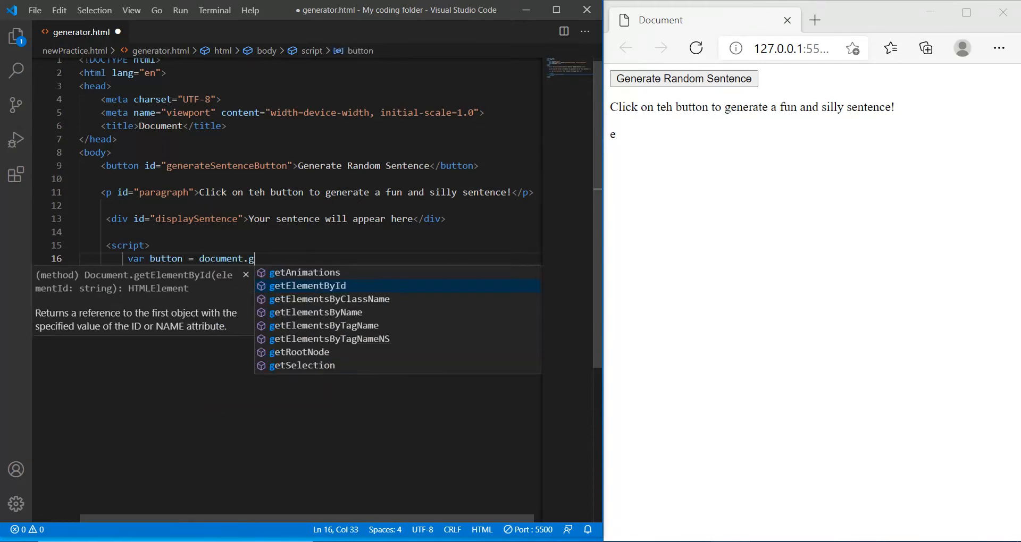
{"action": "key", "text": "Tab"}
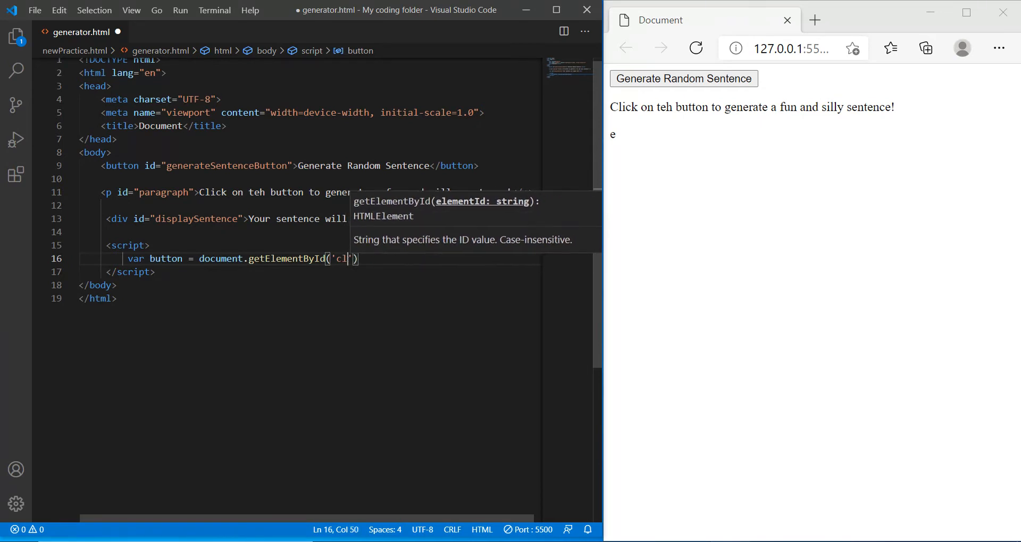
{"action": "type", "text": "genr"}
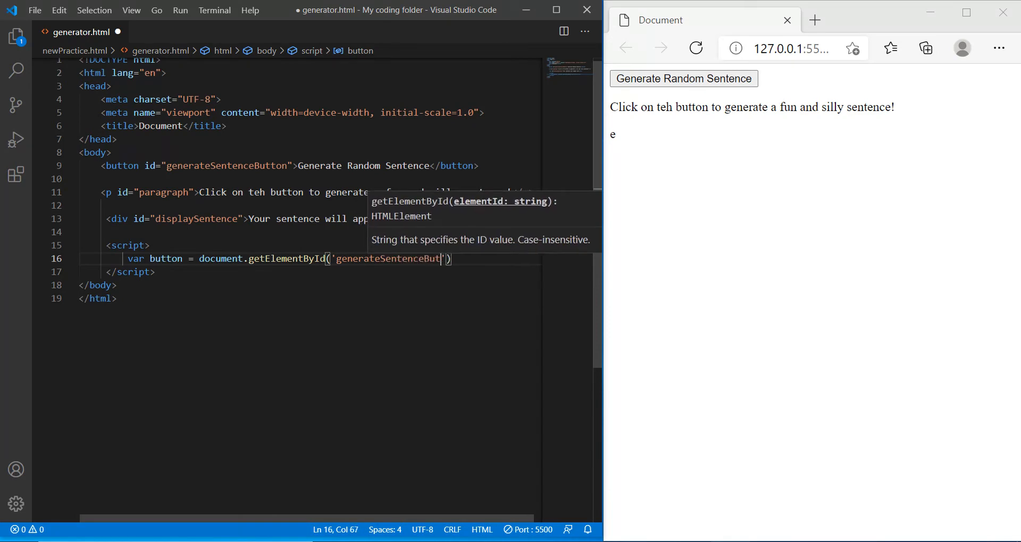
{"action": "type", "text": "ton"}
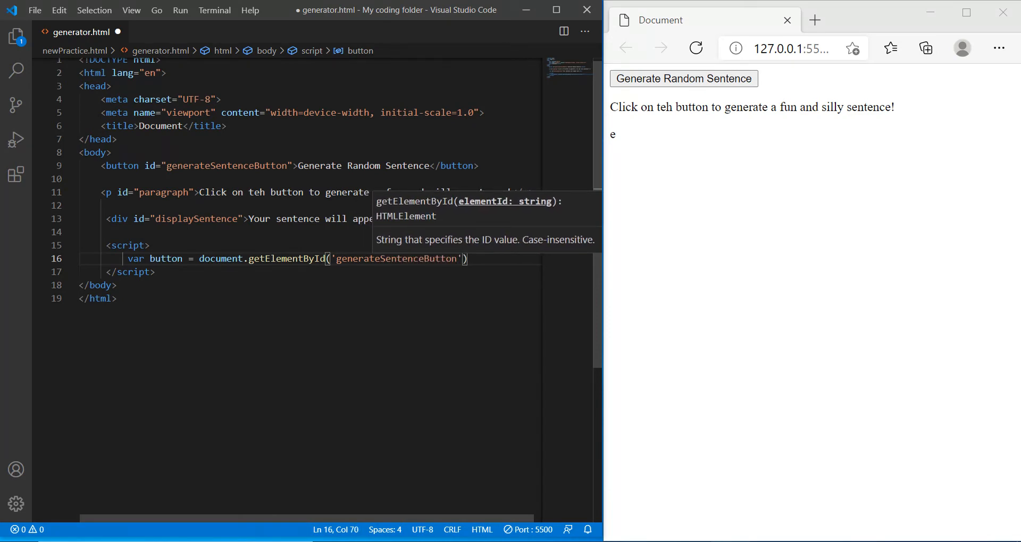
{"action": "type", "text": ";"}
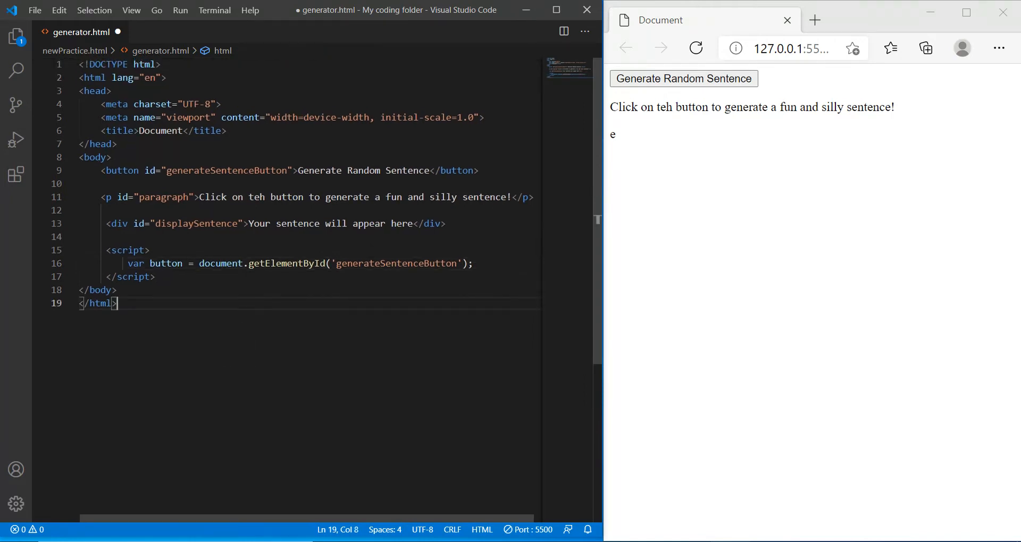
- Add a style block in the head with a #generateSentenceButton rule
{"action": "key", "text": "Enter"}
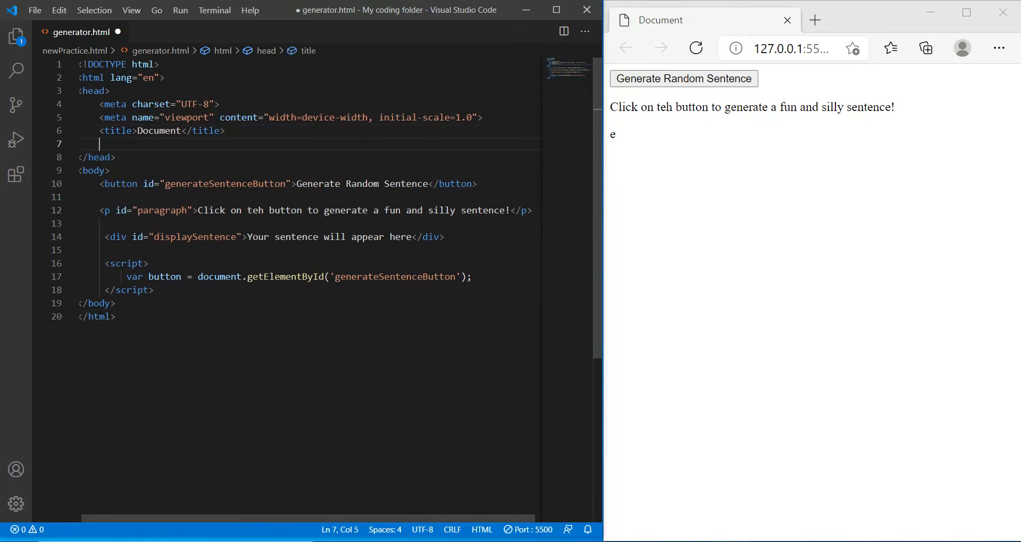
{"action": "type", "text": "#ge"}
{"action": "type", "text": "<style>"}
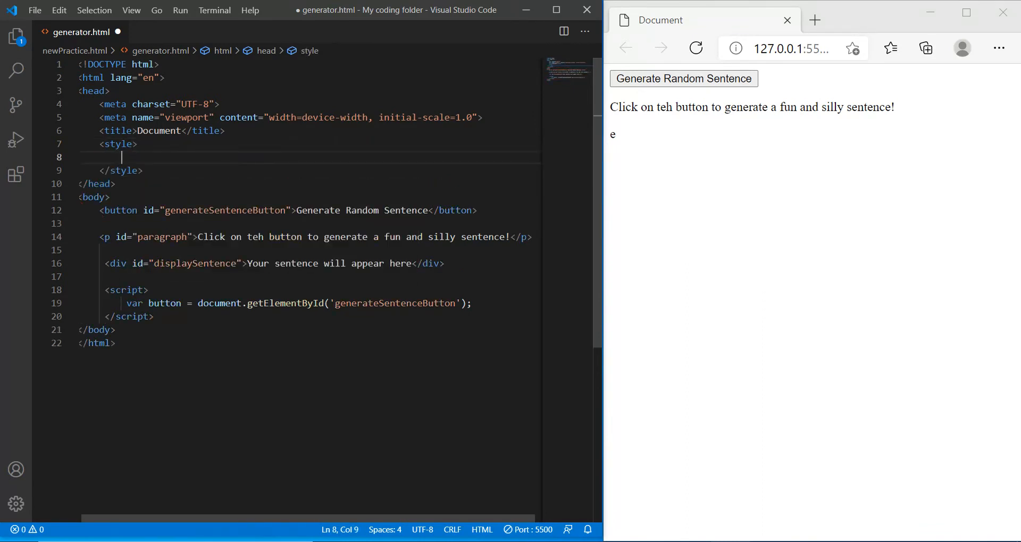
{"action": "type", "text": "#"}
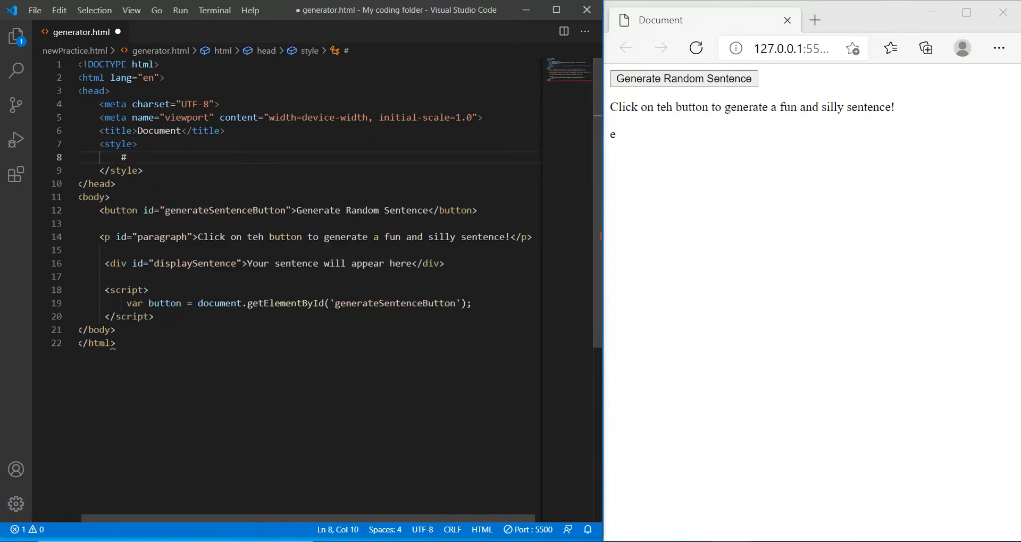
{"action": "type", "text": "generate"}
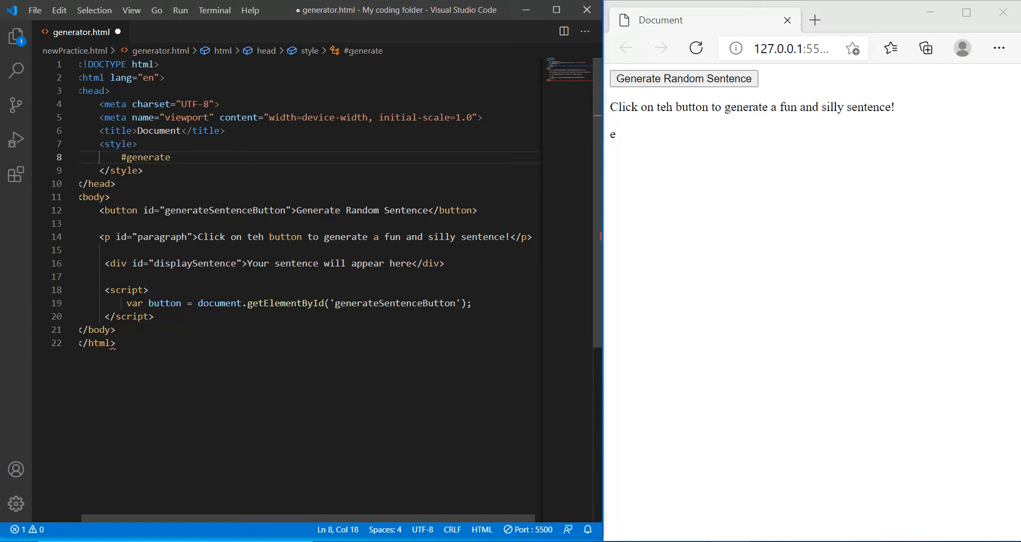
{"action": "type", "text": "Sentenc"}
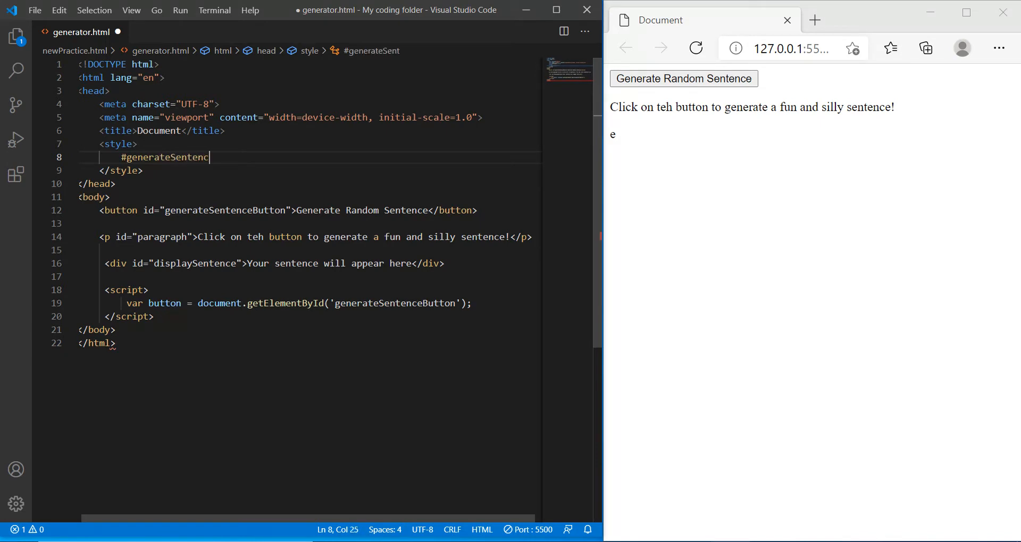
{"action": "type", "text": "eButon{"}
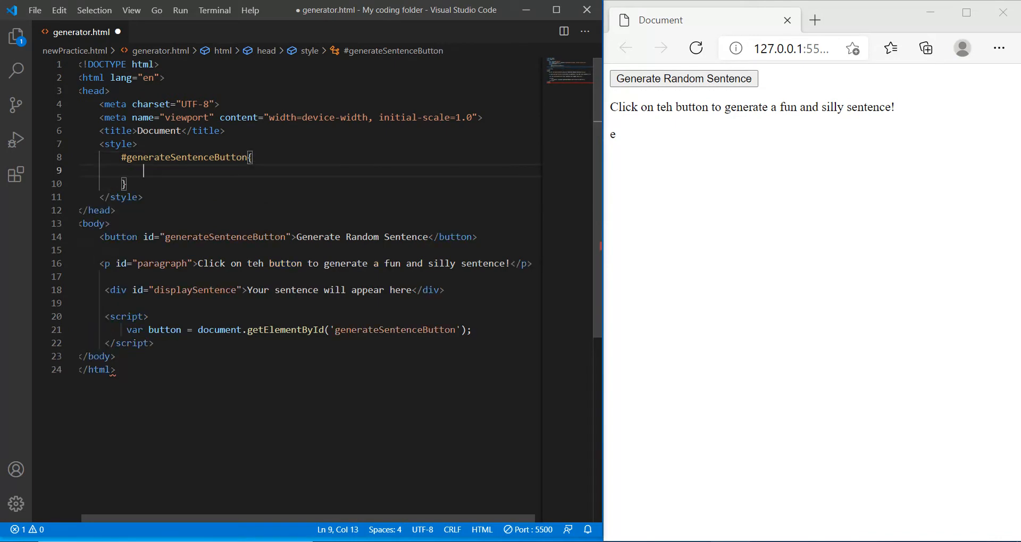
- Write a background-color declaration for deepskyblue, redoing the misspelled line
{"action": "type", "text": "ba"}
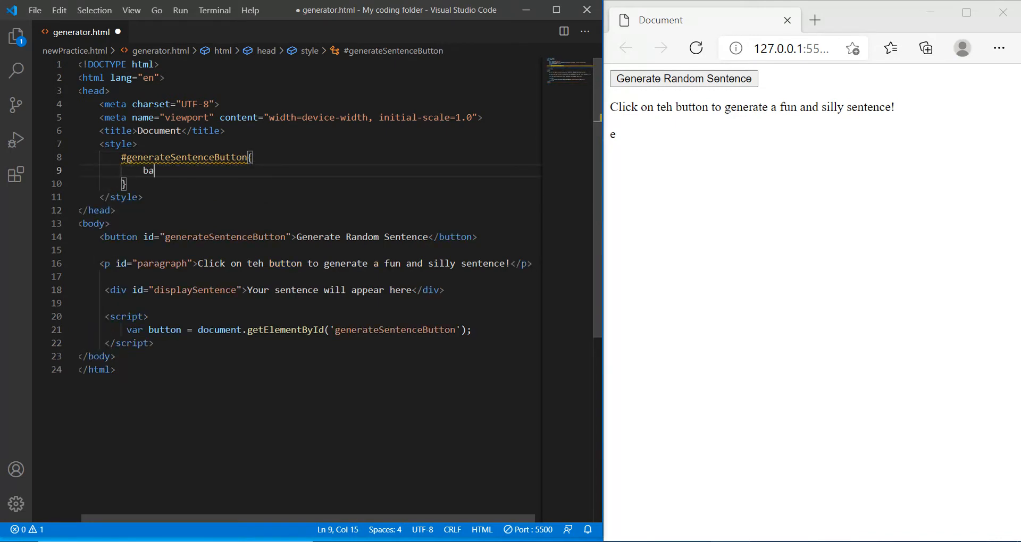
{"action": "type", "text": "ckground-colo9r:"}
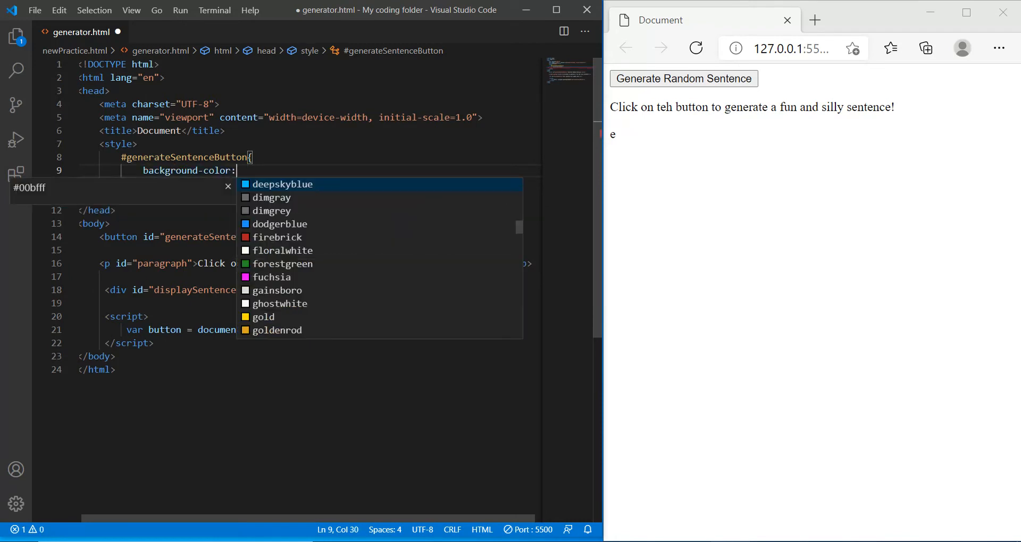
{"action": "type", "text": "deeksk"}
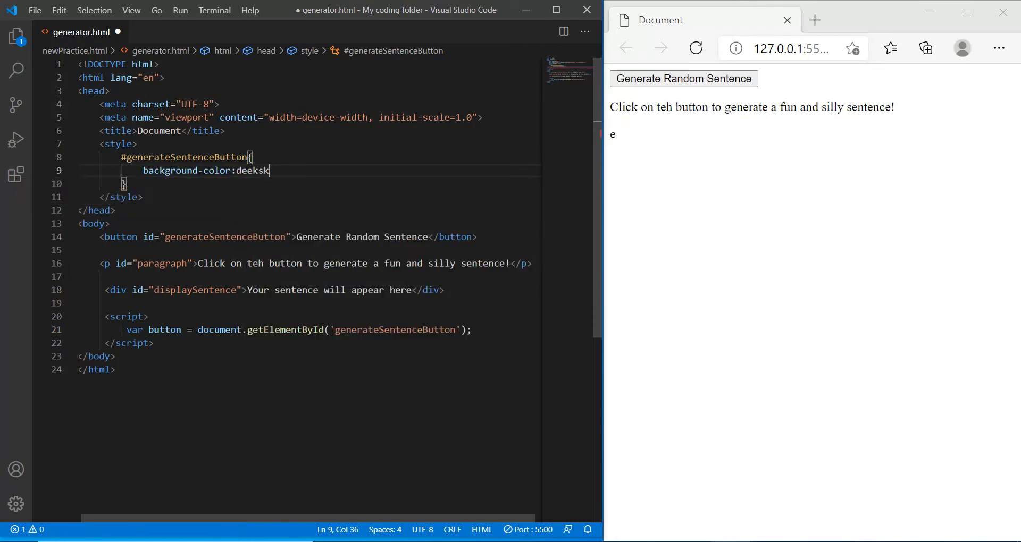
{"action": "type", "text": "yblue;"}
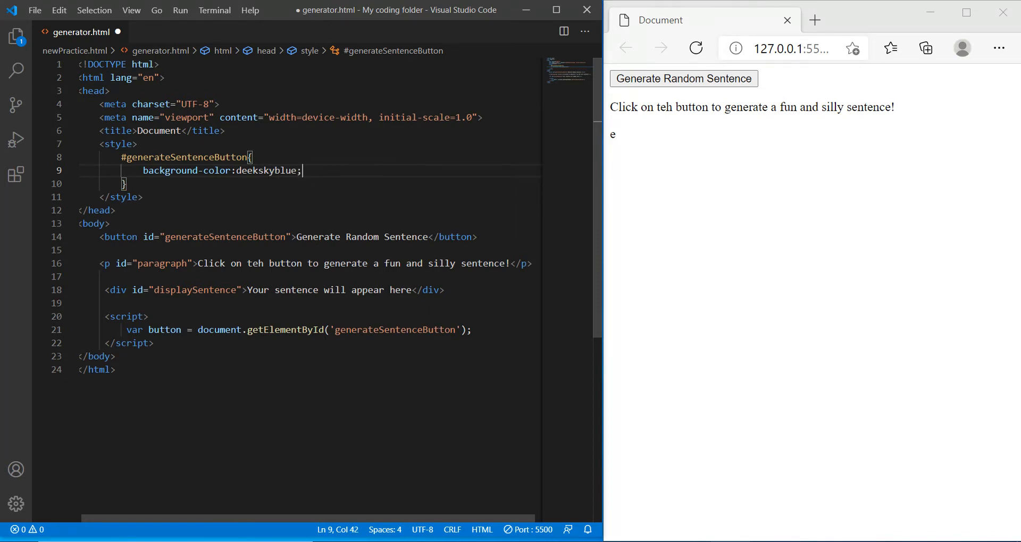
{"action": "key", "text": "Enter"}
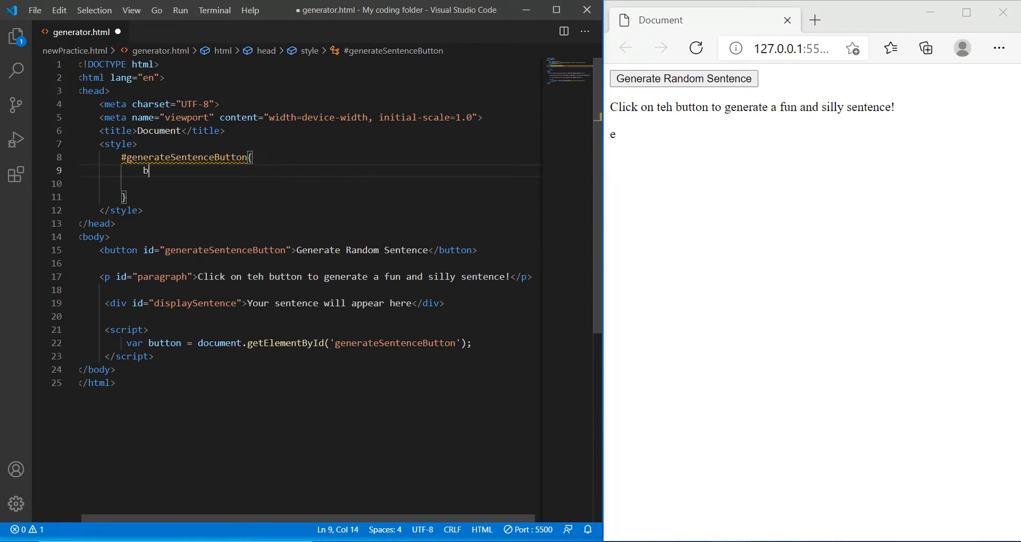
{"action": "type", "text": "ackground-coolor:"}
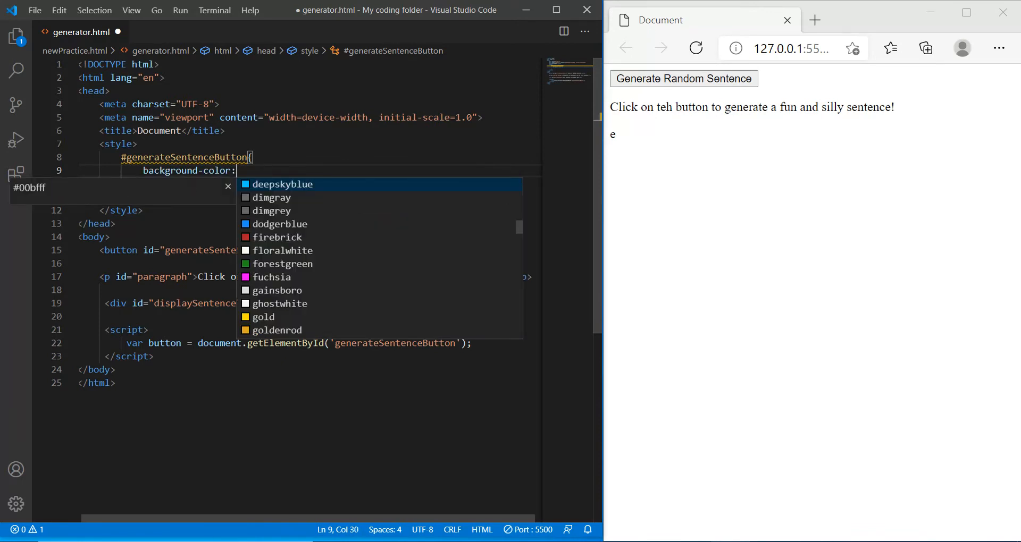
- Set the button to deepskyblue background, white text, a 1px solid border and a margin
{"action": "left_click", "coordinate": [283, 184]}
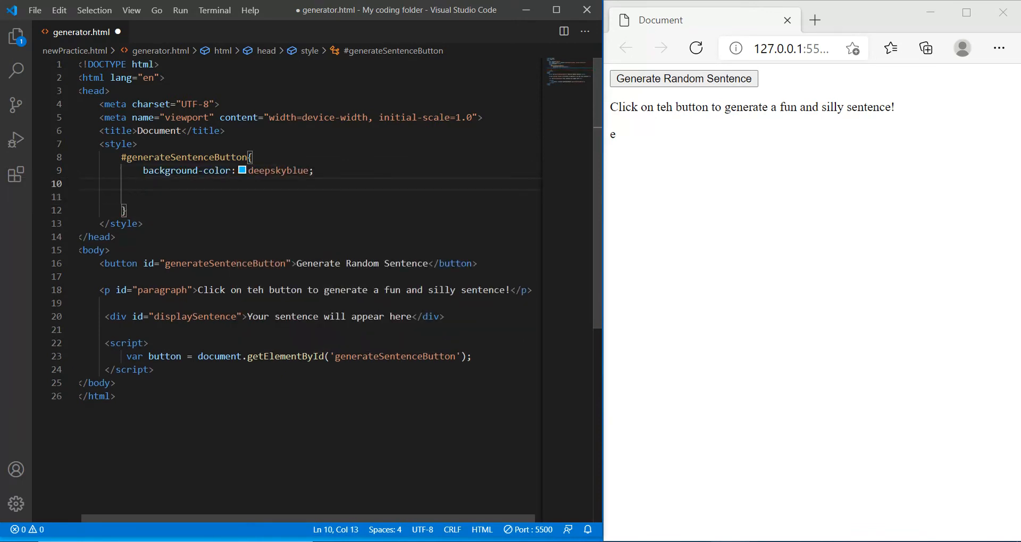
{"action": "type", "text": "co"}
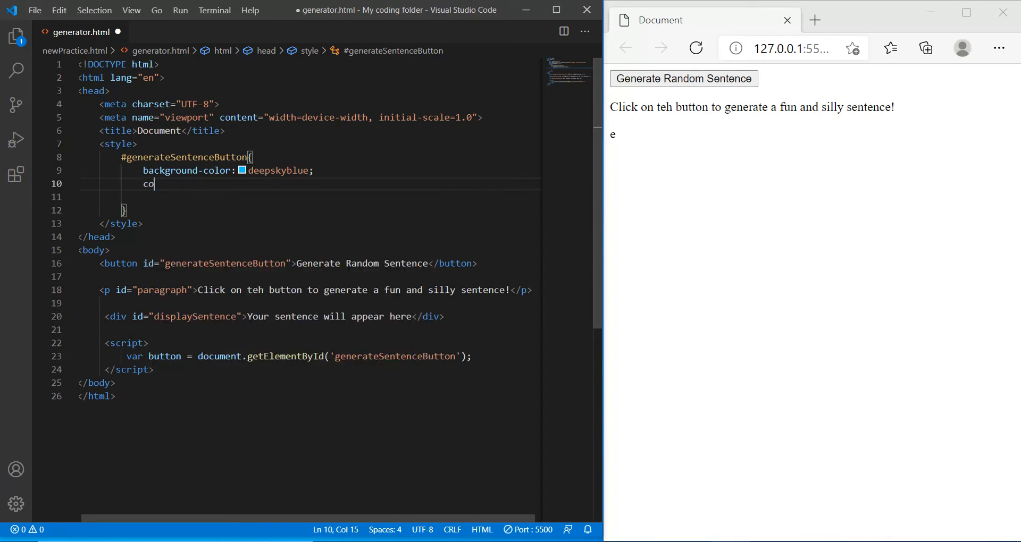
{"action": "type", "text": "lor: white;"}
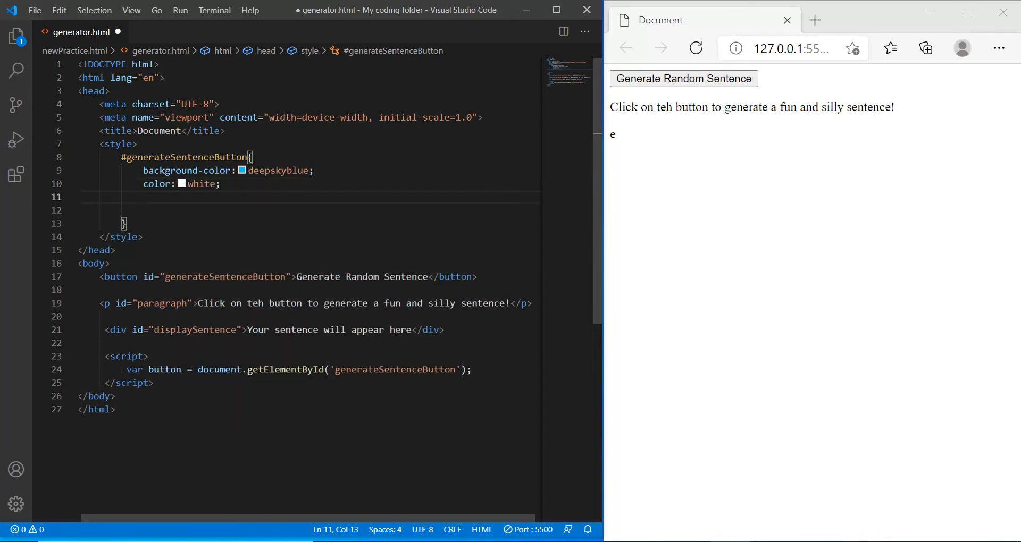
{"action": "type", "text": "b"}
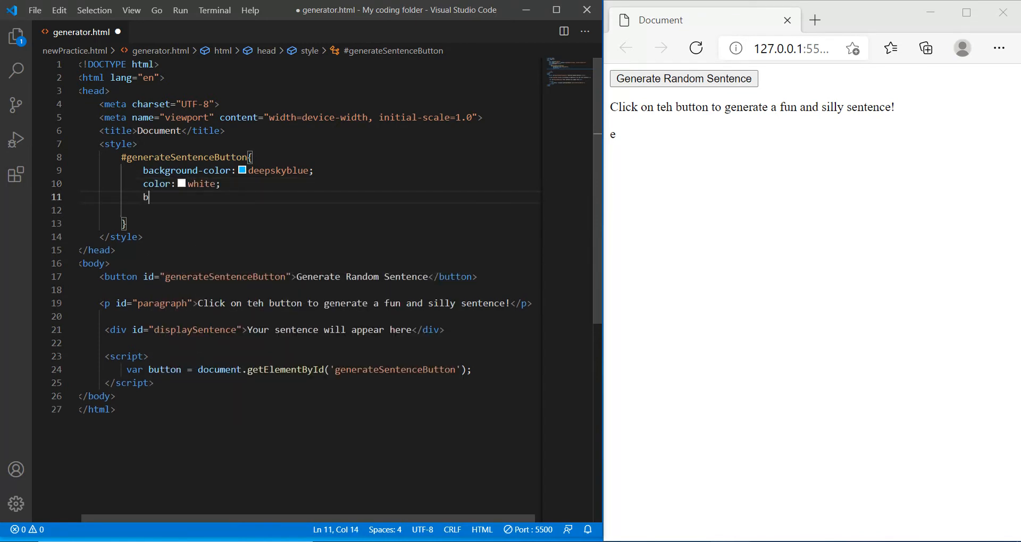
{"action": "type", "text": "order:1px solid black;"}
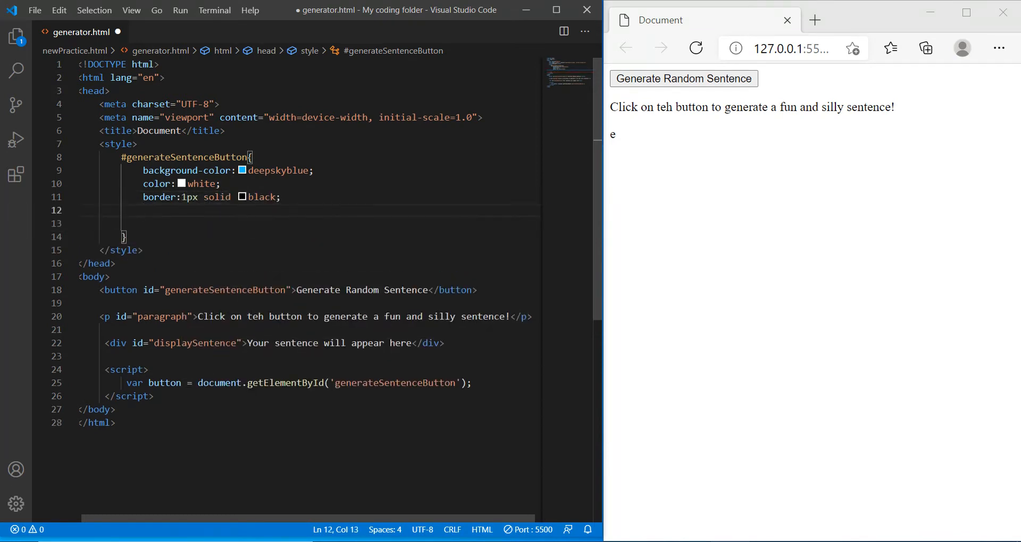
{"action": "type", "text": "marbg"}
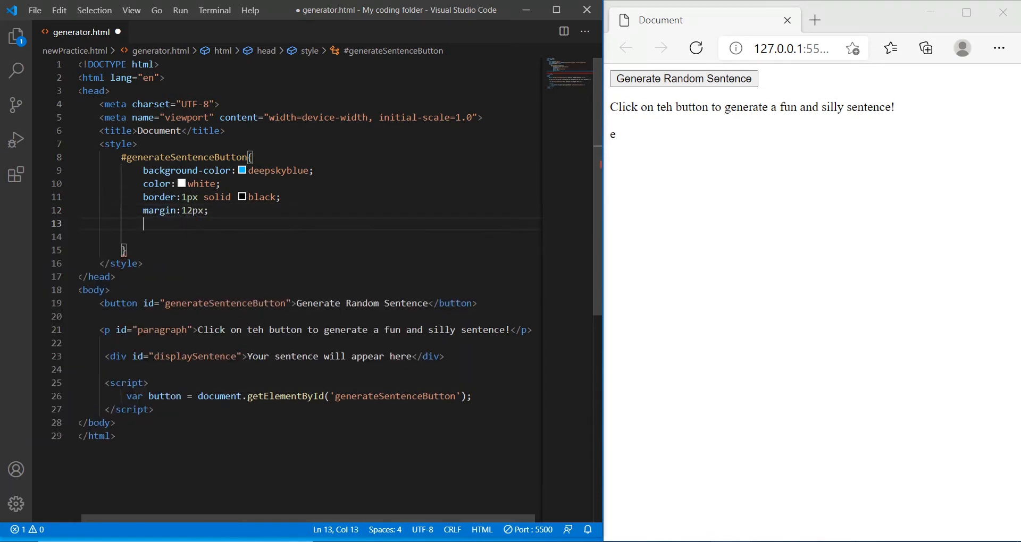
- Give the button a font-family, width 16rem and font-size 2rem
{"action": "type", "text": "font-"}
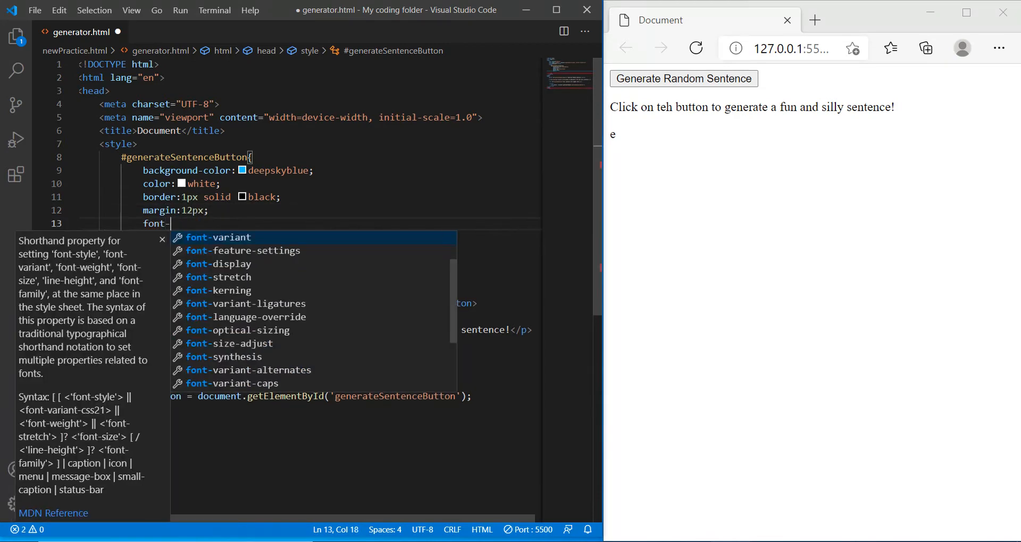
{"action": "type", "text": "family:"}
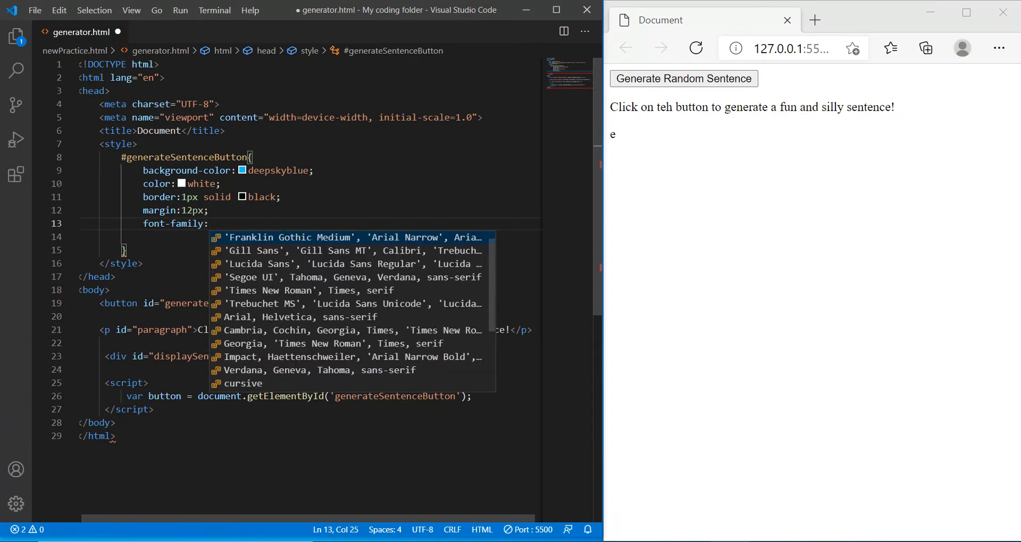
{"action": "type", "text": "Fra"}
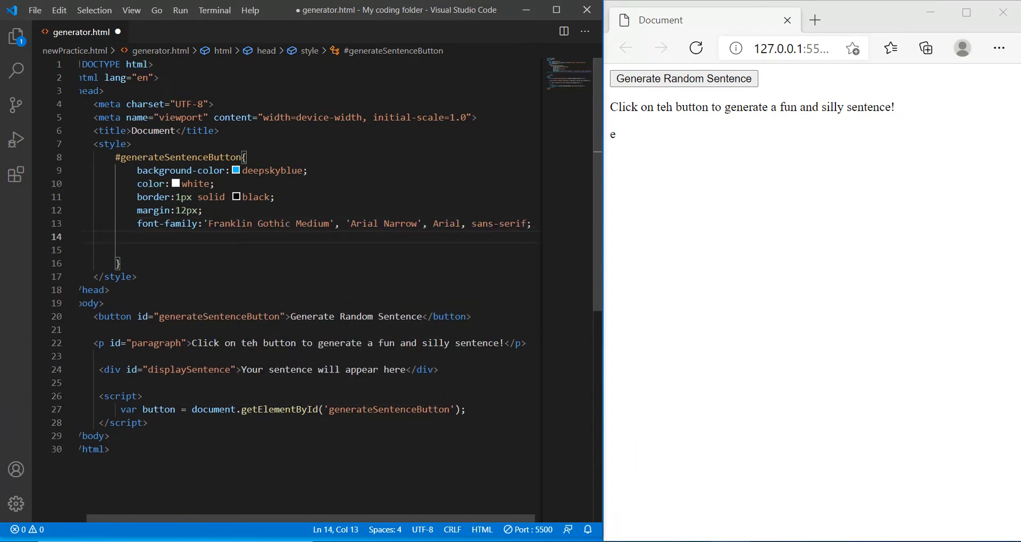
{"action": "type", "text": "width:1"}
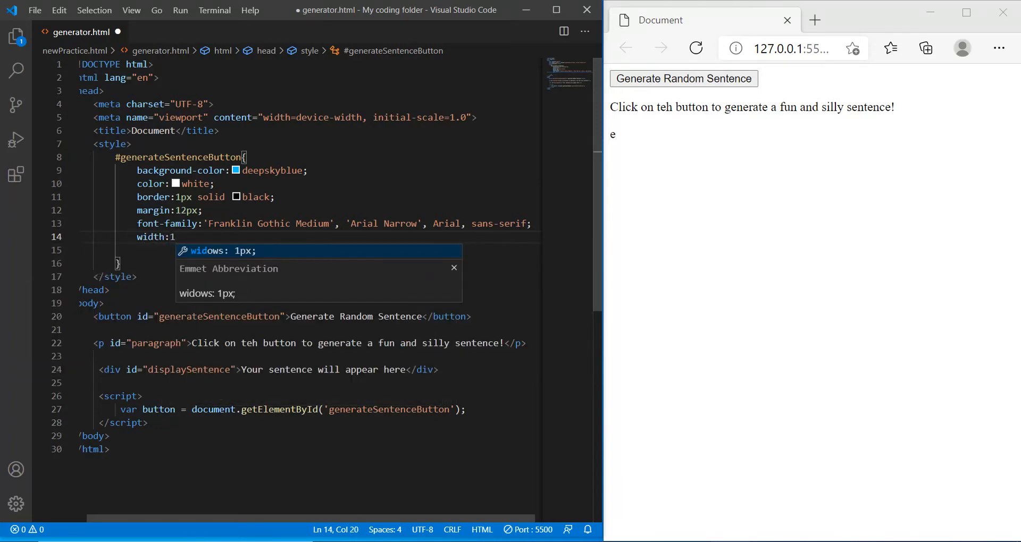
{"action": "type", "text": "6rem;"}
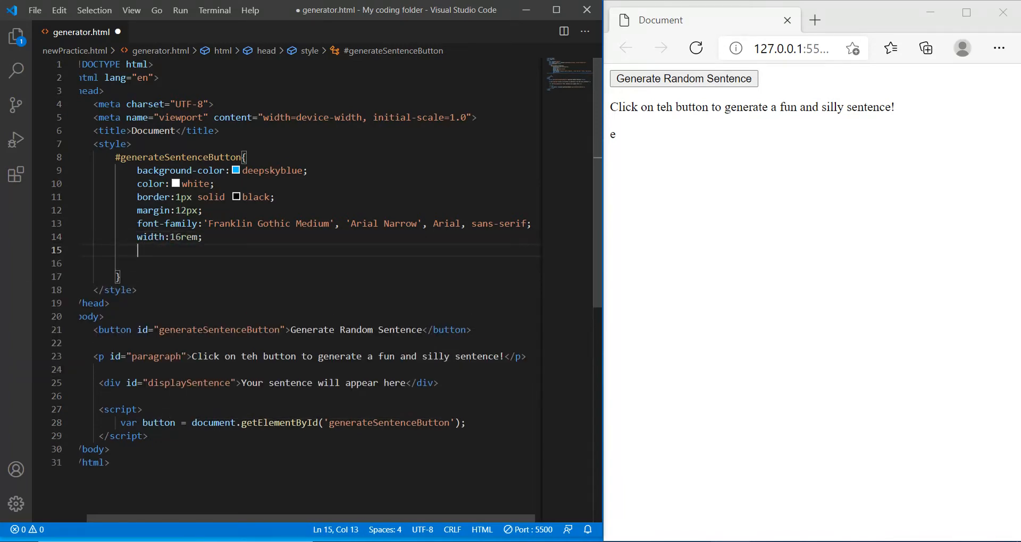
{"action": "type", "text": "font-size:"}
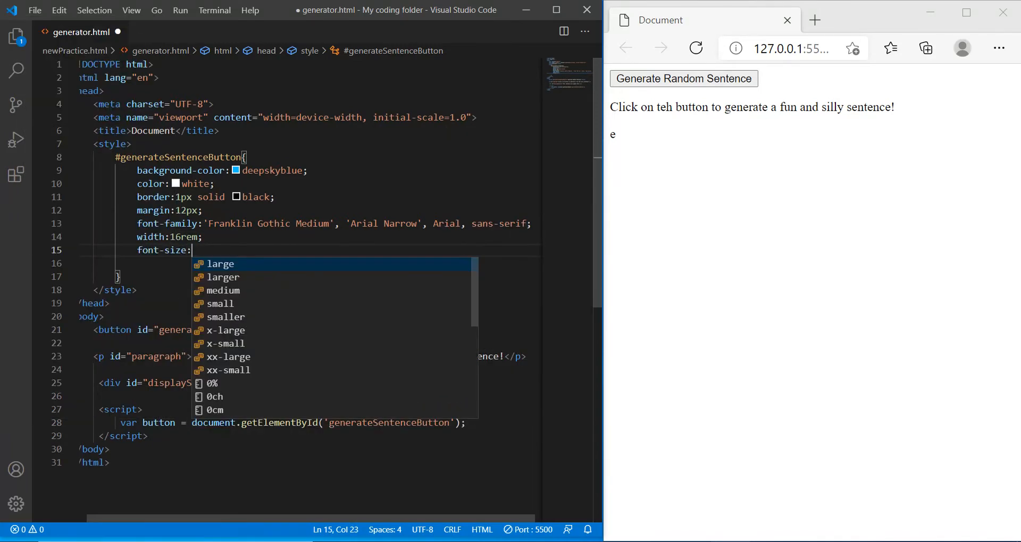
{"action": "type", "text": "2rem;"}
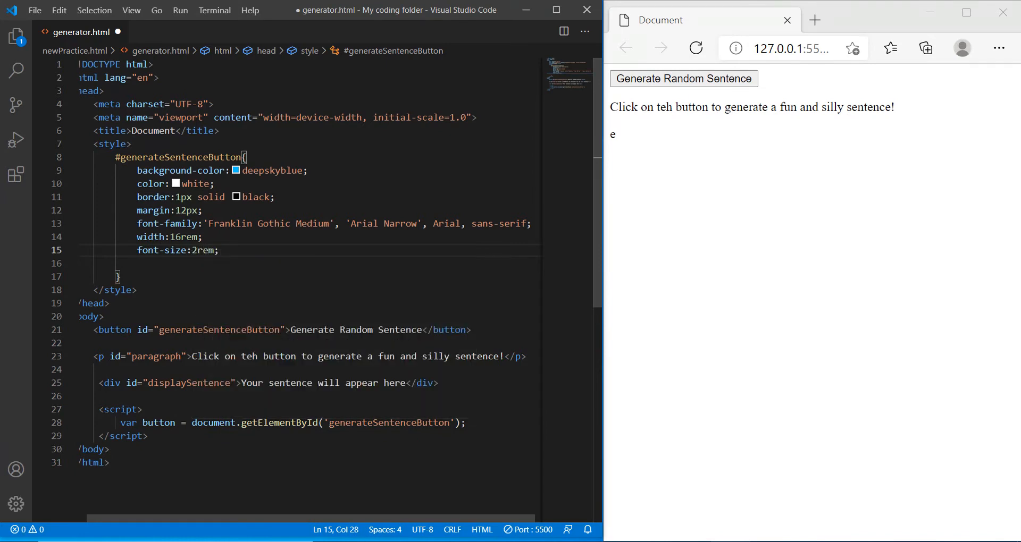
- Position the button relatively at left 540px and top 250px
{"action": "type", "text": "position:relative;"}
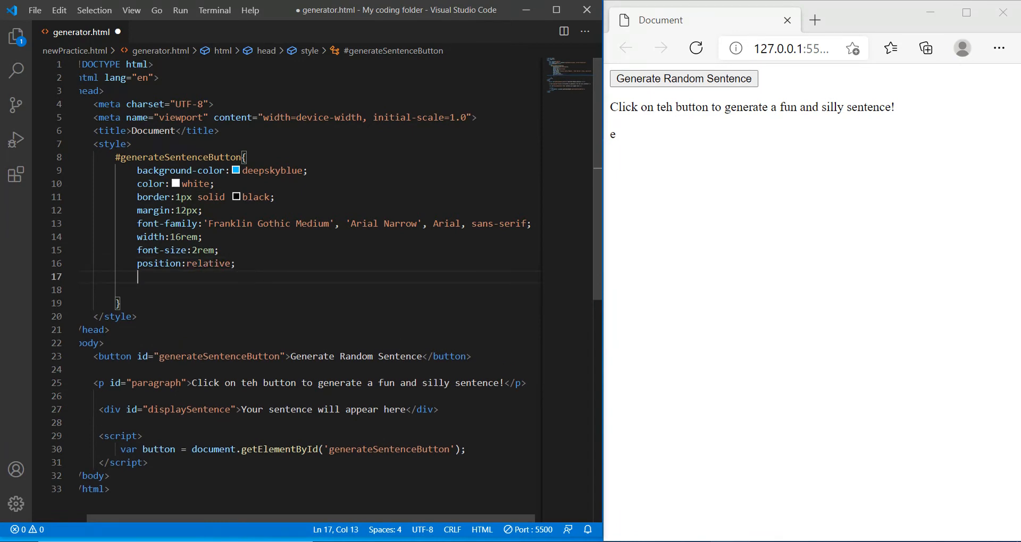
{"action": "type", "text": "left:540"}
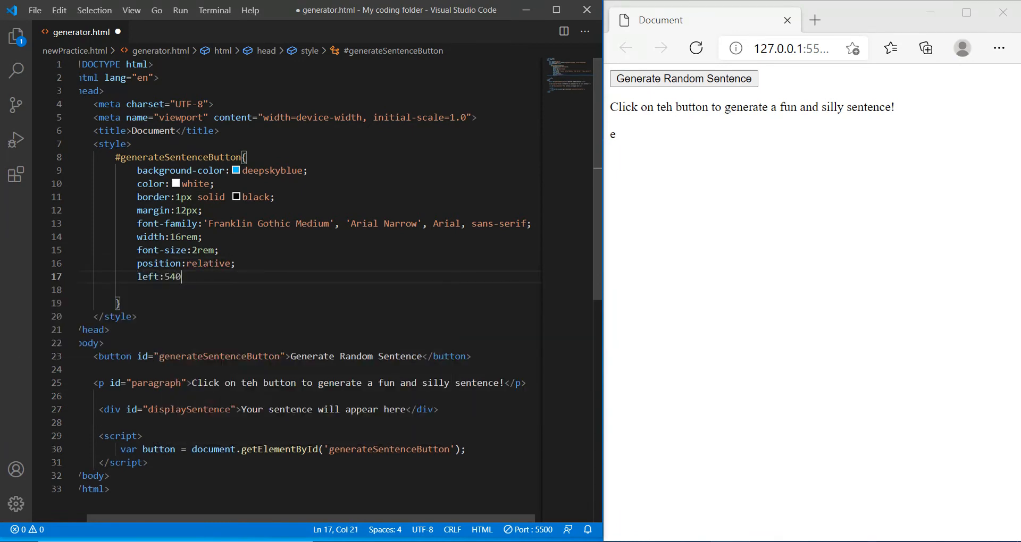
{"action": "type", "text": "px;"}
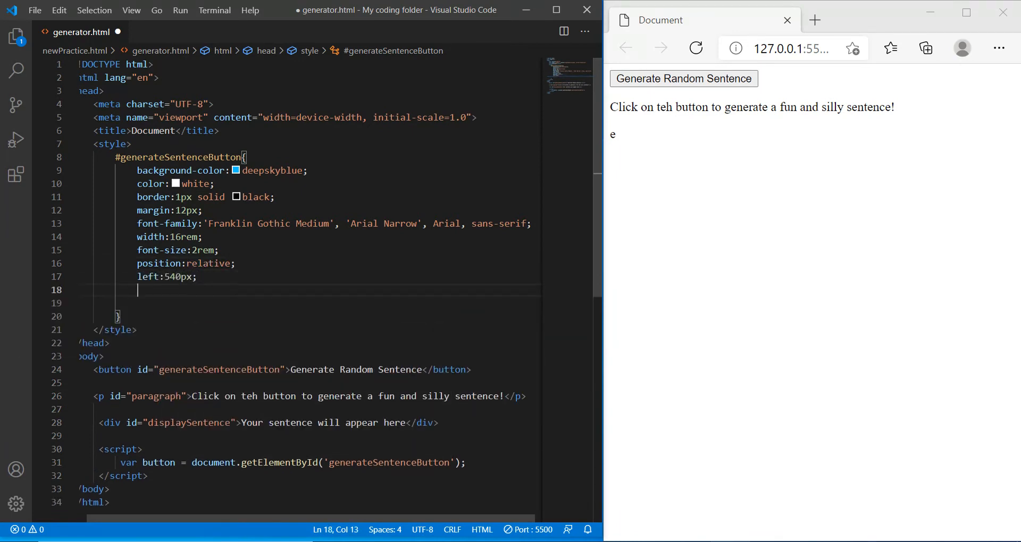
{"action": "type", "text": "top:250"}
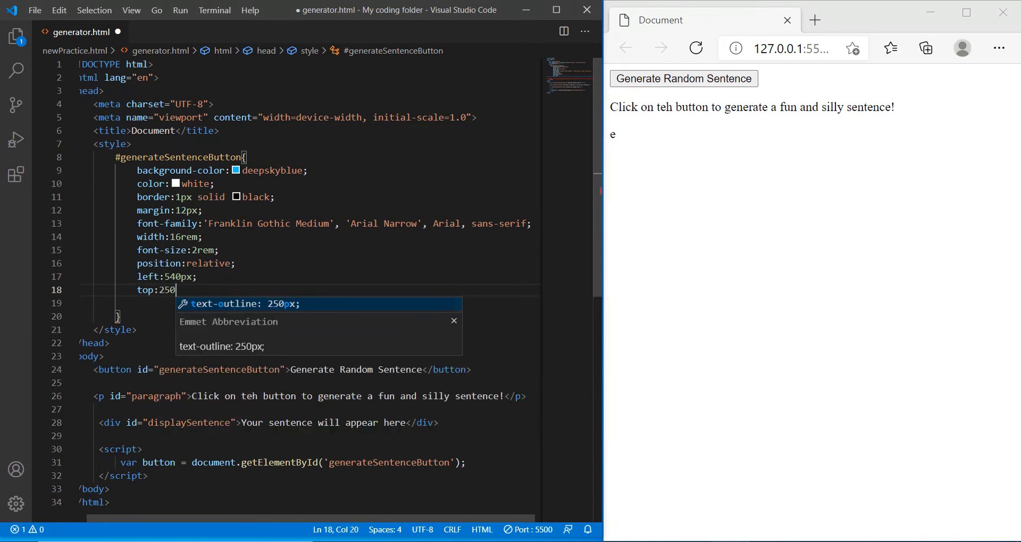
{"action": "type", "text": "px;"}
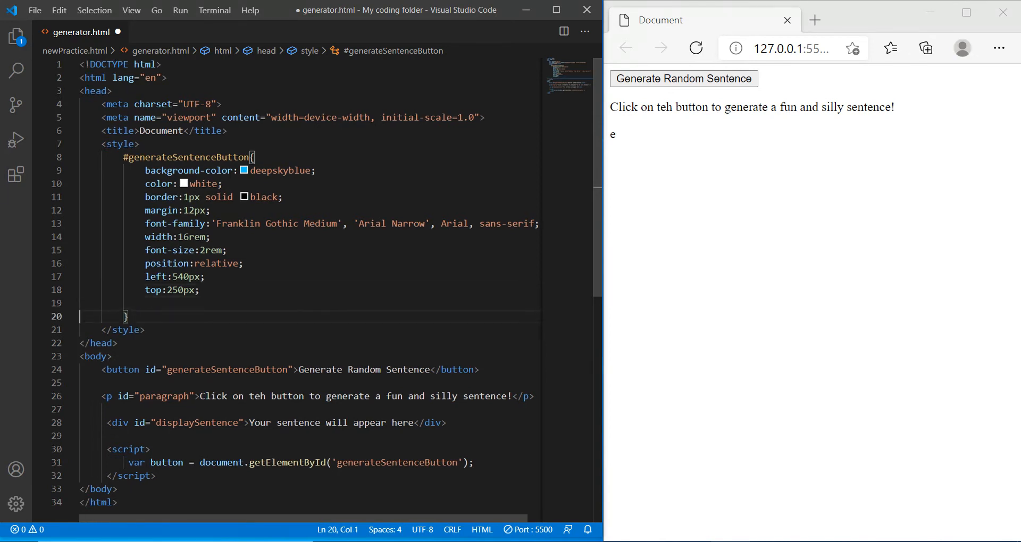
- Add a #paragraph rule with lawngreen background and darkBlue text
{"action": "key", "text": "Enter"}
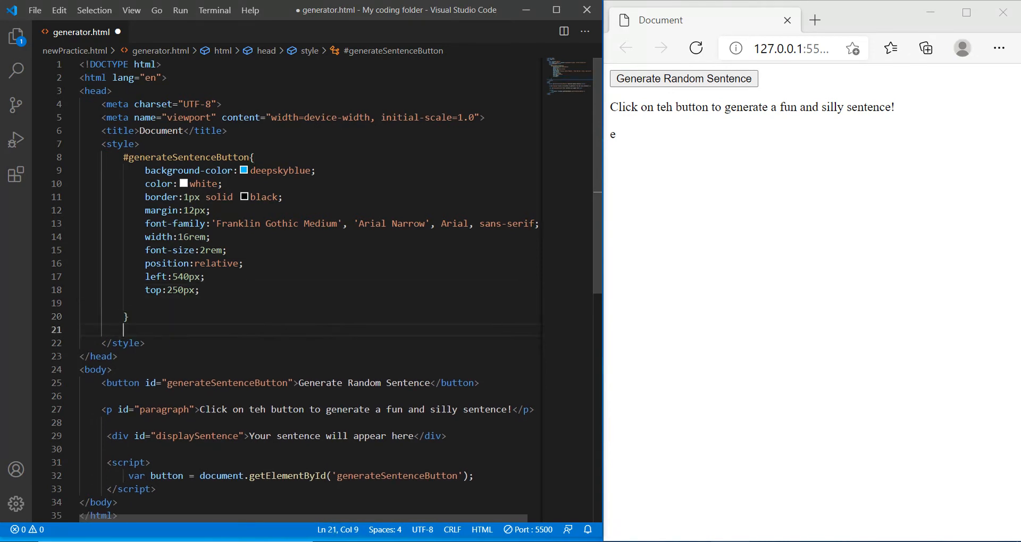
{"action": "type", "text": "# p"}
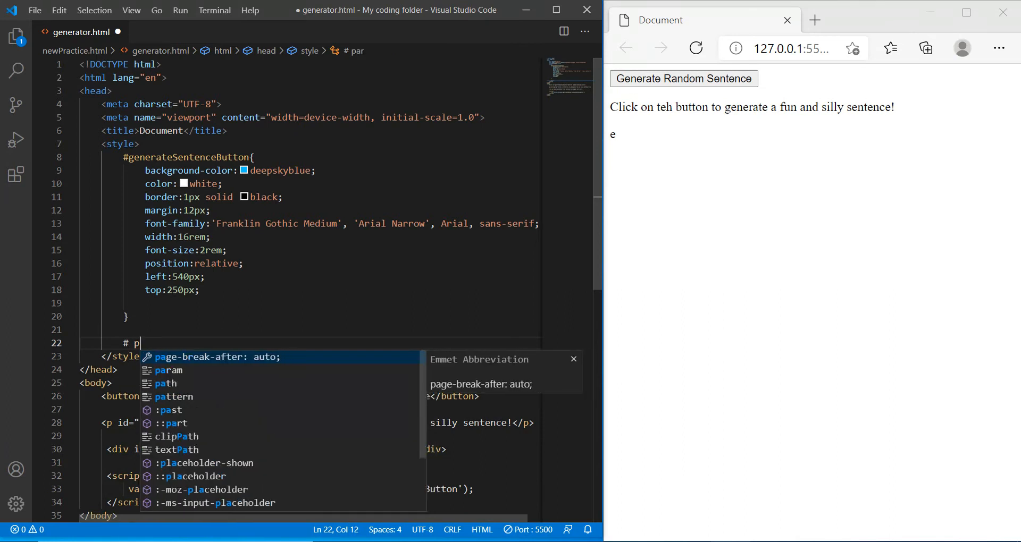
{"action": "type", "text": "aragraph"}
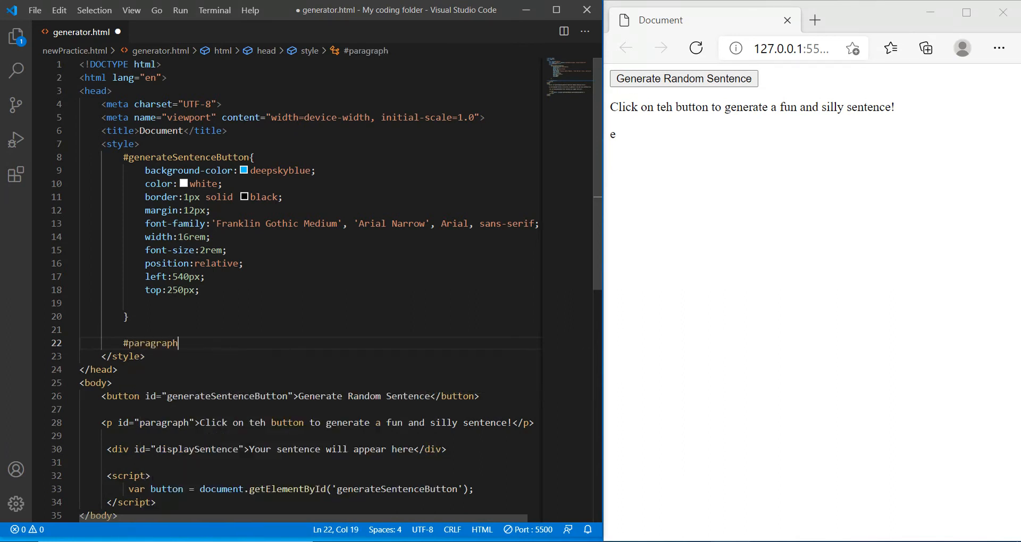
{"action": "type", "text": "color:"}
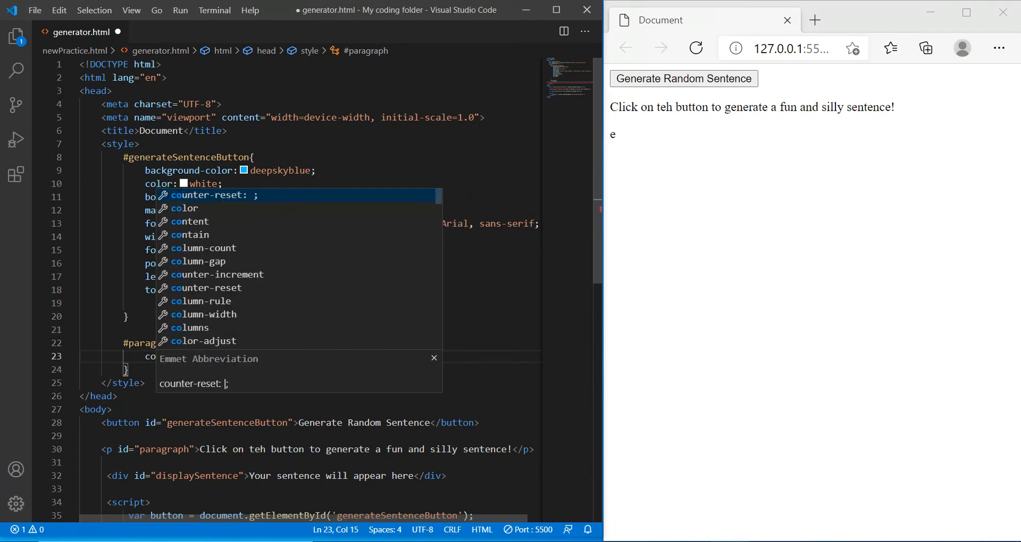
{"action": "type", "text": "background-color:"}
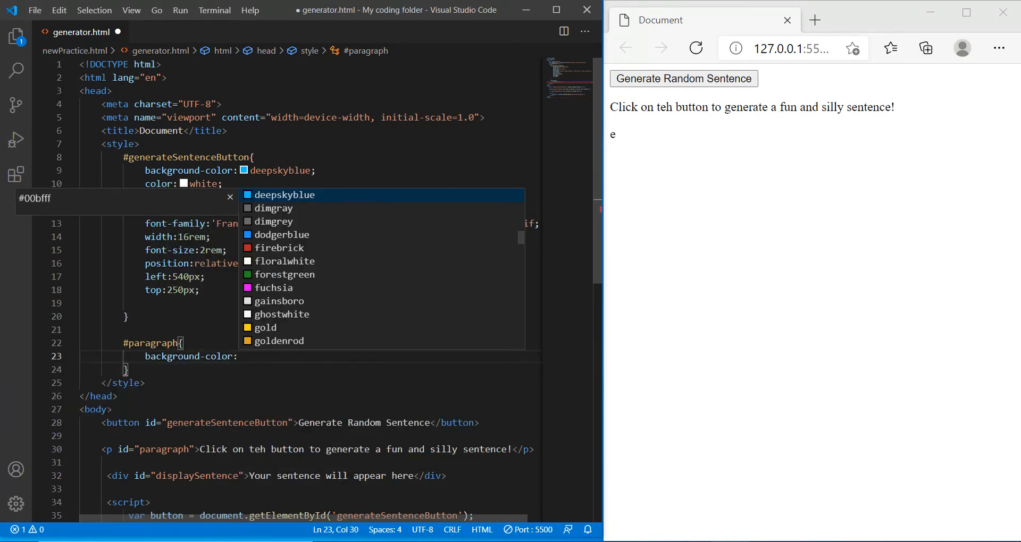
{"action": "type", "text": "lawngree"}
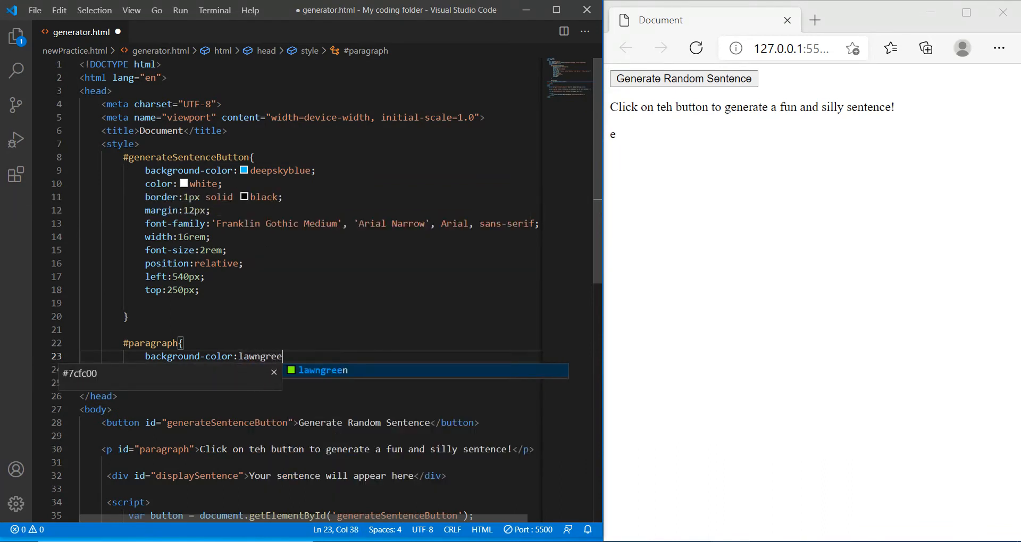
{"action": "key", "text": "Enter"}
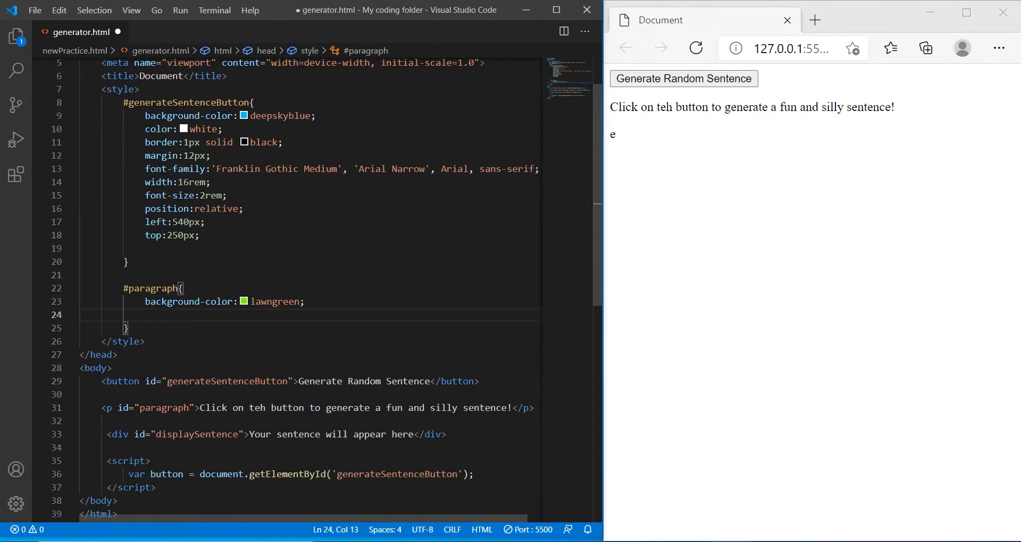
{"action": "type", "text": "color:"}
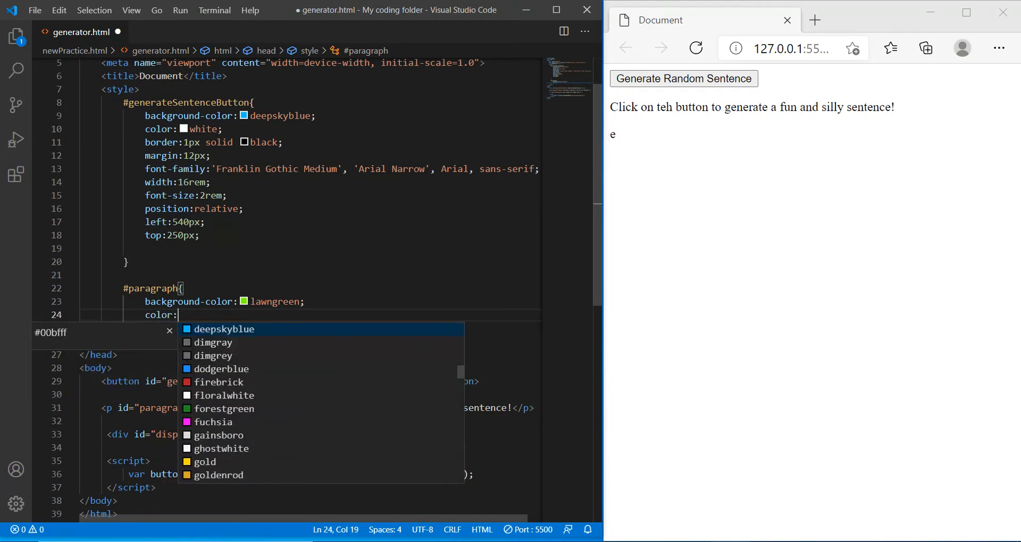
{"action": "type", "text": "darkBlue;"}
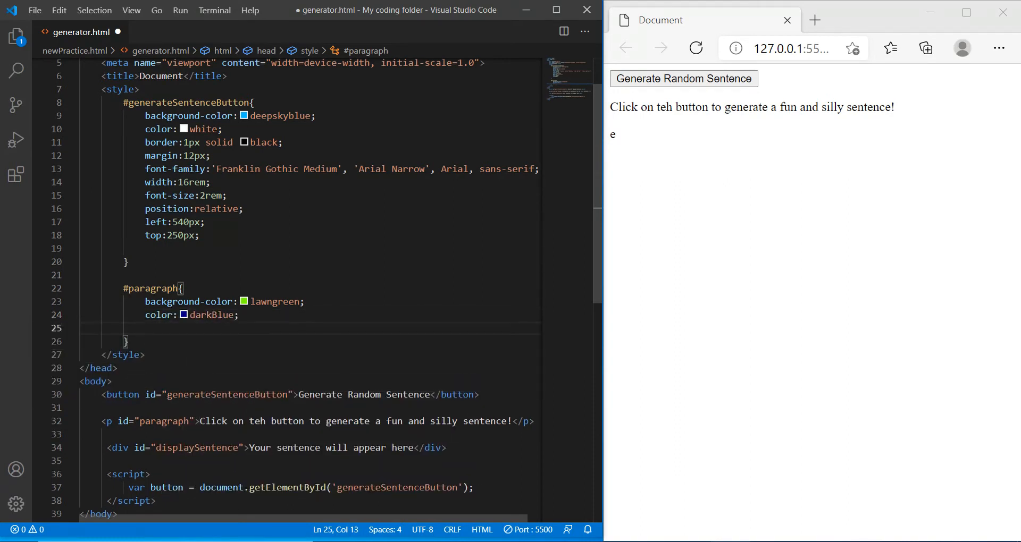
- Give the paragraph 20% width, 13px padding, relative position, left 550px and bottom 140px
{"action": "type", "text": "width"}
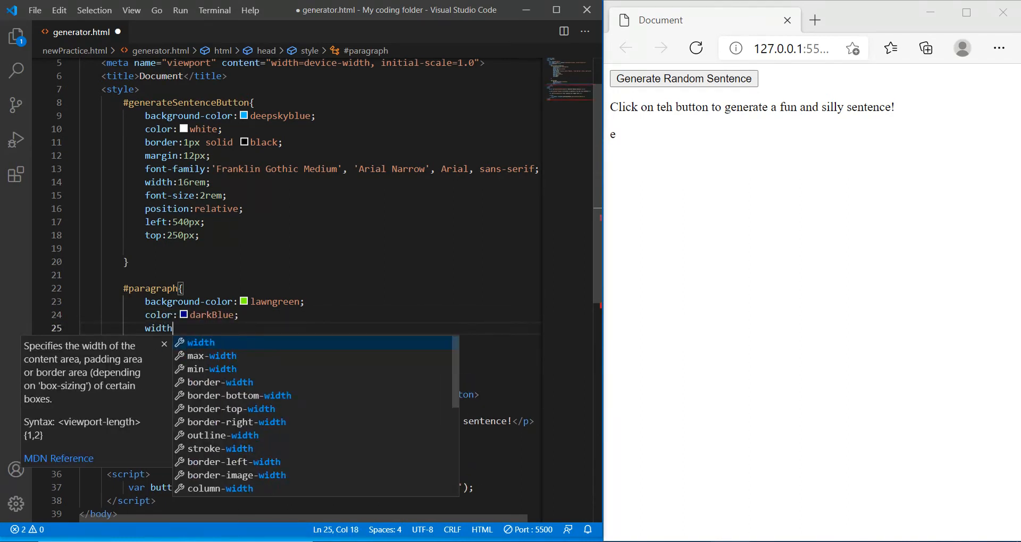
{"action": "type", "text": ":20%;"}
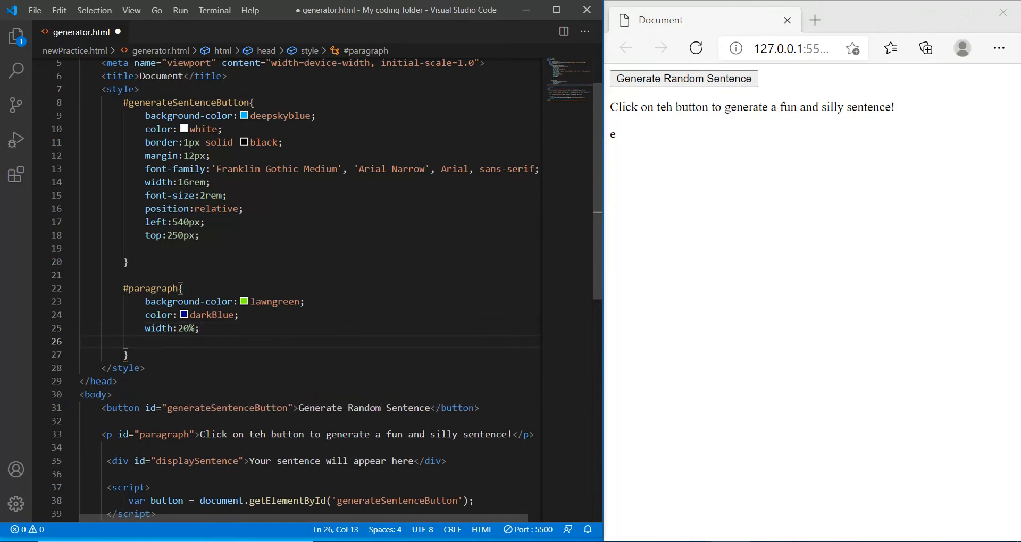
{"action": "type", "text": "padding:13px;"}
{"action": "type", "text": "position:relative;"}
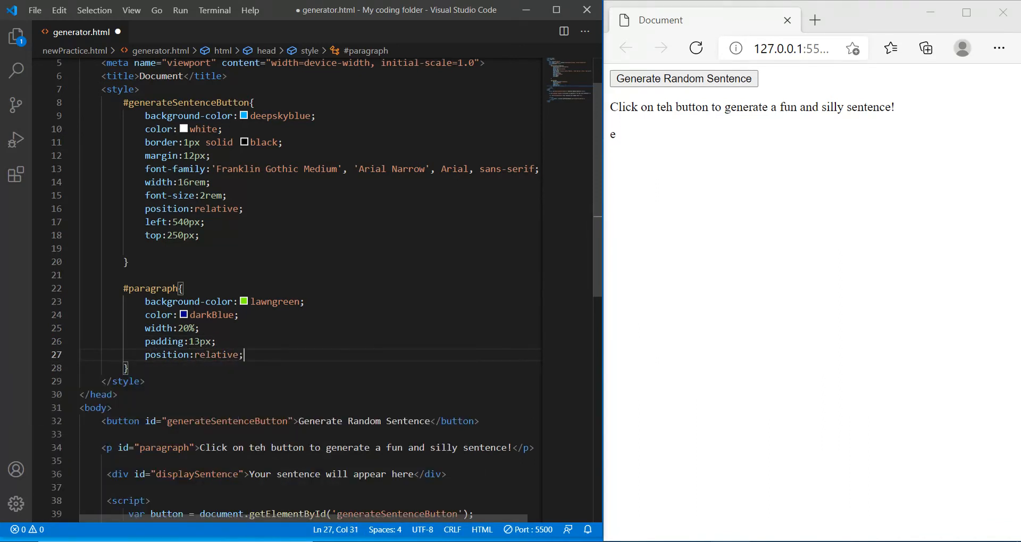
{"action": "type", "text": "left:5"}
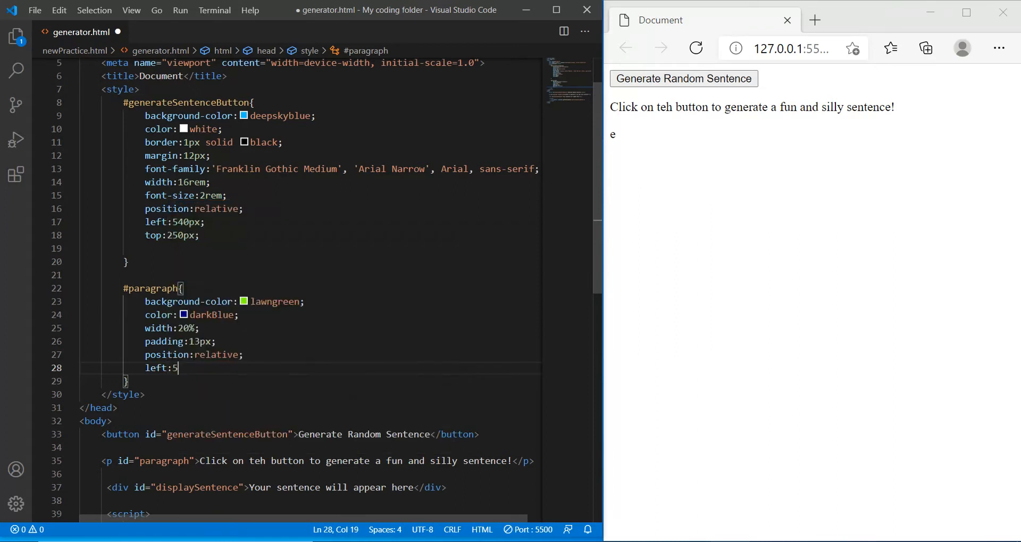
{"action": "type", "text": "50px;"}
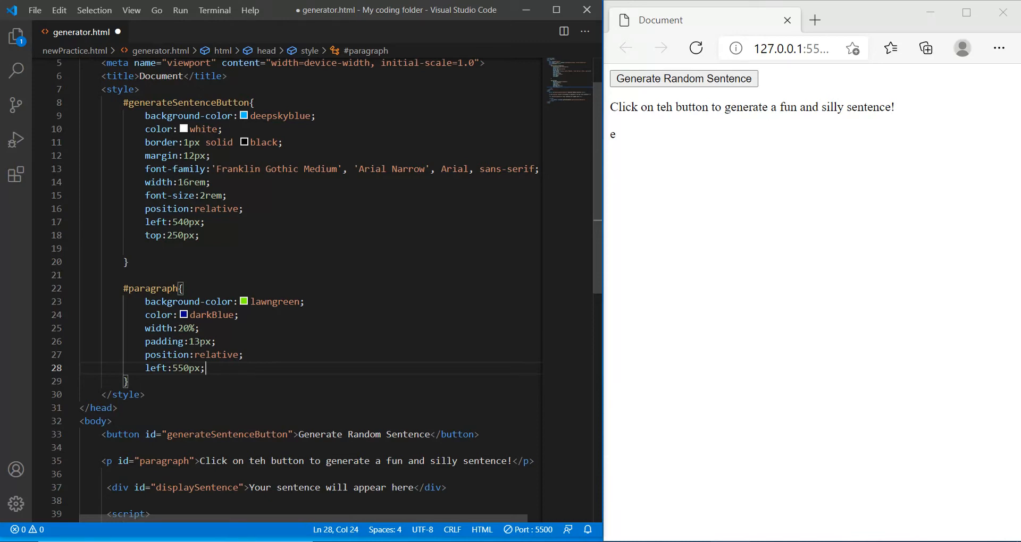
{"action": "type", "text": "bottom:"}
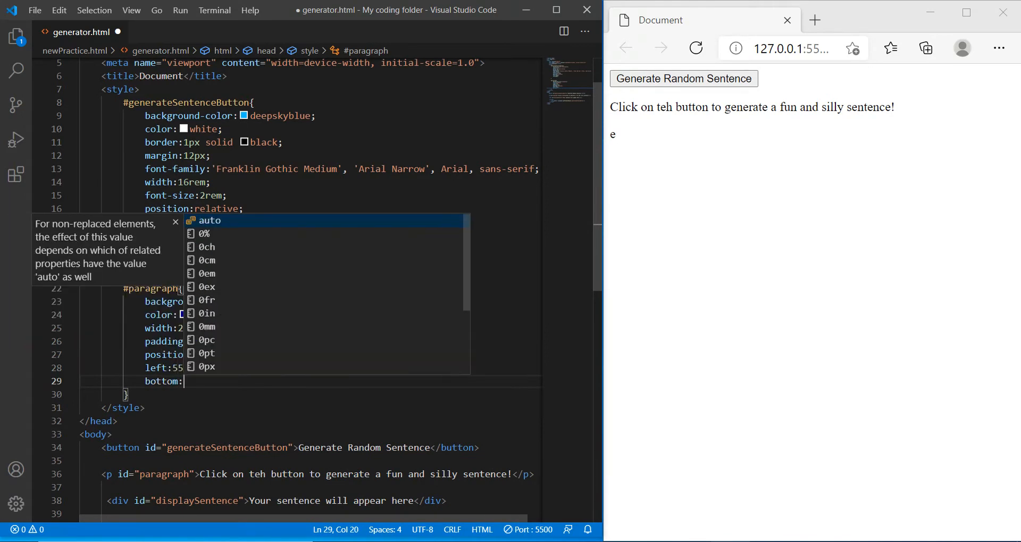
{"action": "type", "text": "140px;"}
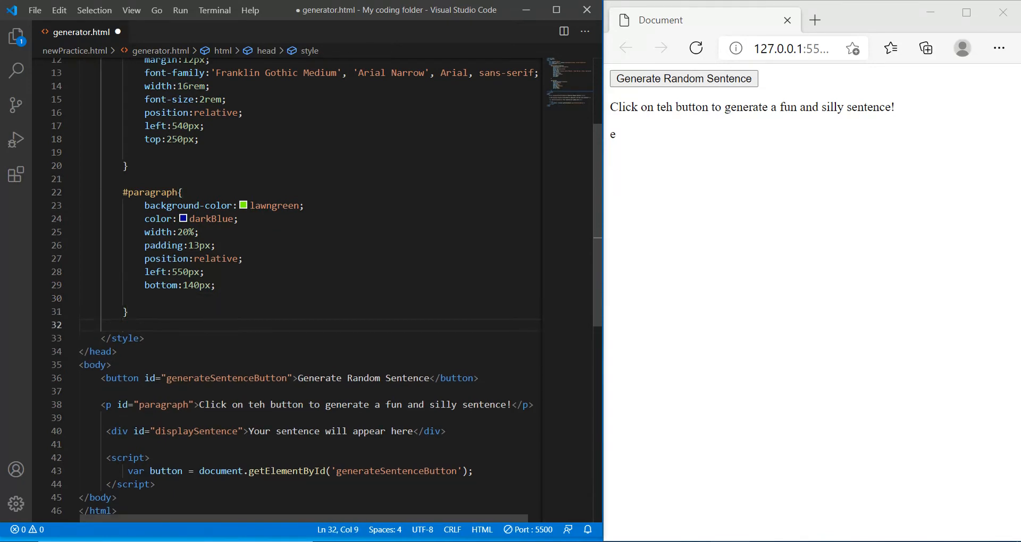
- Add a #displaySentence rule with red text and a Verdana font-family stack
{"action": "type", "text": "#displa"}
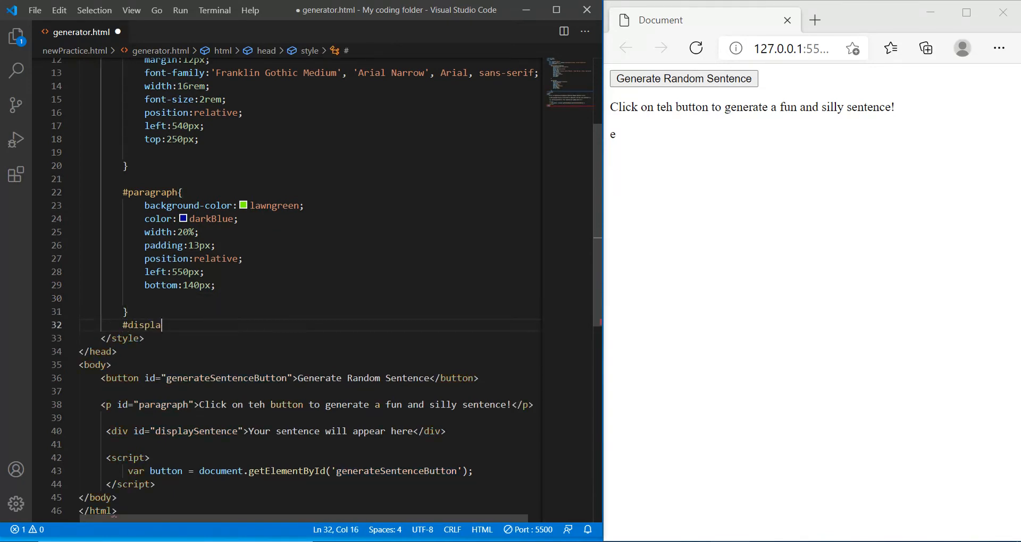
{"action": "type", "text": "ySentence{"}
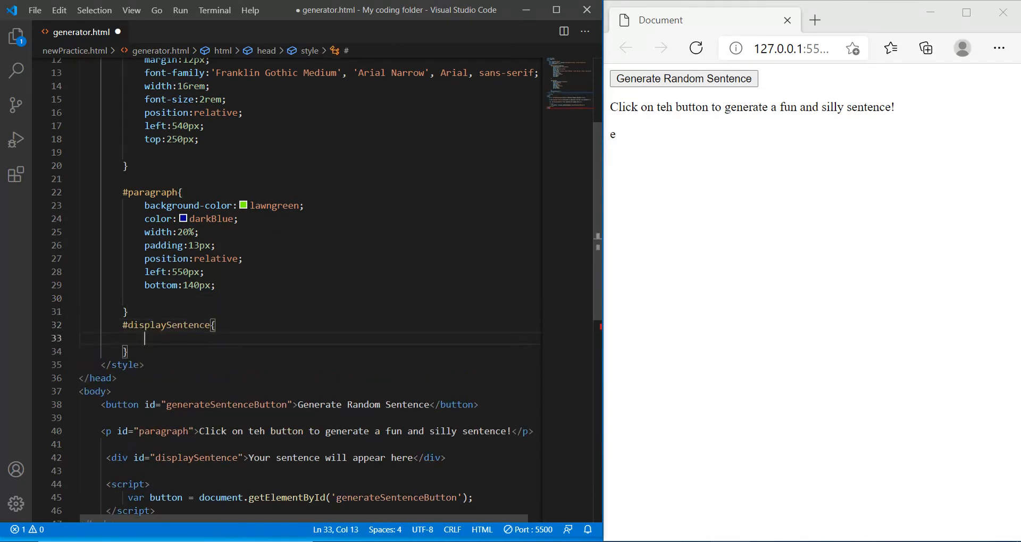
{"action": "type", "text": "color:red;"}
{"action": "type", "text": "fon"}
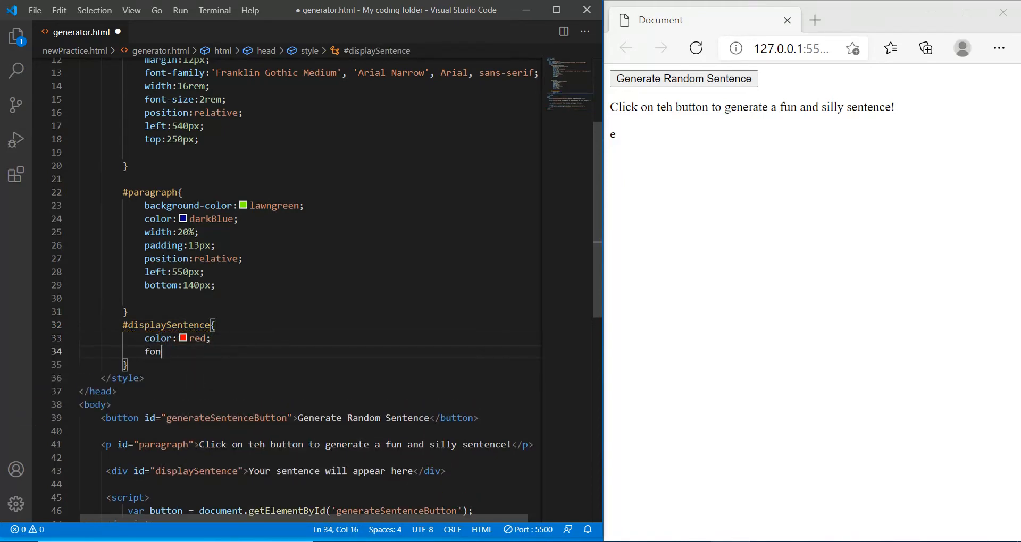
{"action": "type", "text": "t-family:Verdana, Geneva, Tahoma, sans-serif;"}
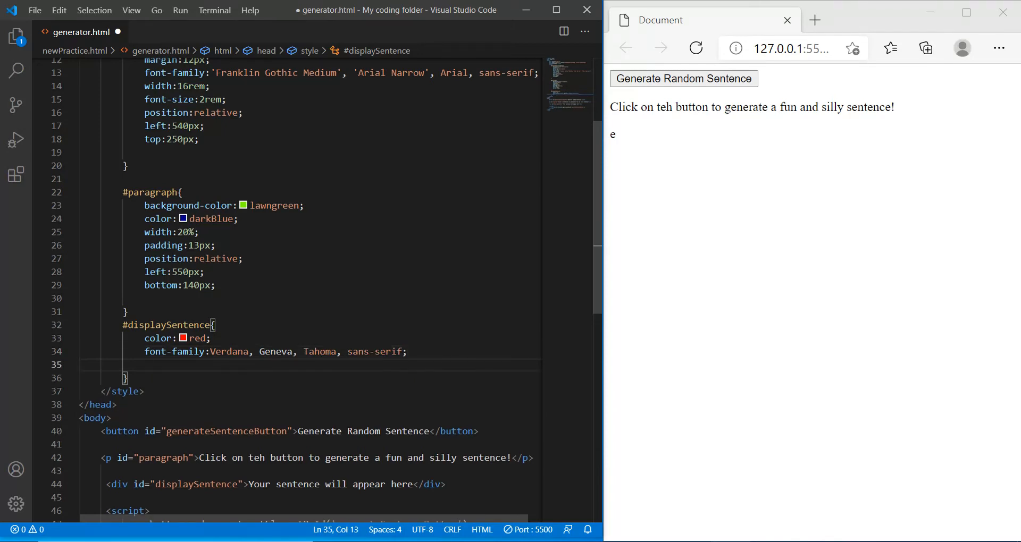
- Position the sentence relatively at left 560px and bottom 50px, then return to the button variable line
{"action": "type", "text": "position"}
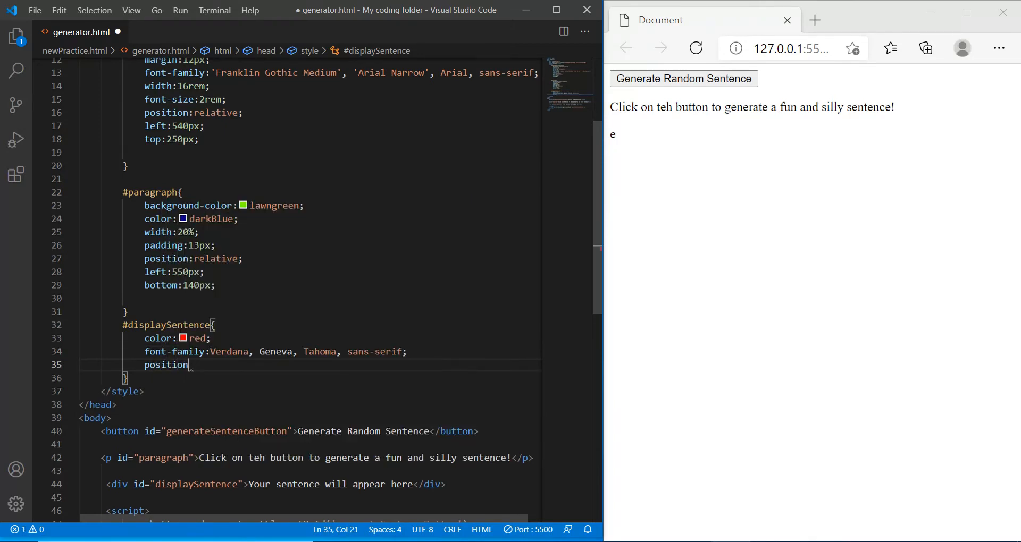
{"action": "type", "text": ":relative;"}
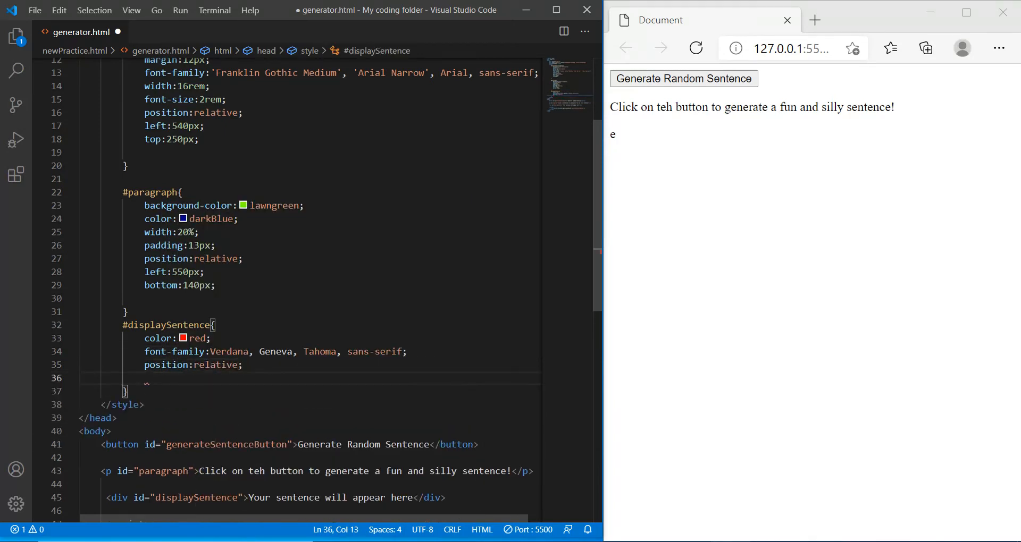
{"action": "type", "text": "elft:560px;"}
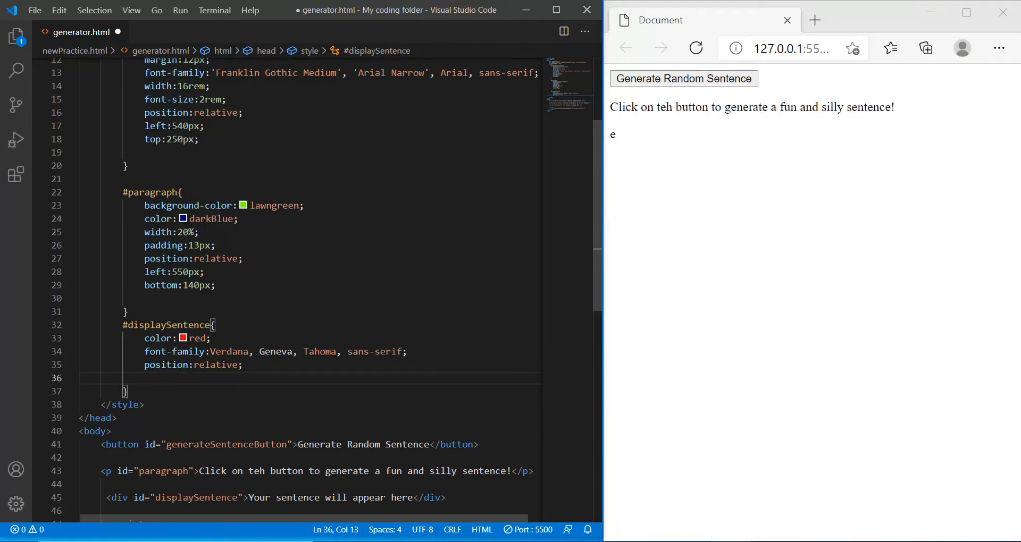
{"action": "type", "text": "left:560px;"}
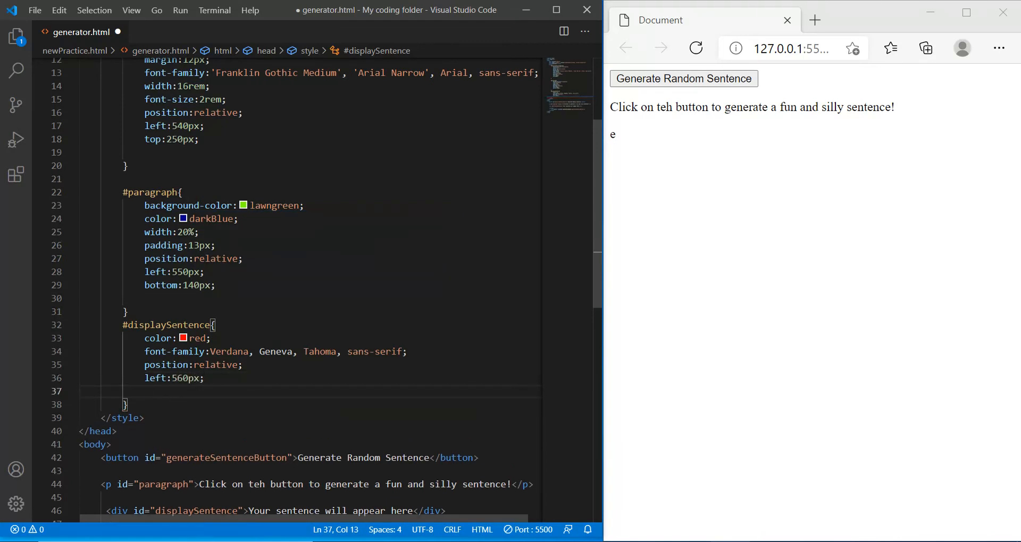
{"action": "type", "text": "botton:50px;"}
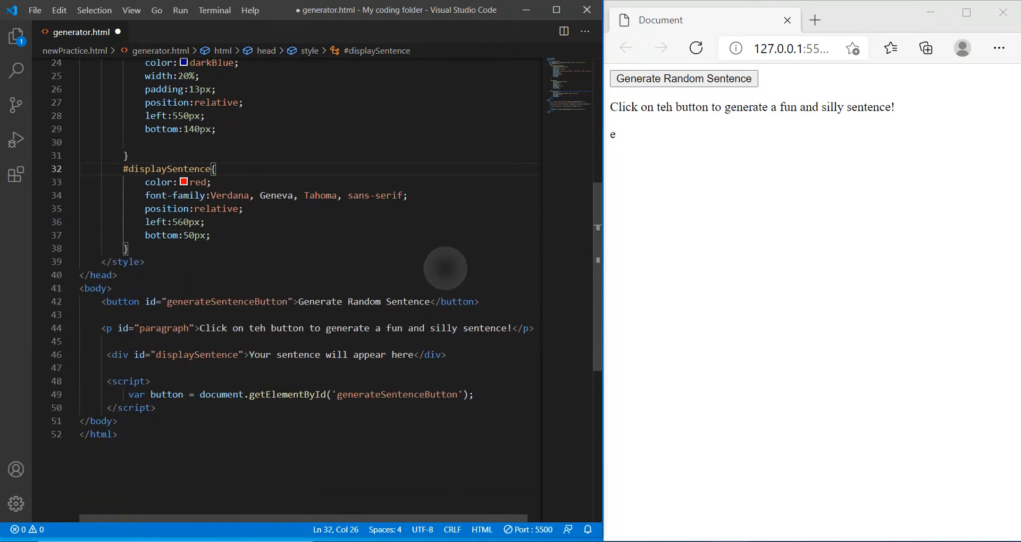
{"action": "left_click", "coordinate": [127, 247]}
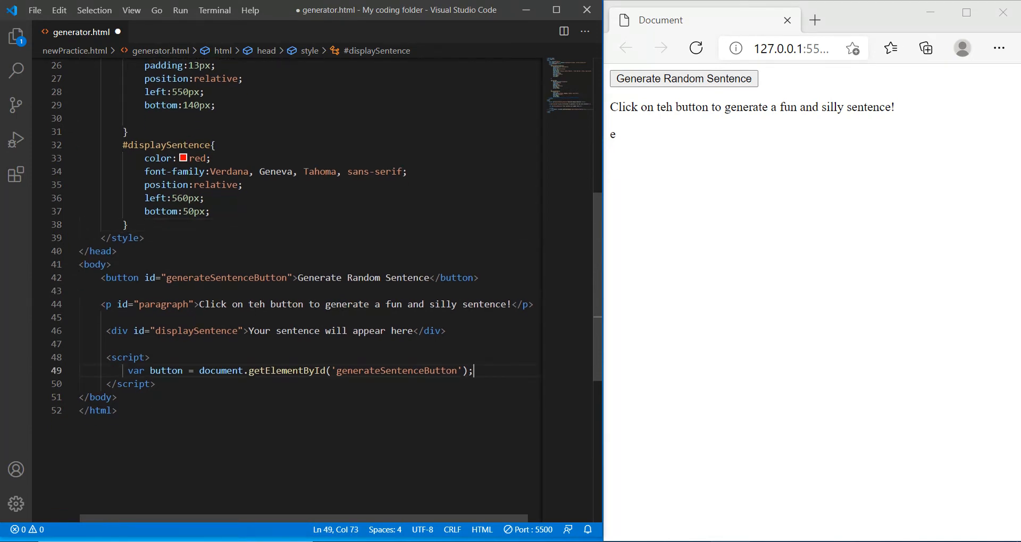
- Declare var adjectives = [] and fill it with "tall", "jumbo", "fat", "skinny"
{"action": "key", "text": "Enter"}
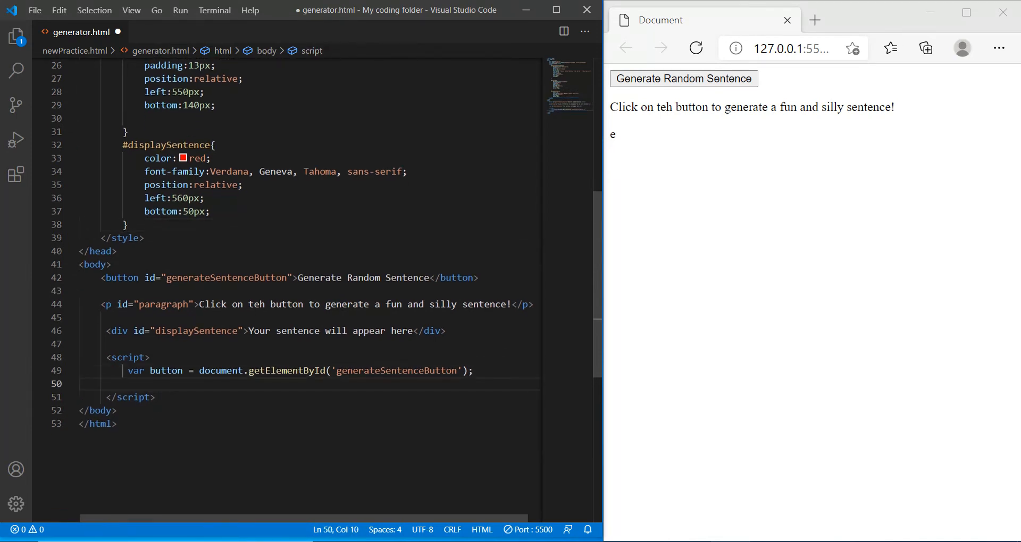
{"action": "type", "text": "var ad"}
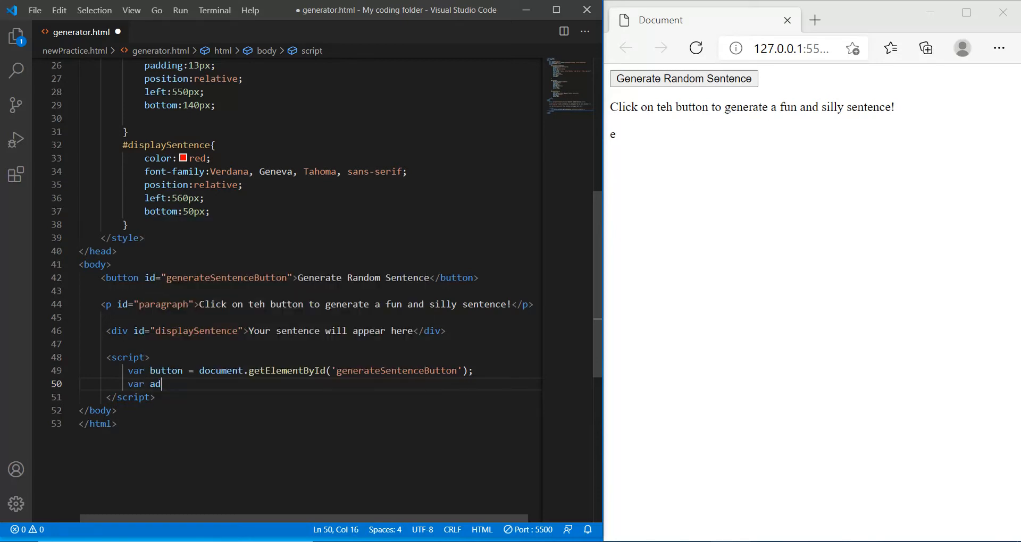
{"action": "type", "text": "jectives =[]"}
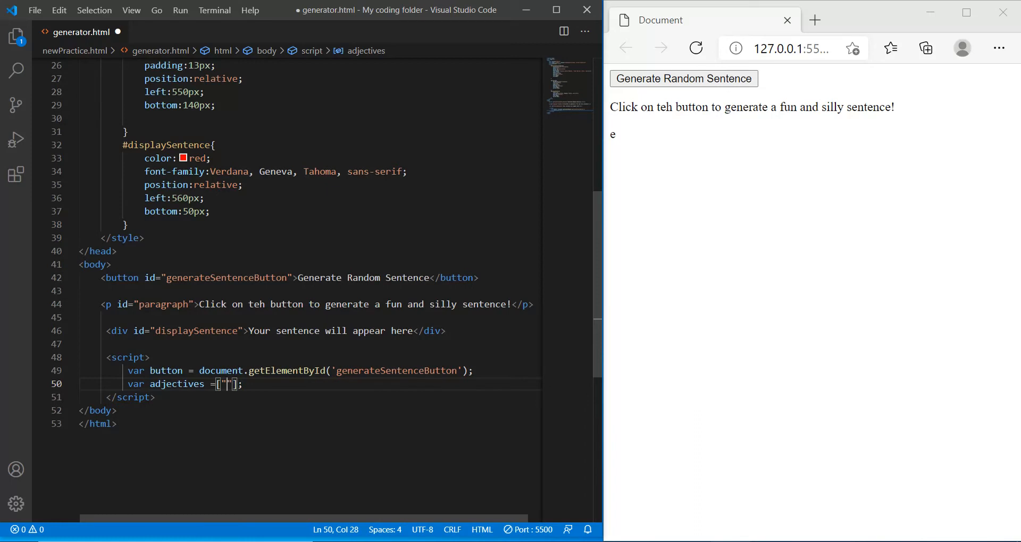
{"action": "type", "text": "tall"}
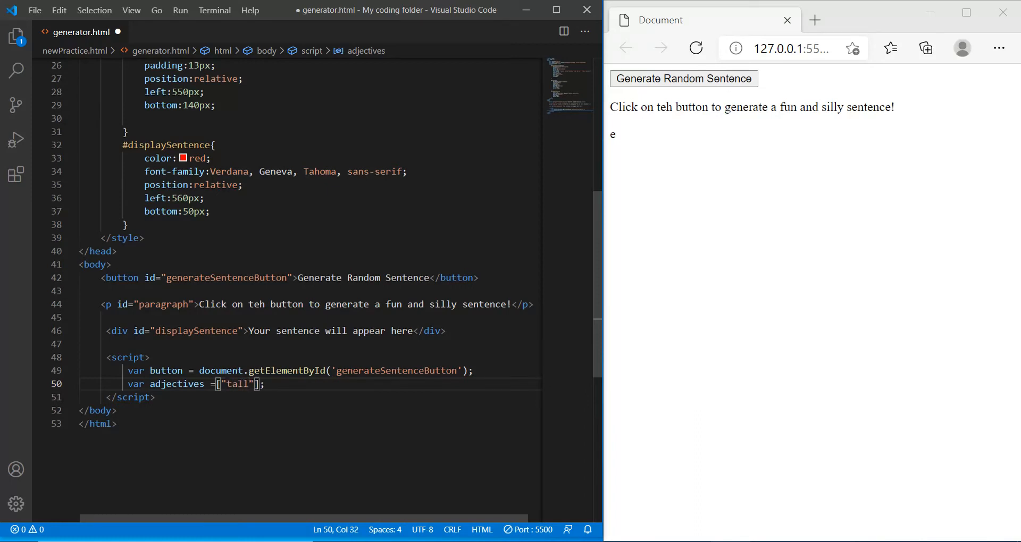
{"action": "type", "text": ", \"ju"}
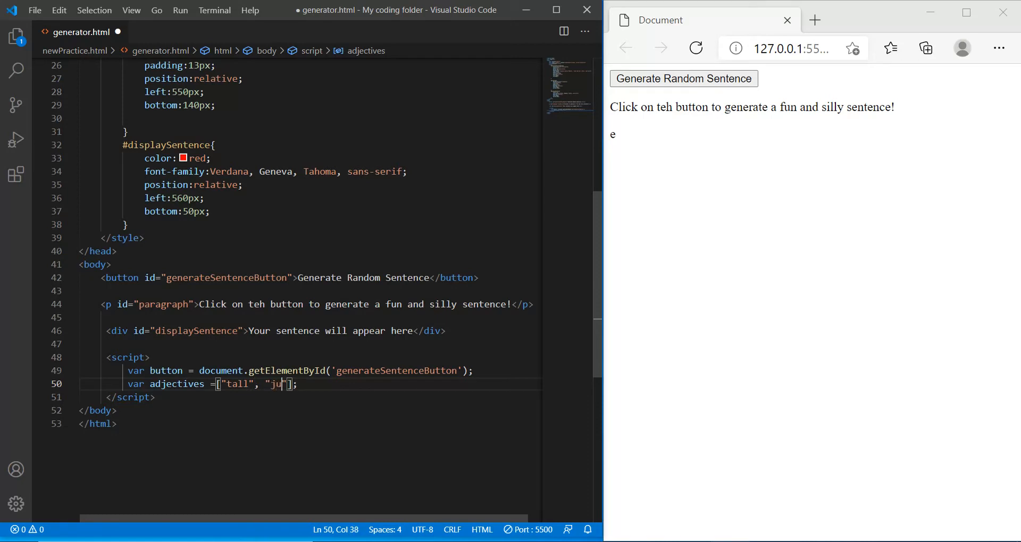
{"action": "type", "text": "mbo\", \"fat\","}
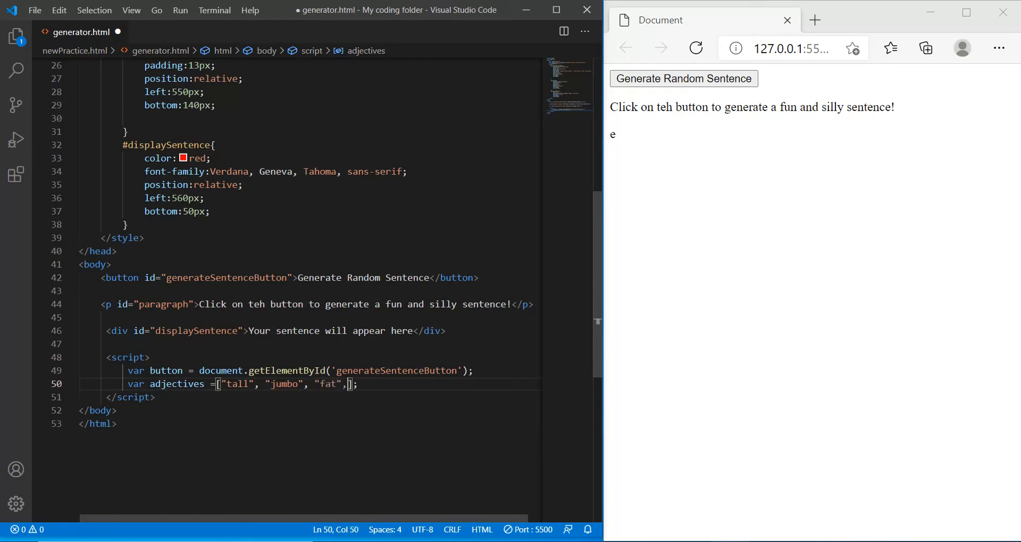
{"action": "type", "text": "\"skinny\""}
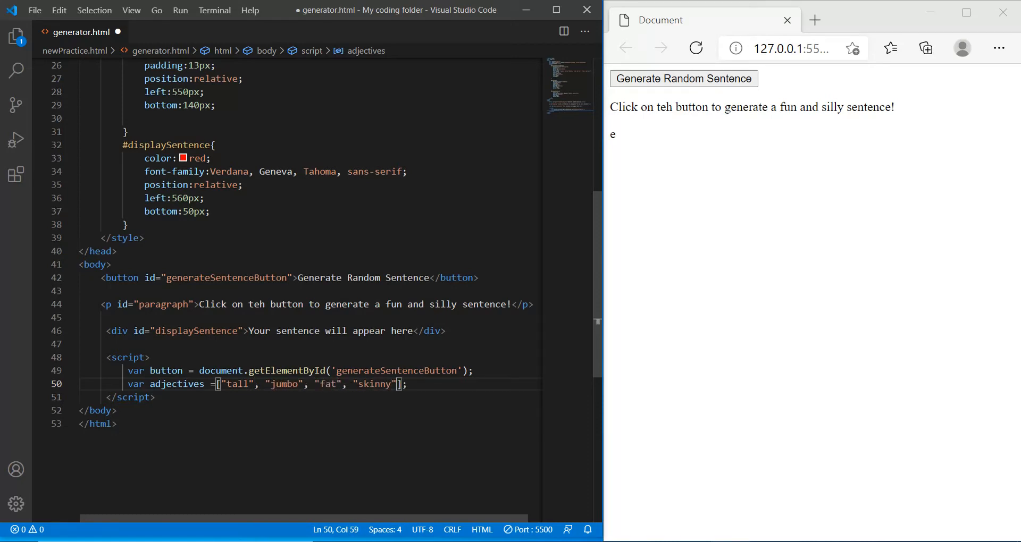
- Continue the adjectives array with "old", "young", "middle-aged", "peaceful", "quiet", "rotten"
{"action": "type", "text": ", \"old\", \"\""}
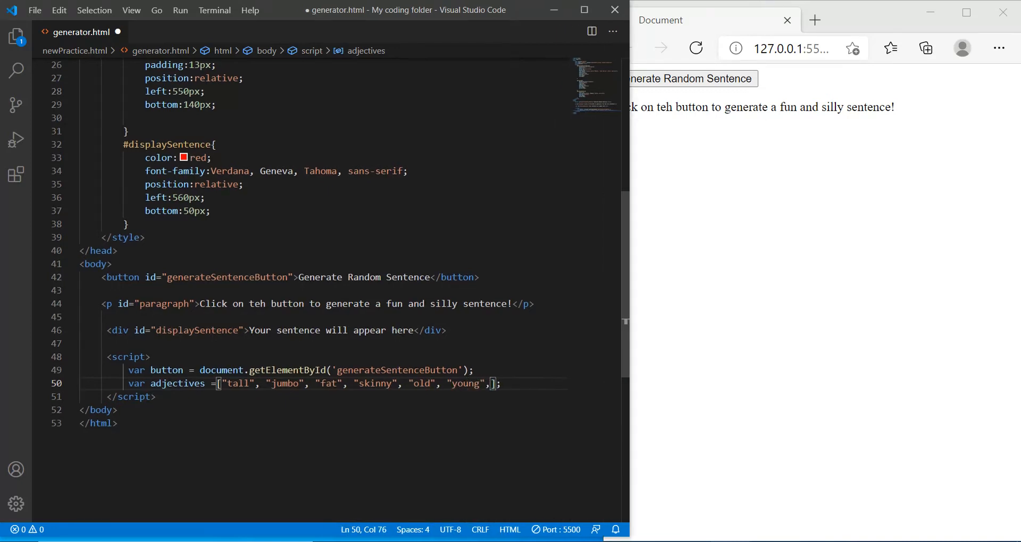
{"action": "type", "text": "\"middle-aged\","}
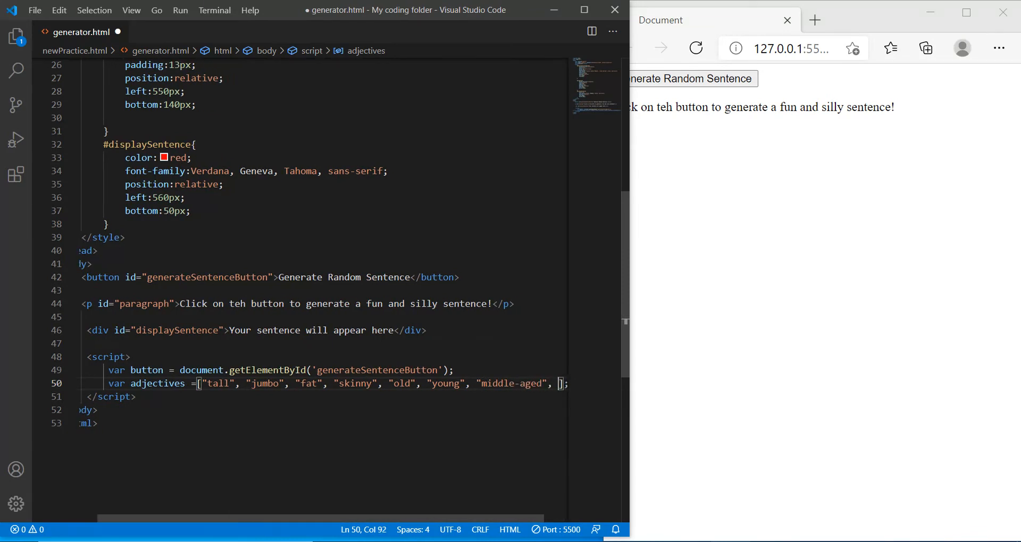
{"action": "type", "text": "\"\""}
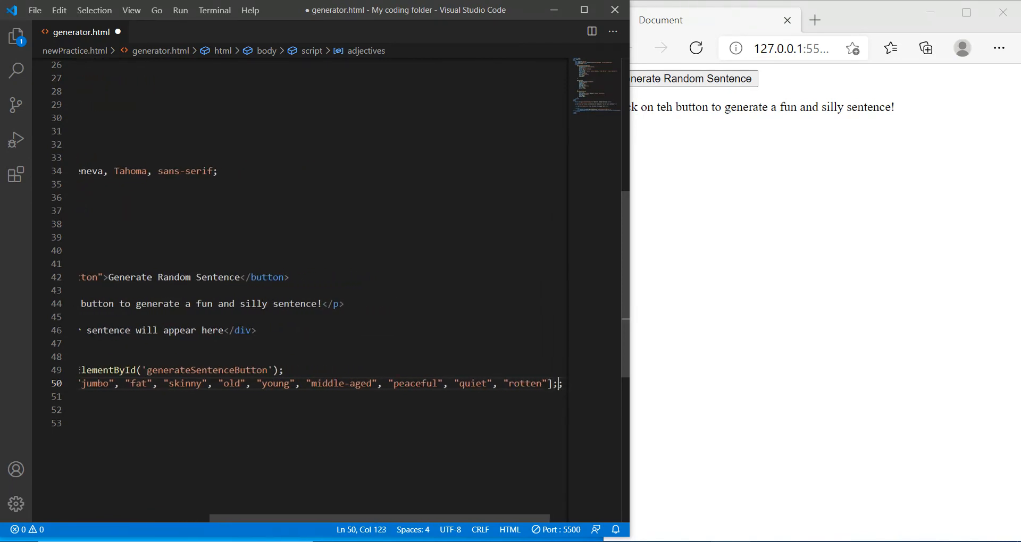
{"action": "type", "text": "var"}
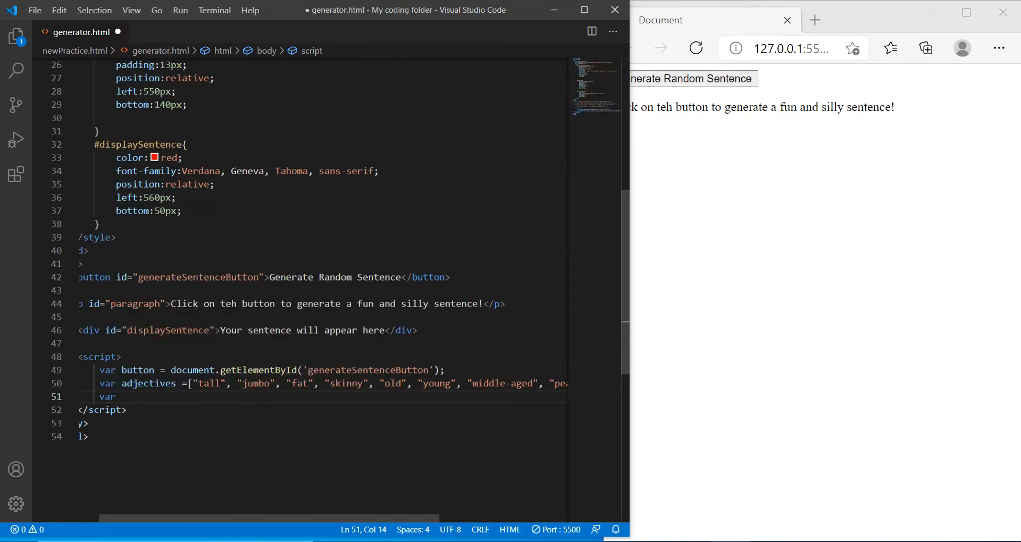
- Declare var nouns = [] holding duck, mug, rhino, elephant, plates, pineapple, cat, pencils, couch and more
{"action": "type", "text": "nouns ="}
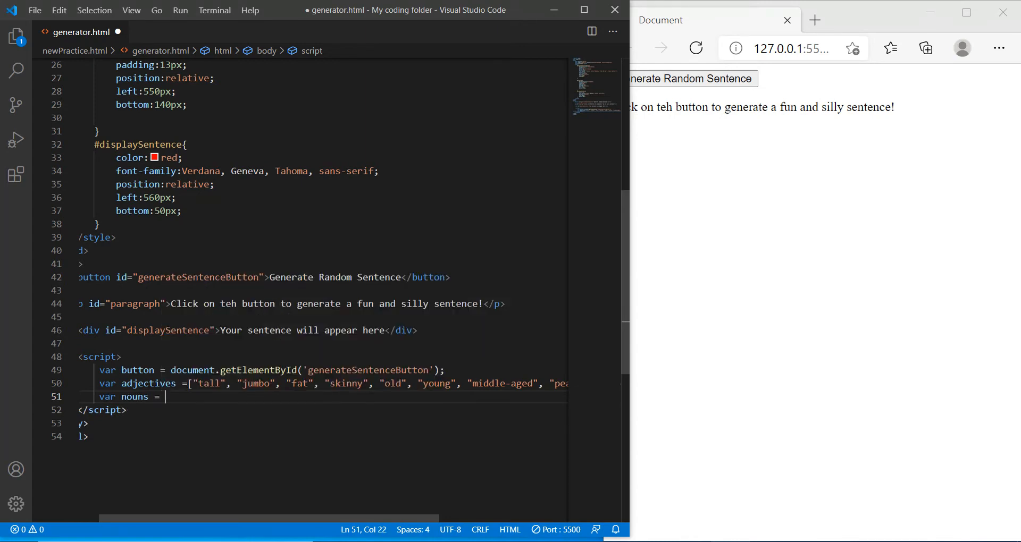
{"action": "type", "text": "[];"}
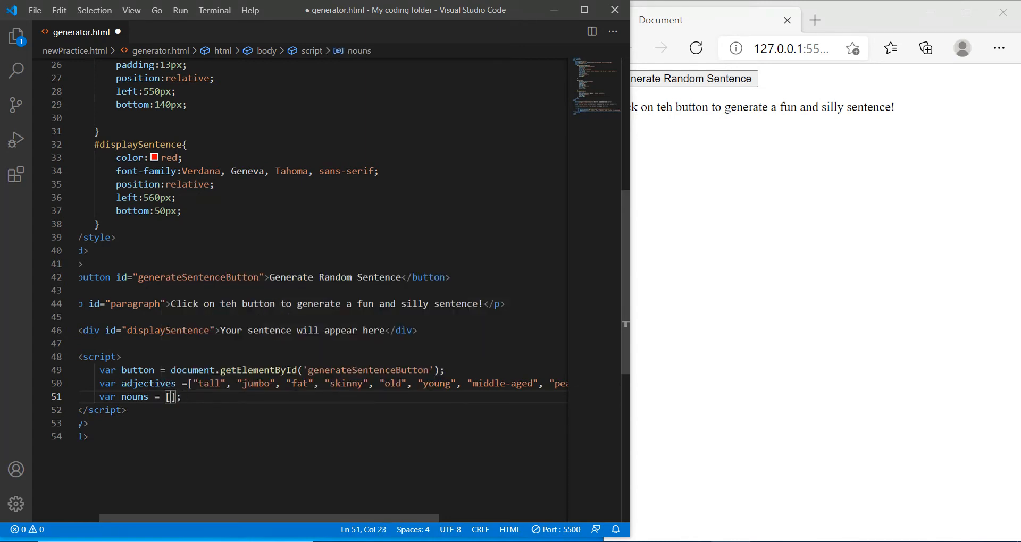
{"action": "type", "text": "duck\", \"mug\", \"rhino\","}
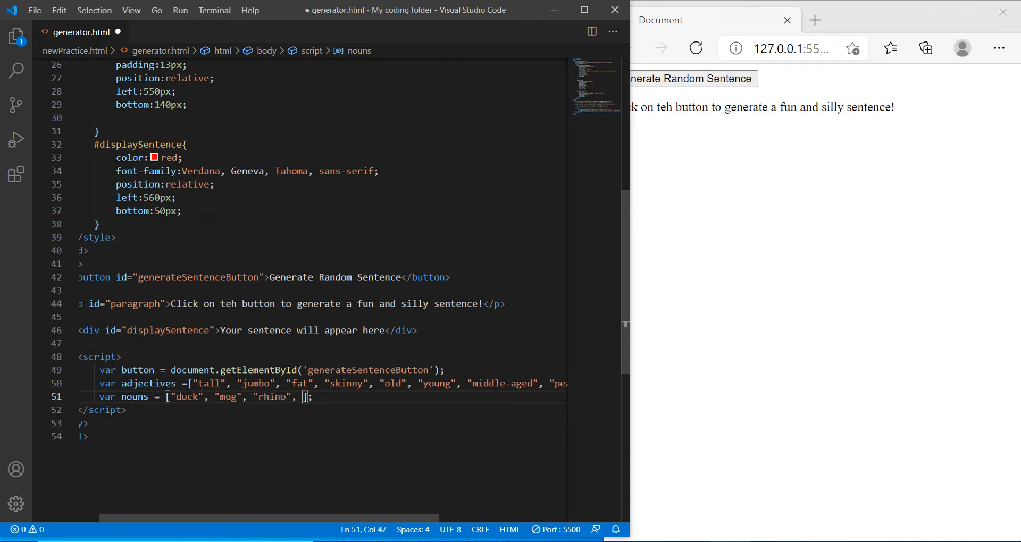
{"action": "type", "text": "elephant\", \"plates\", \"pineapple\", \"cat\", \"water bottle\", \"note book"}
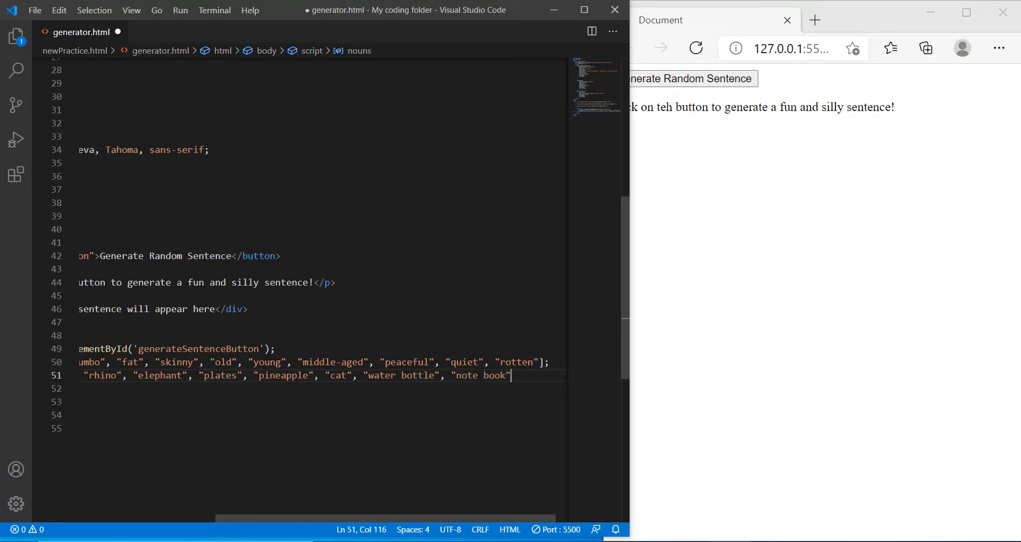
{"action": "type", "text": ", \"pencils\","}
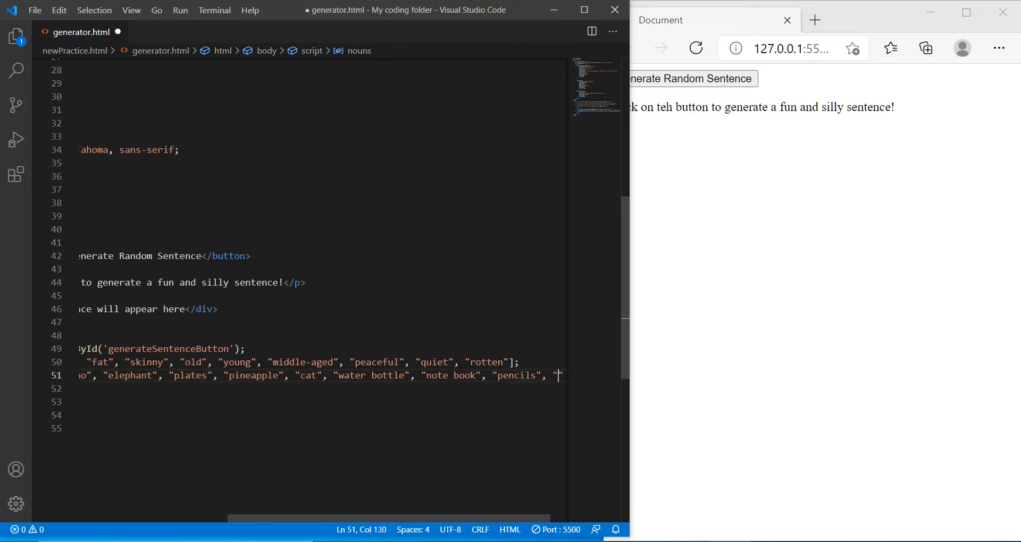
{"action": "type", "text": "couch\""}
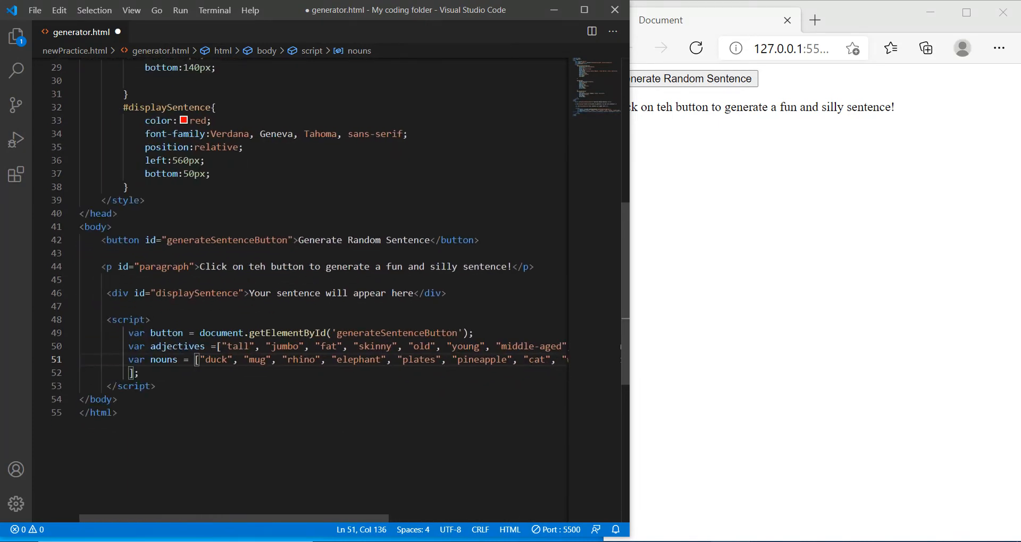
{"action": "type", "text": "var"}
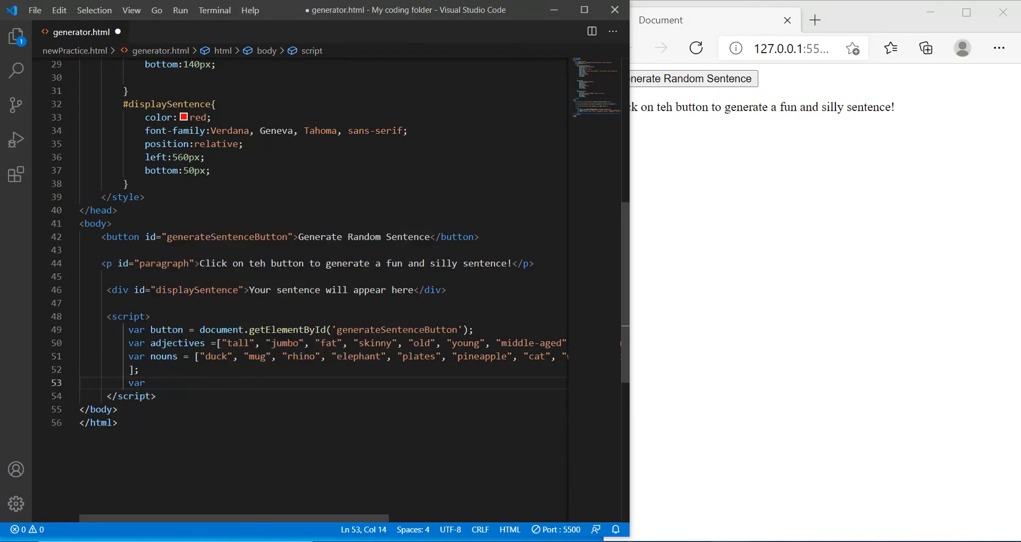
- Declare var adverbs = [] starting with "quickly", "quietly", "loudly"
{"action": "type", "text": "adv"}
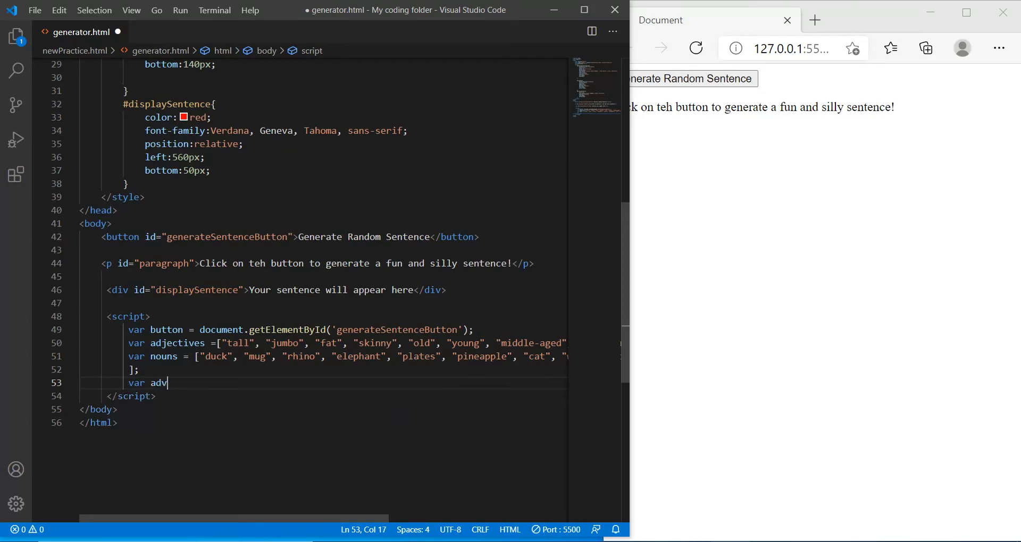
{"action": "type", "text": "erbs ="}
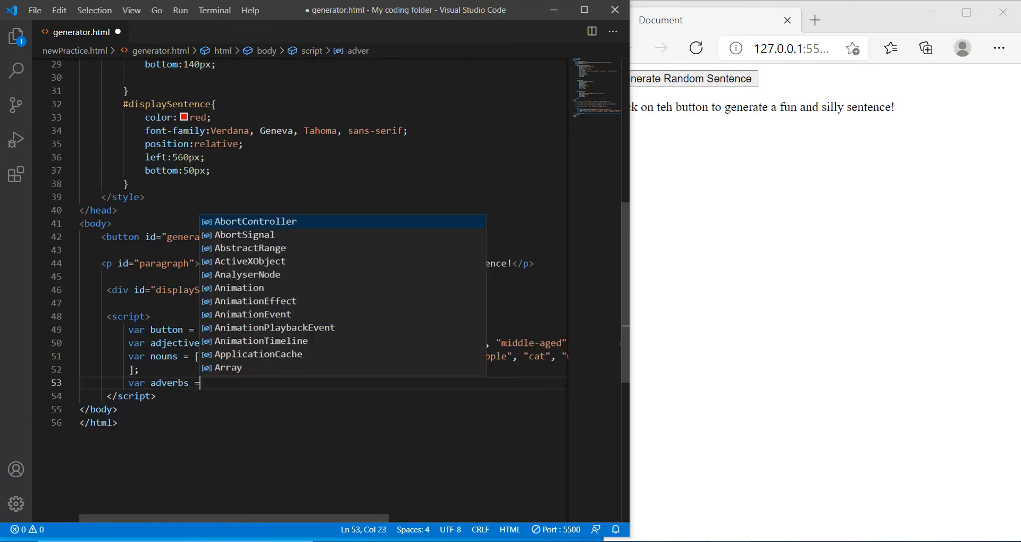
{"action": "type", "text": "[];"}
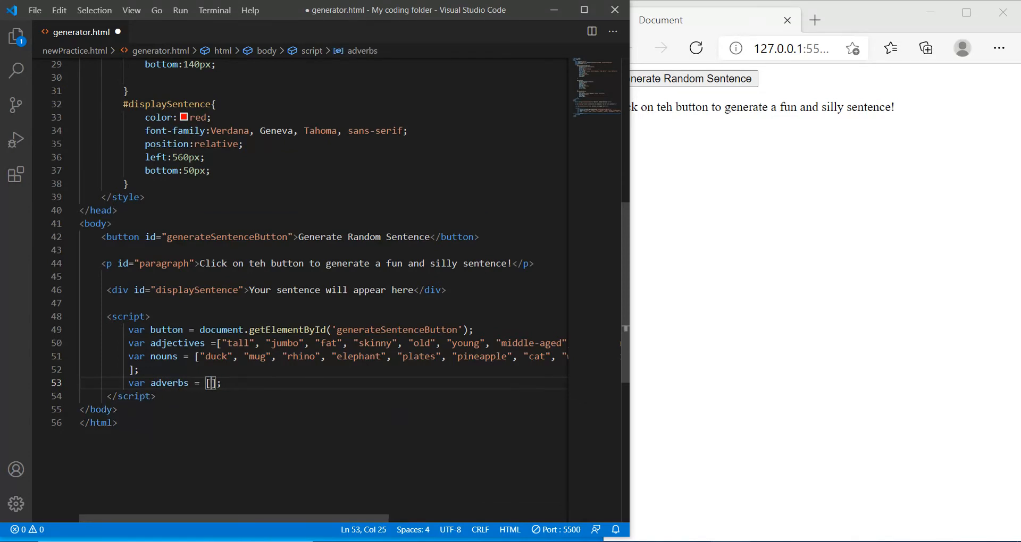
{"action": "type", "text": "\"quickly\""}
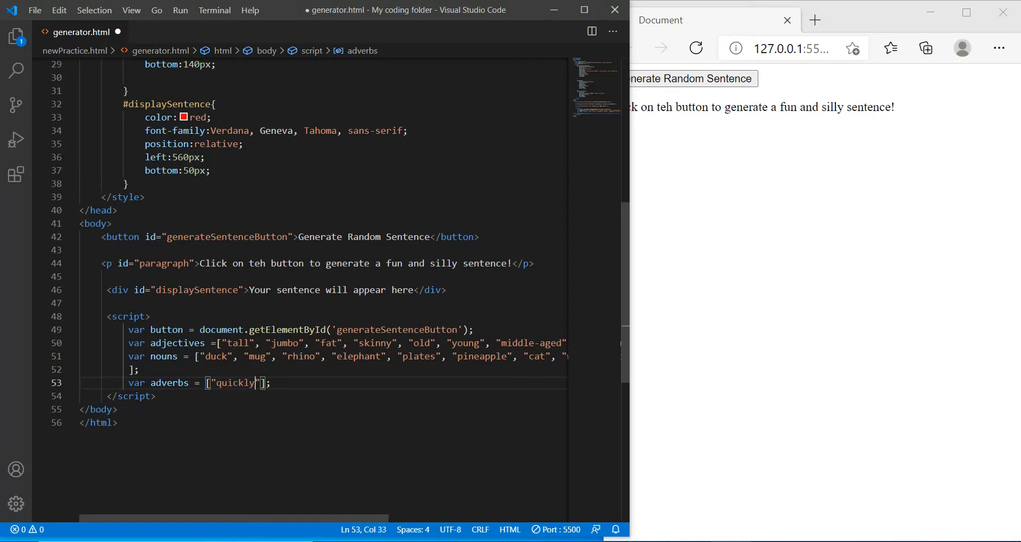
{"action": "type", "text": ", \"quietl\""}
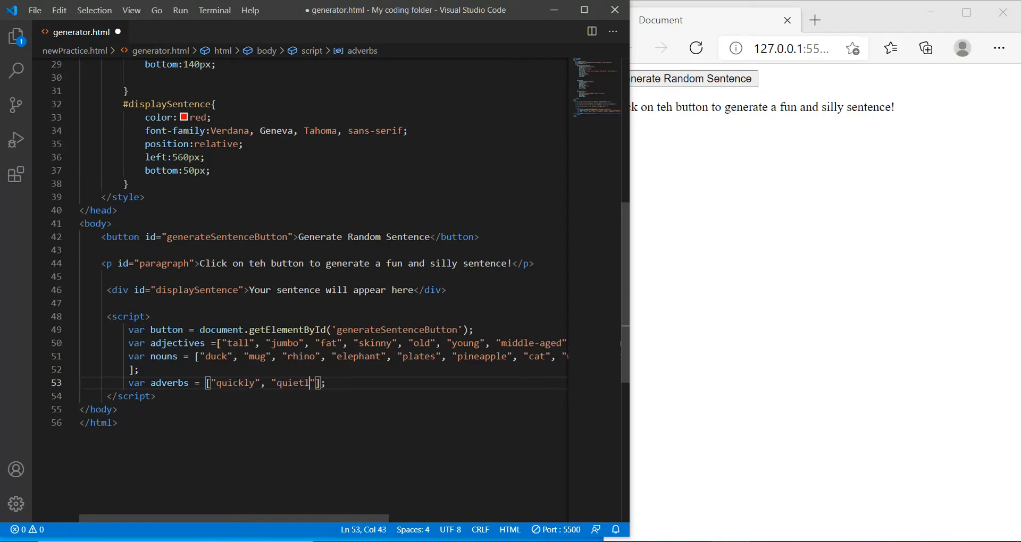
{"action": "type", "text": "y"}
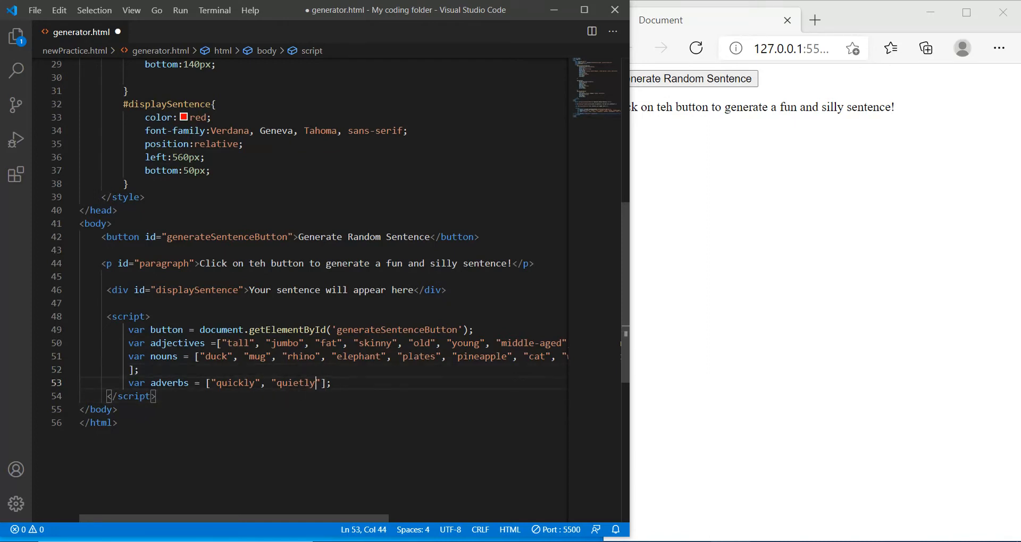
{"action": "type", "text": ", \"\""}
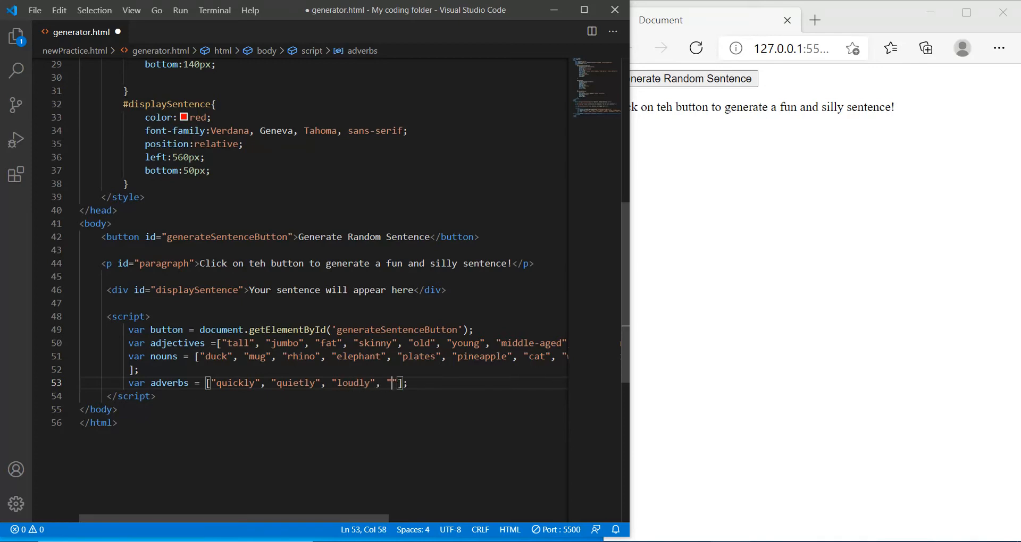
- Continue the adverbs array with tentatively, eerily, spookily, knowingly and further adverbs
{"action": "type", "text": "tentatively\","}
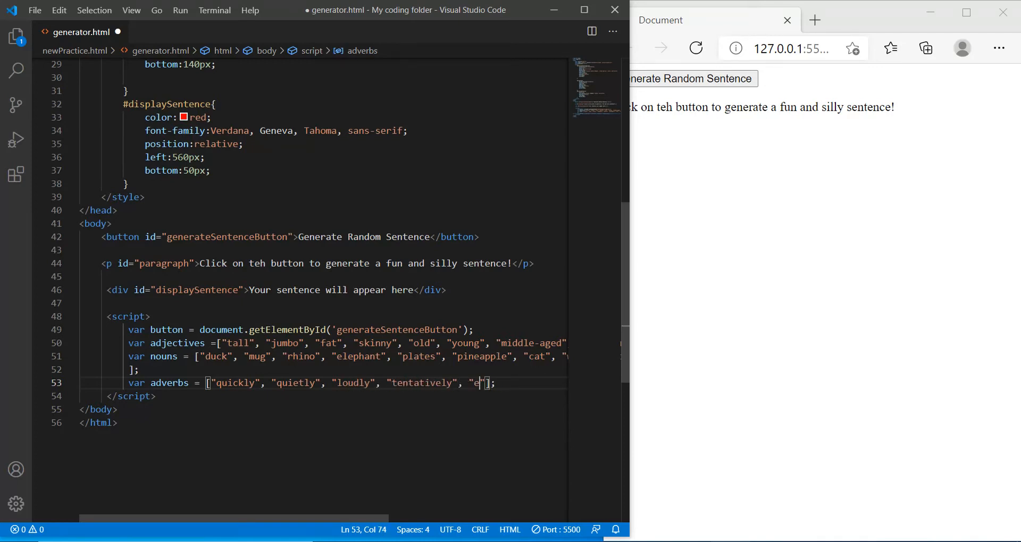
{"action": "type", "text": "erily"}
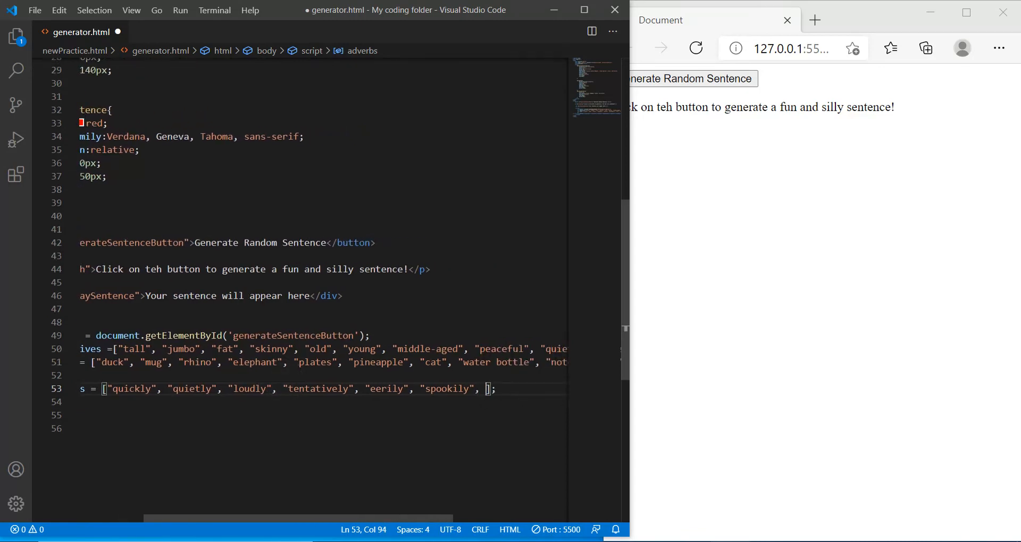
{"action": "type", "text": "\"knowingly\", \"fero"}
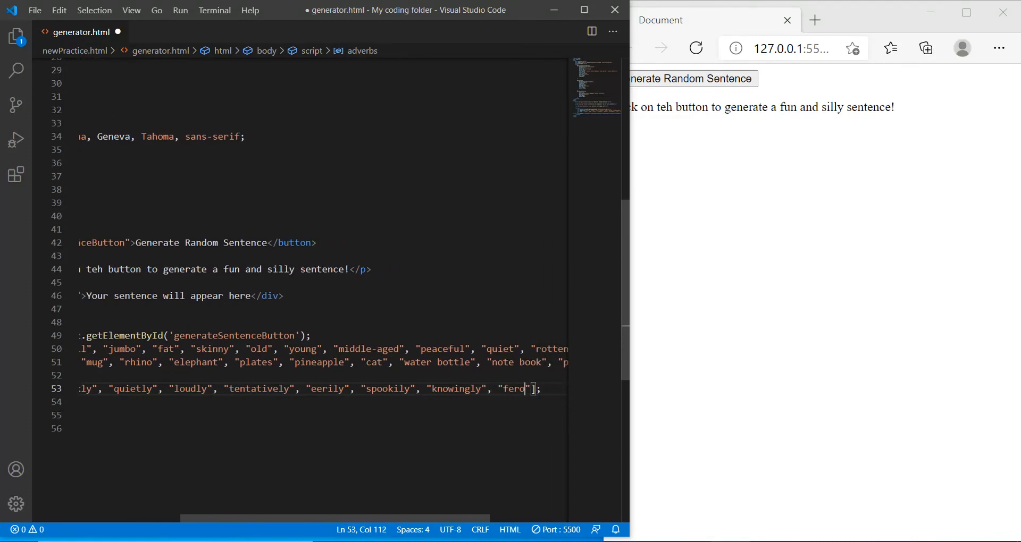
{"action": "type", "text": "ciously"}
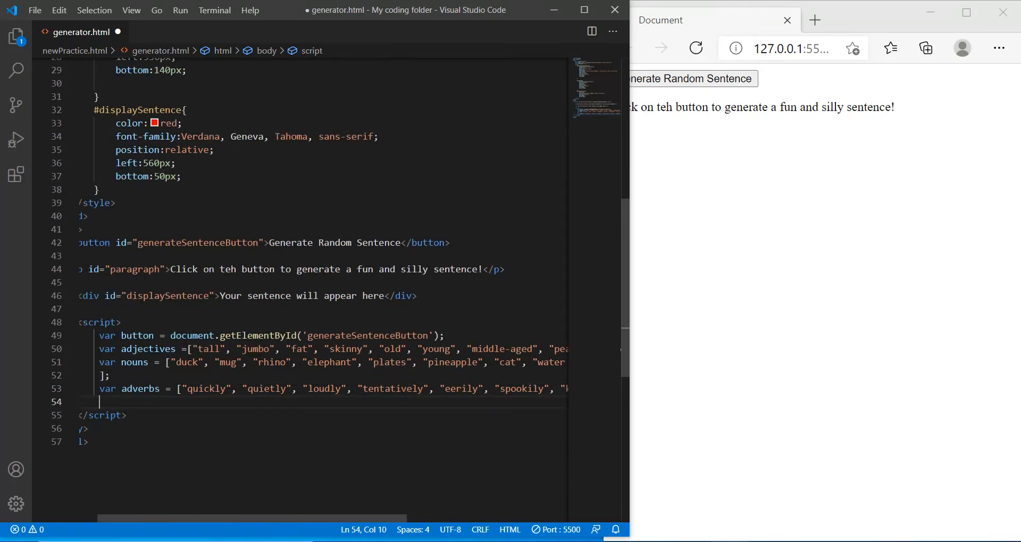
{"action": "type", "text": "var"}
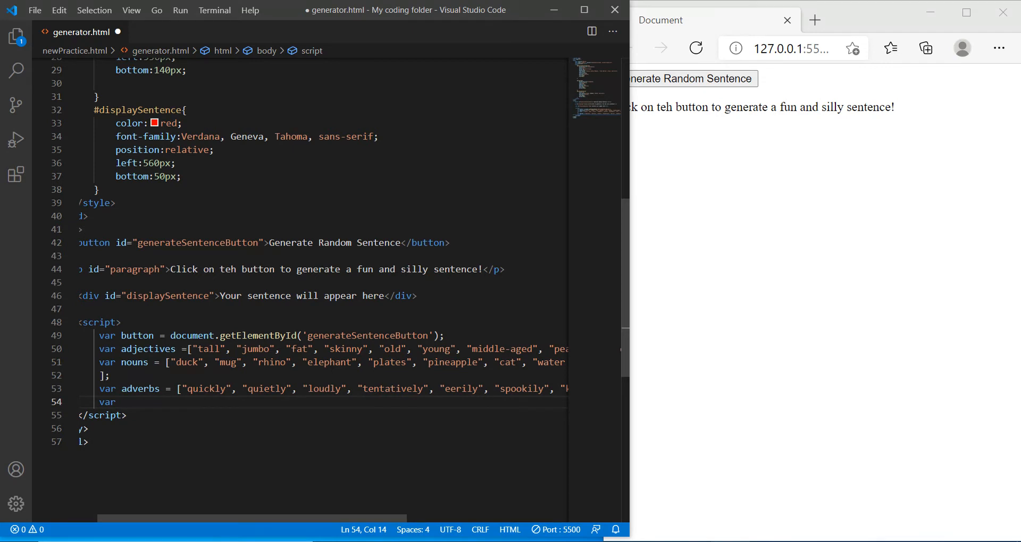
- Declare var verbs = []; starting with "ran", "jumped", "sang", "scream"
{"action": "type", "text": "verbs"}
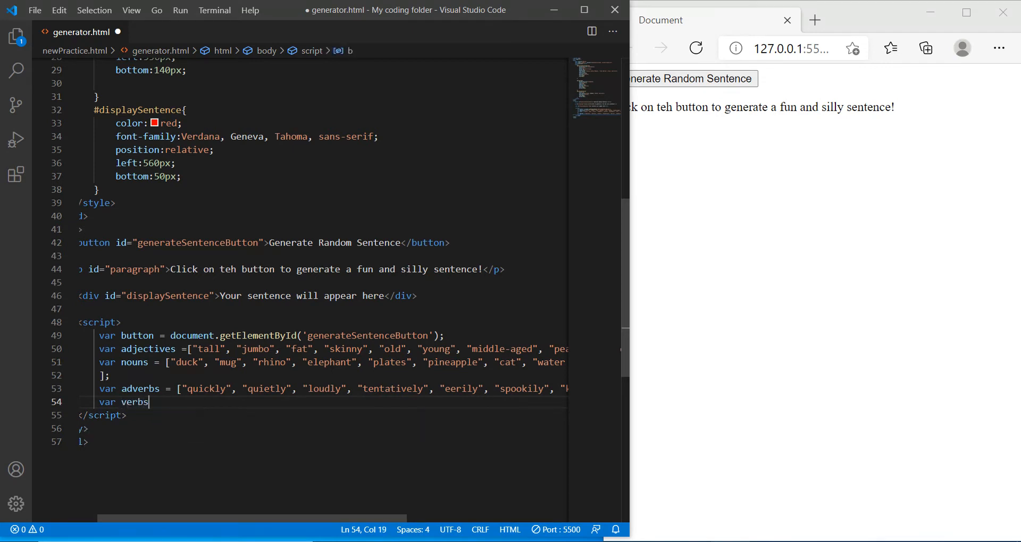
{"action": "type", "text": "= [];"}
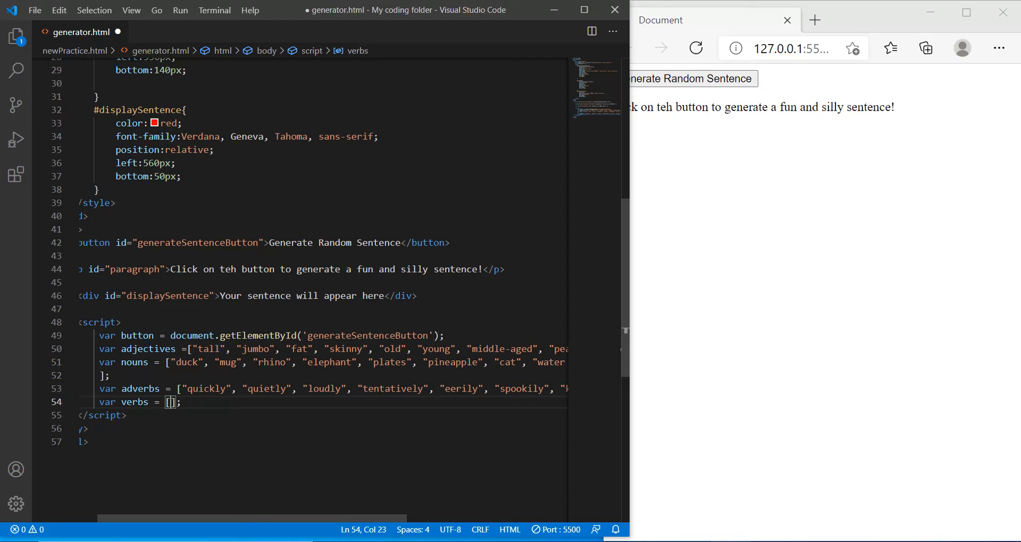
{"action": "type", "text": "\"ran\""}
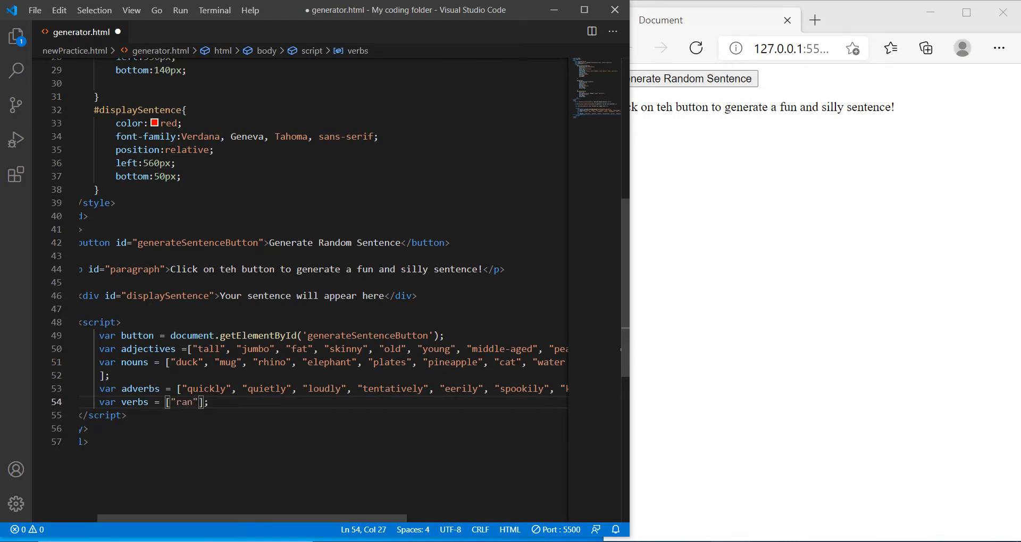
{"action": "type", "text": ", \"jumped\", \""}
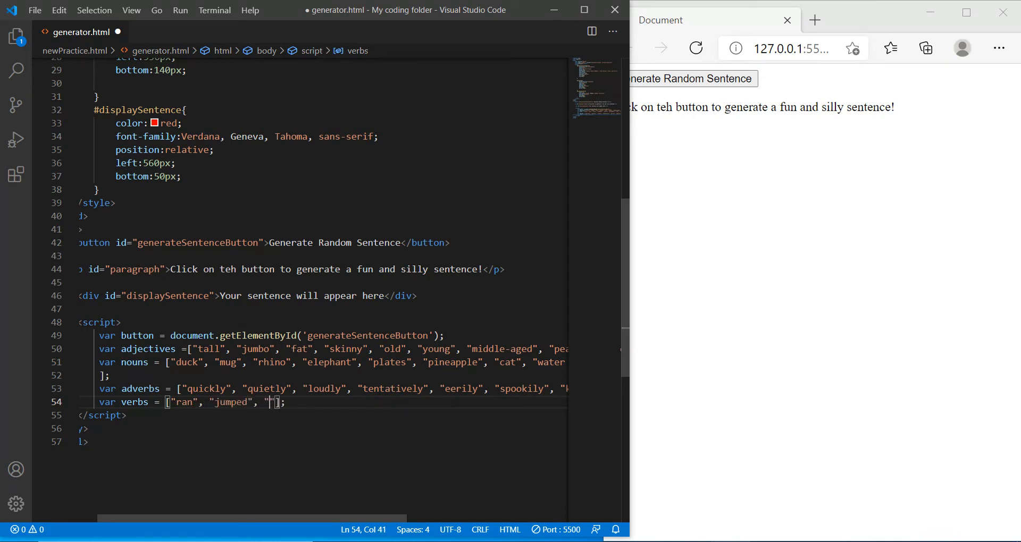
{"action": "type", "text": "\"sang\", \"scream"}
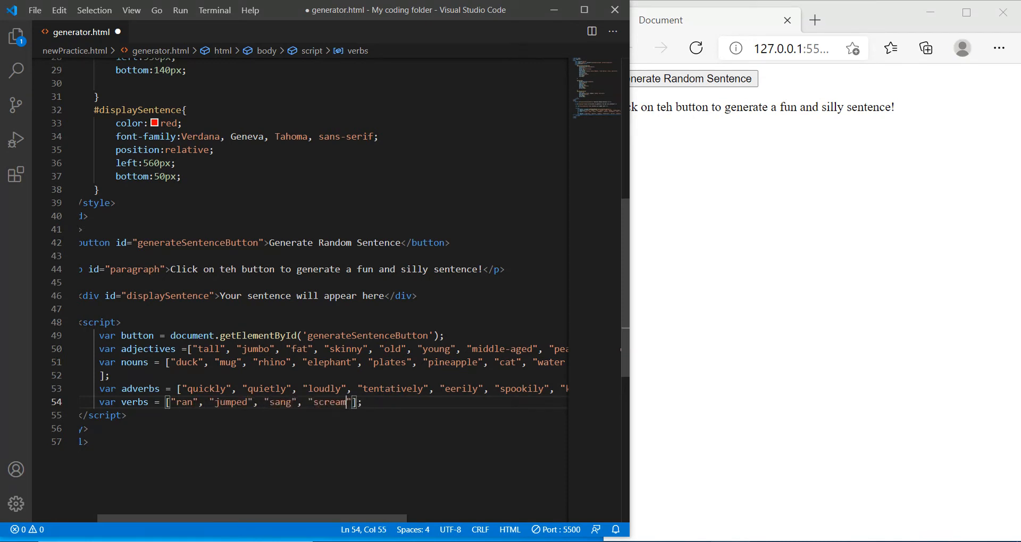
{"action": "type", "text": "\", \""}
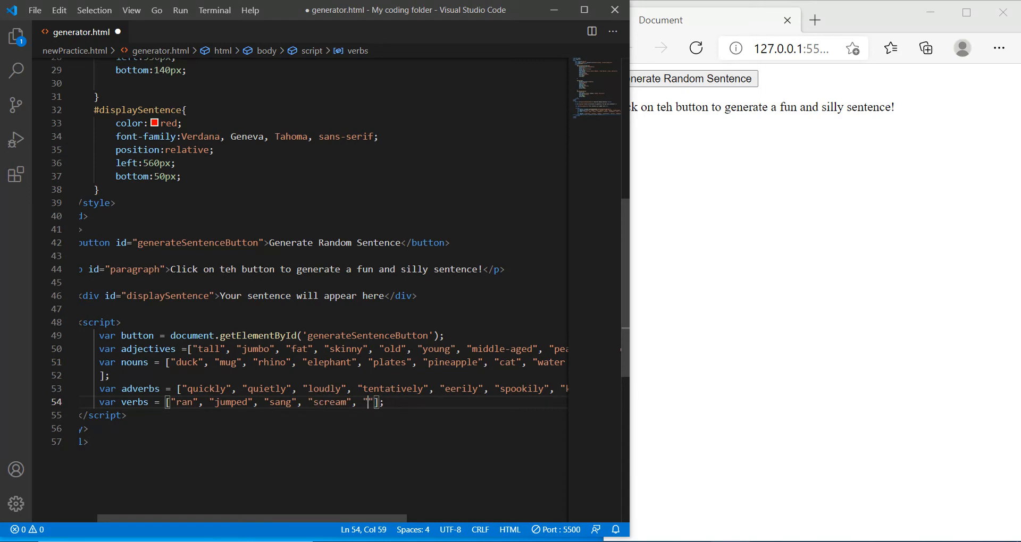
- Append yelled, ate, solved, learned, played, squeaked, roared, speak, talk, trimming speaking to speak
{"action": "type", "text": "\"yelled\", \"ate\","}
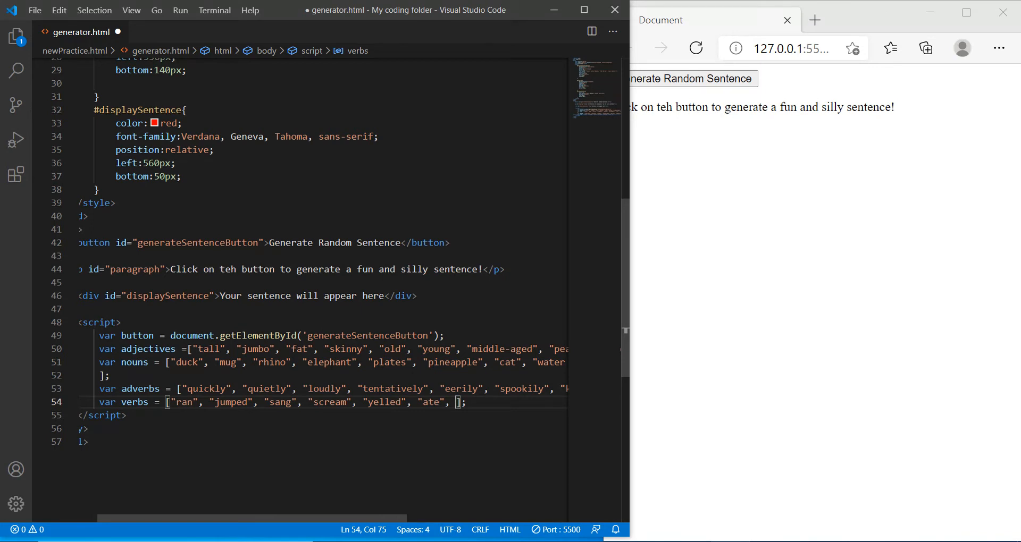
{"action": "type", "text": "\""}
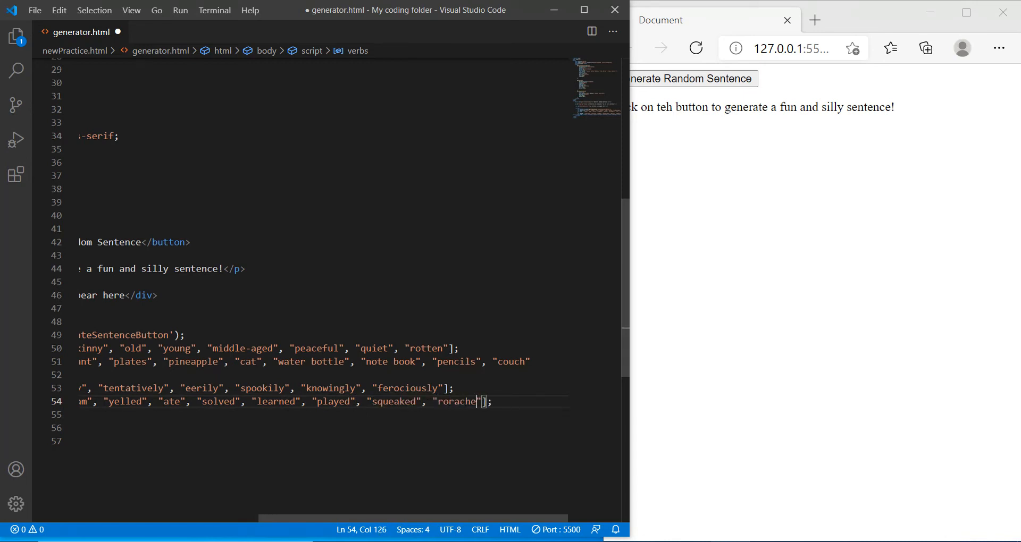
{"action": "key", "text": "Backspace"}
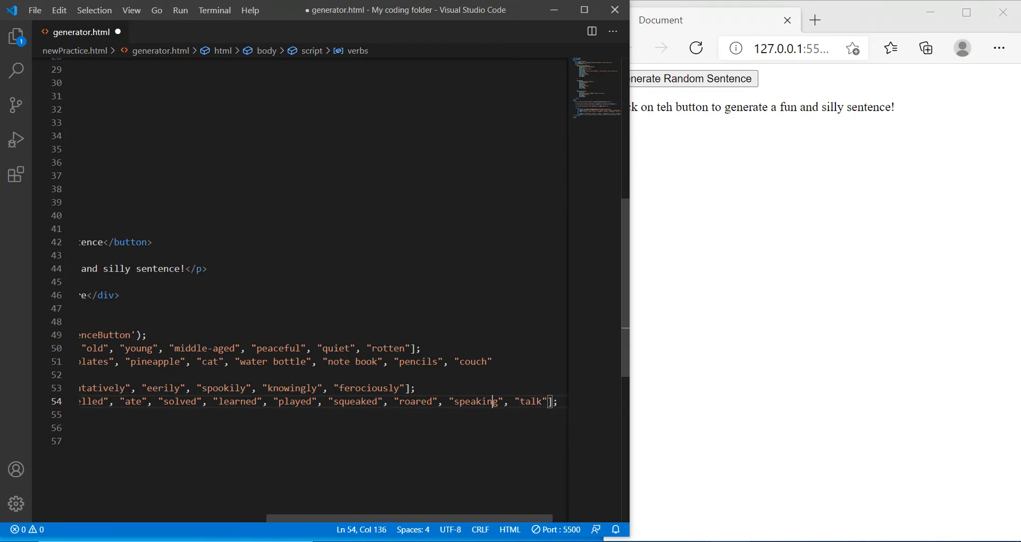
{"action": "key", "text": "Backspace"}
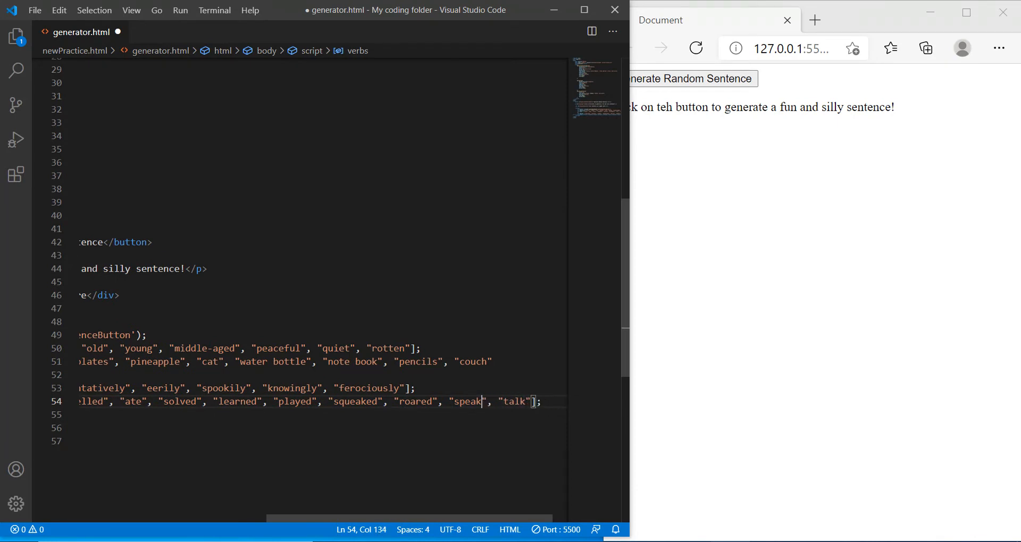
{"action": "key", "text": "Backspace"}
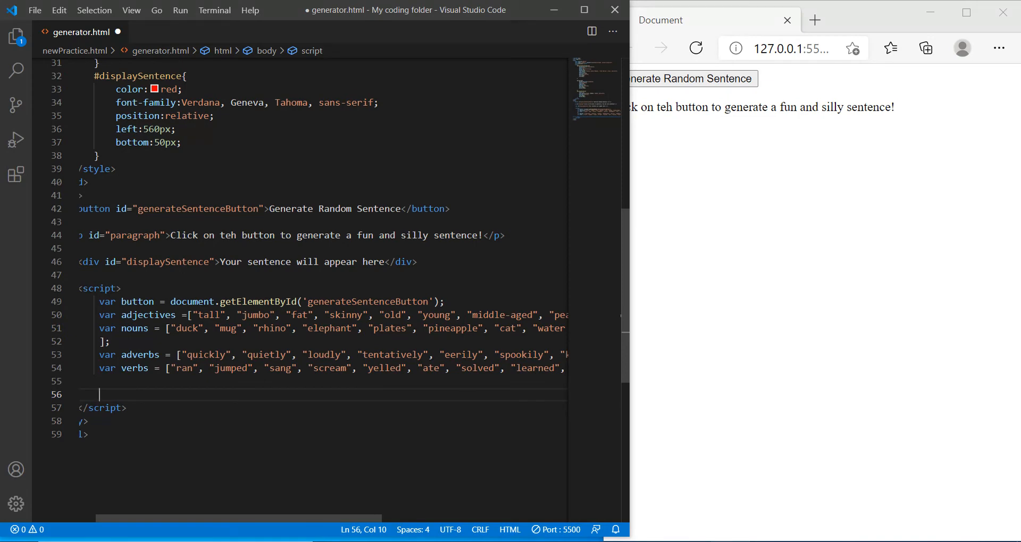
- Declare var speech = new SpeechSynthesisUtterance(); below the arrays
{"action": "type", "text": "var speech = new SpeechSynthesisUtterance();"}
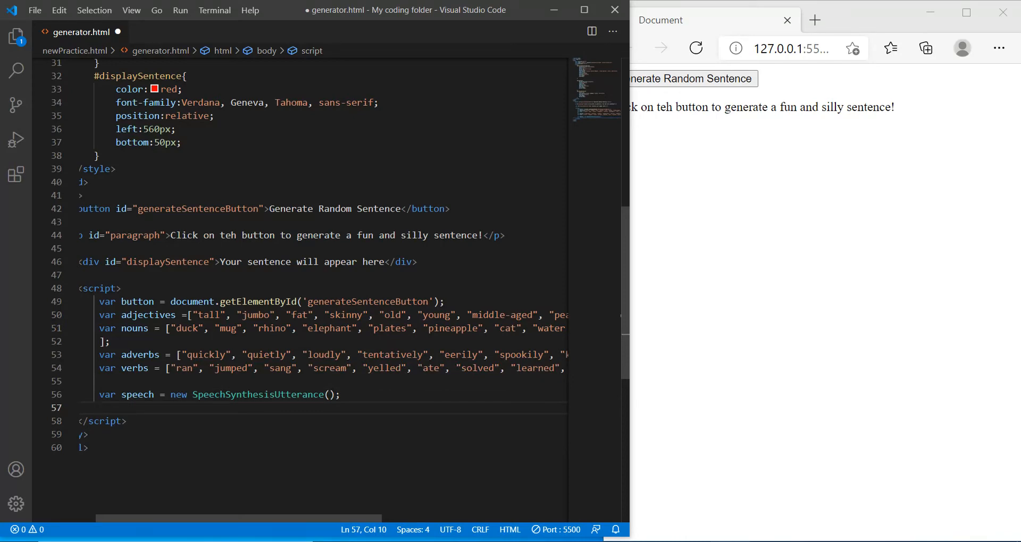
{"action": "type", "text": "v"}
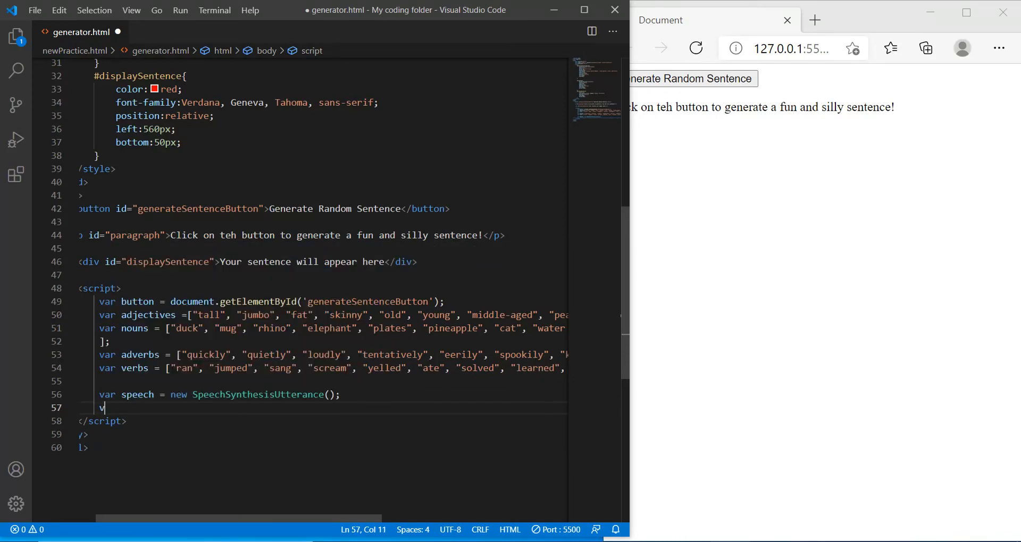
- Declare var result = document.getElementById('displaySentence'); and begin the button listener
{"action": "type", "text": "var result="}
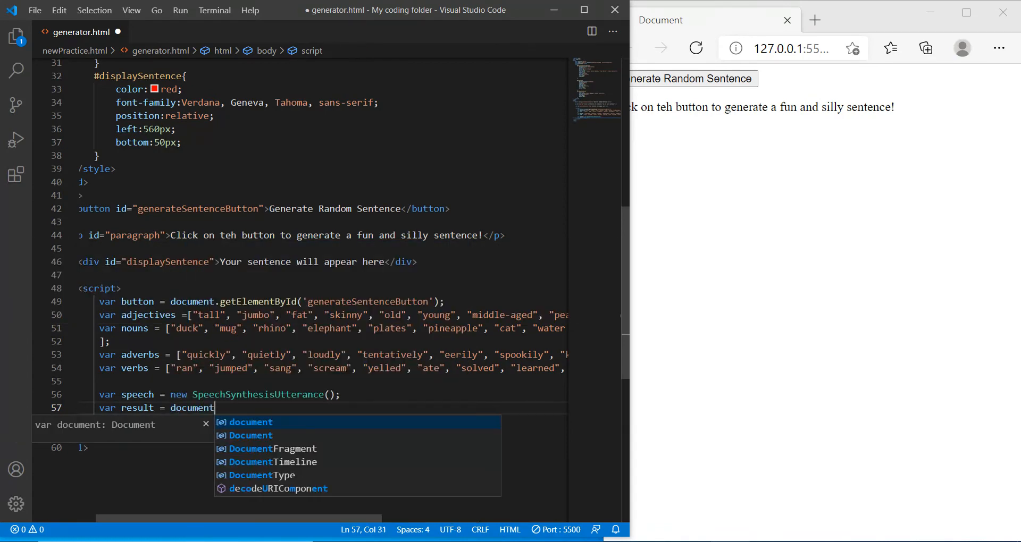
{"action": "type", "text": ".getELe"}
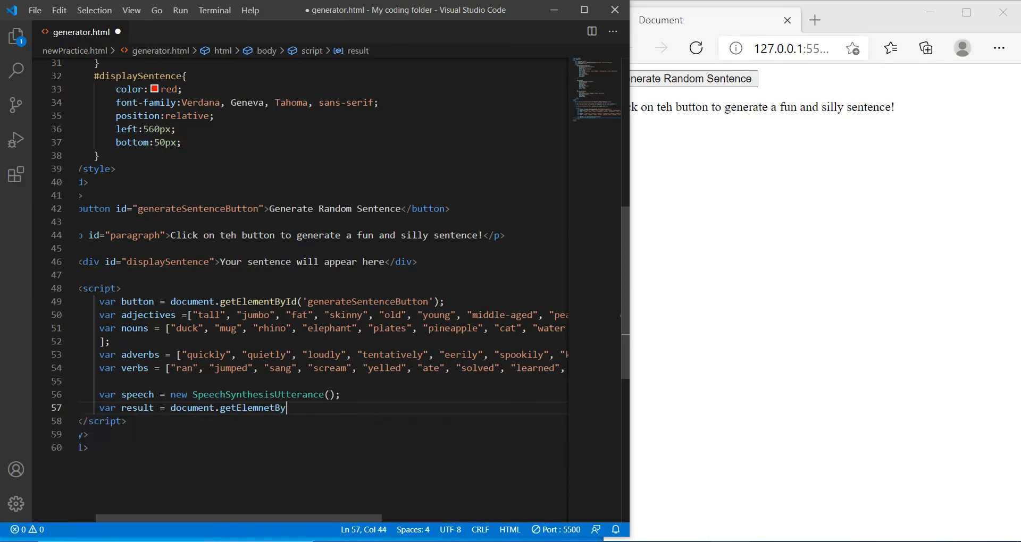
{"action": "type", "text": "ById()"}
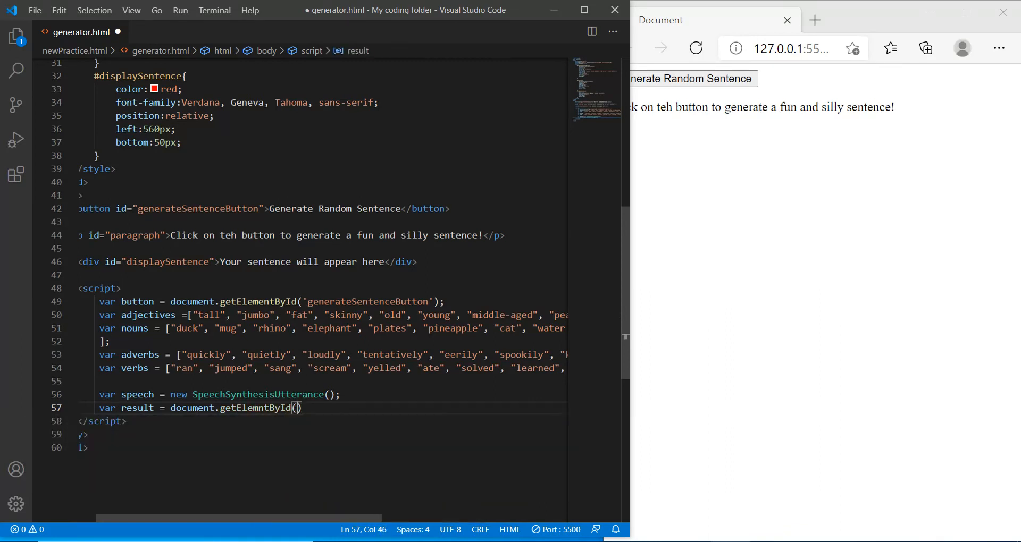
{"action": "type", "text": "'disp'"}
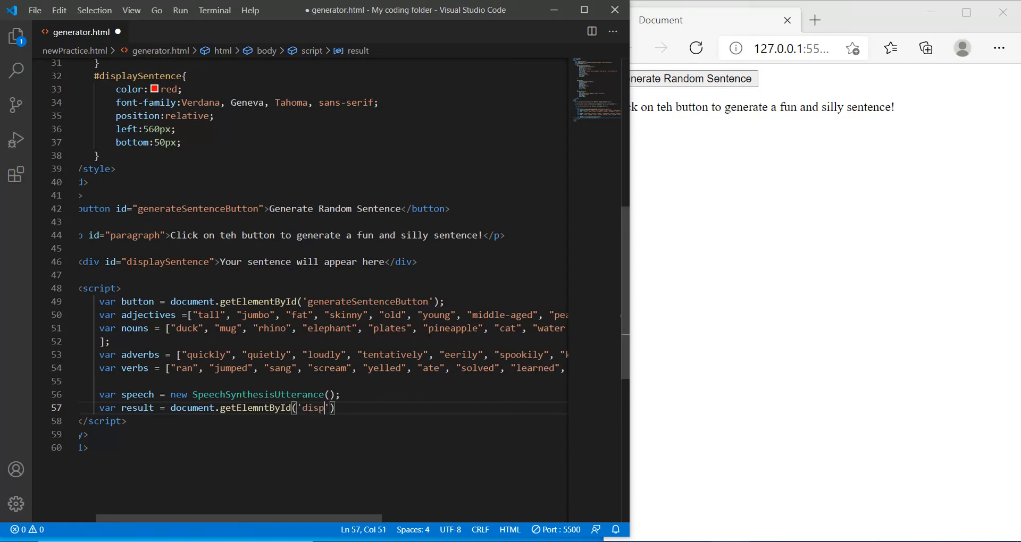
{"action": "type", "text": "laySentence"}
{"action": "type", "text": "b"}
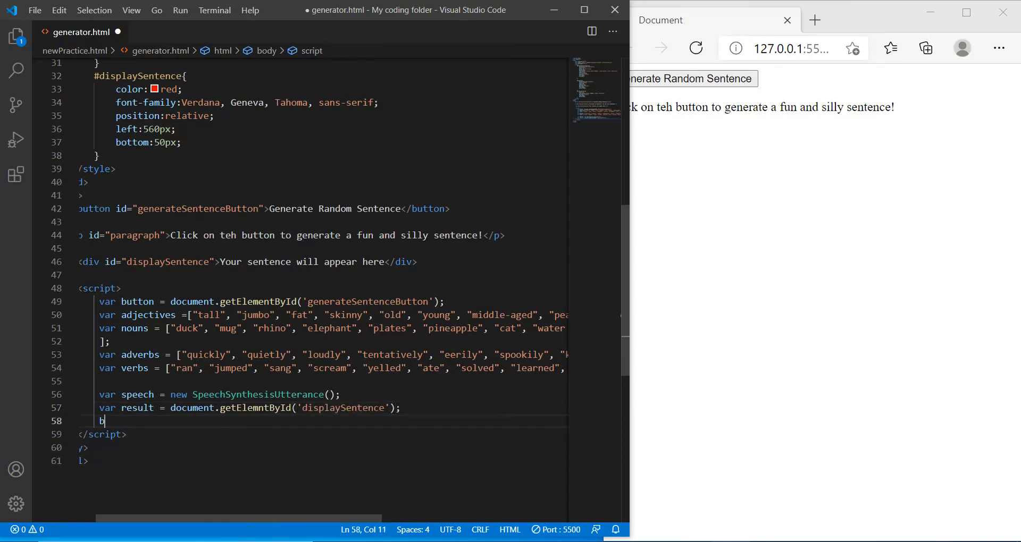
{"action": "type", "text": "utton.add"}
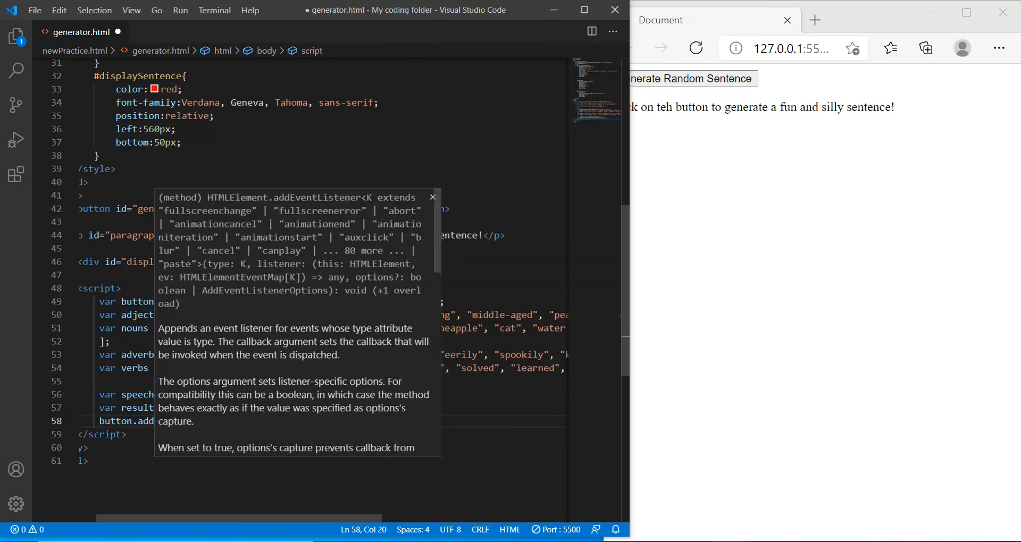
- Attach button.addEventListener('click', function(){ }) with a blank line inside the handler
{"action": "type", "text": "click', function(){"}
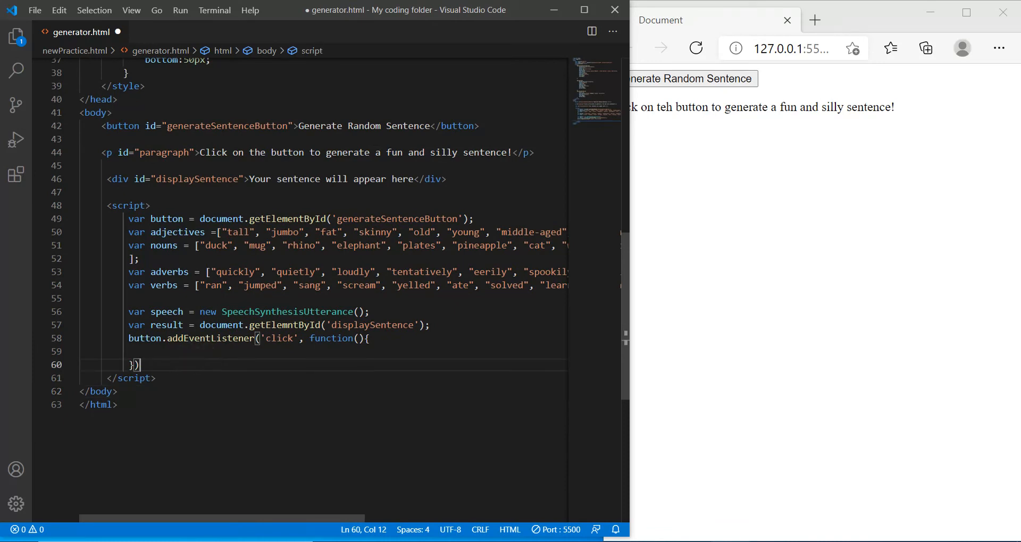
{"action": "key", "text": "Enter"}
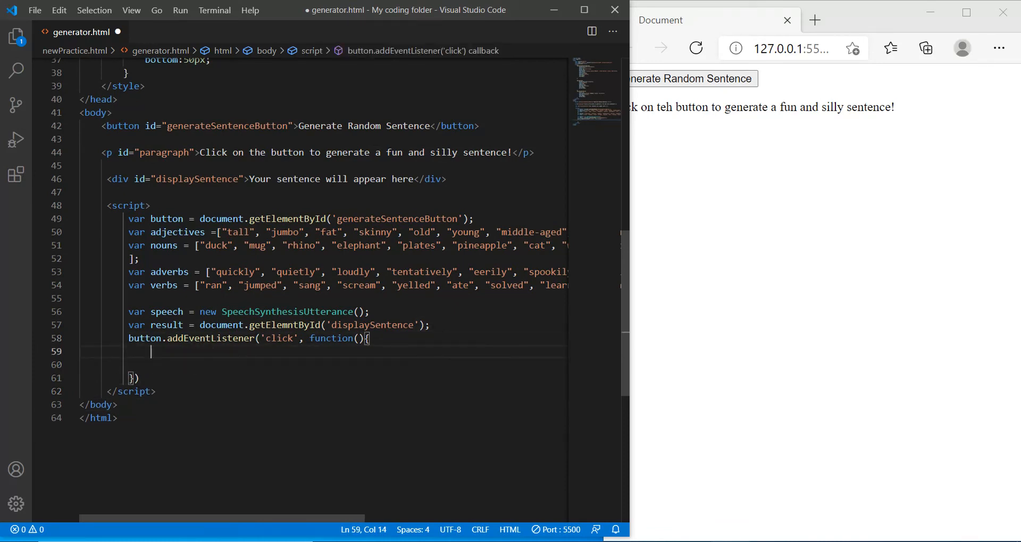
- Inside the handler write var randomNoun = verbs[Math.round(Math.random()...)
{"action": "type", "text": "var"}
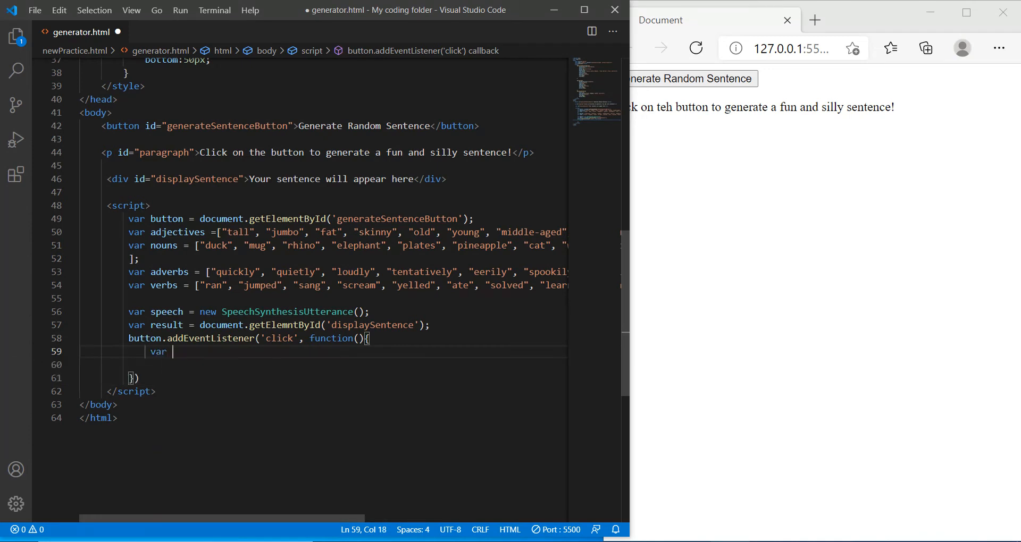
{"action": "type", "text": "random"}
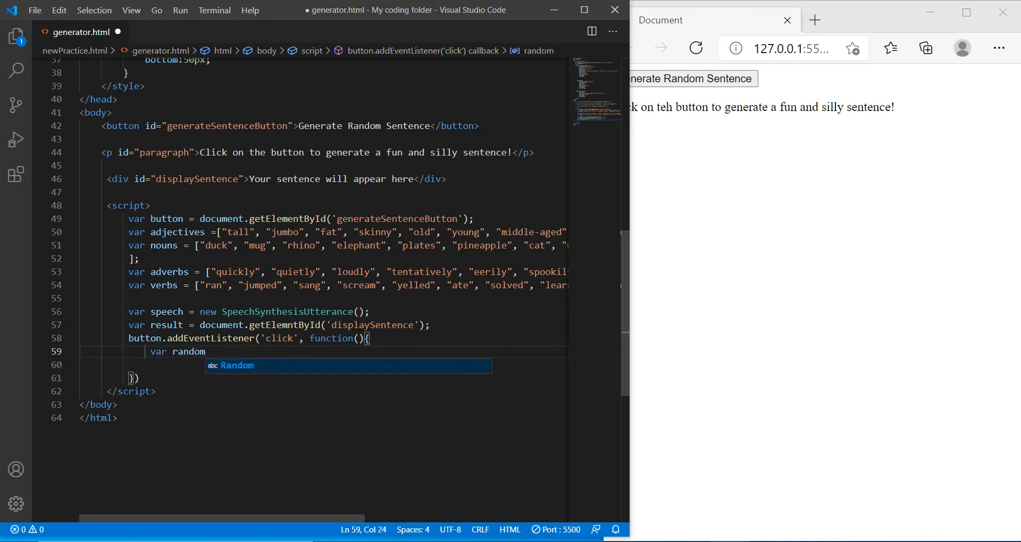
{"action": "type", "text": "Noun ="}
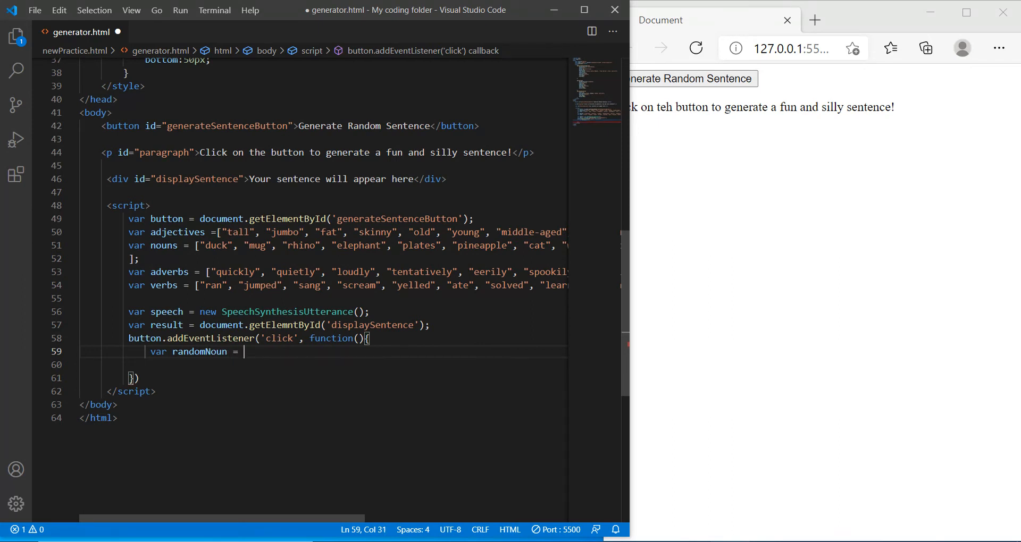
{"action": "type", "text": "verbs"}
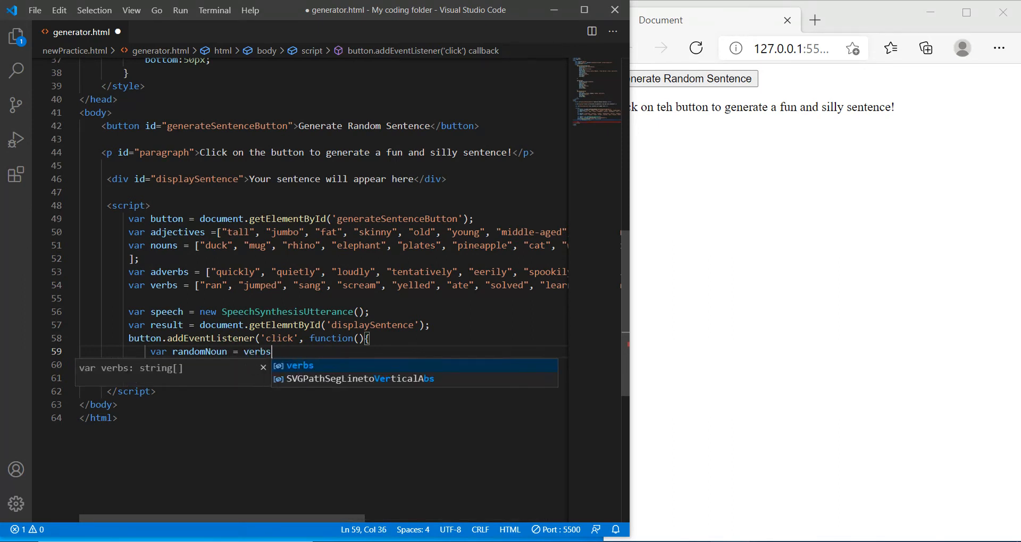
{"action": "type", "text": "[Math.roun"}
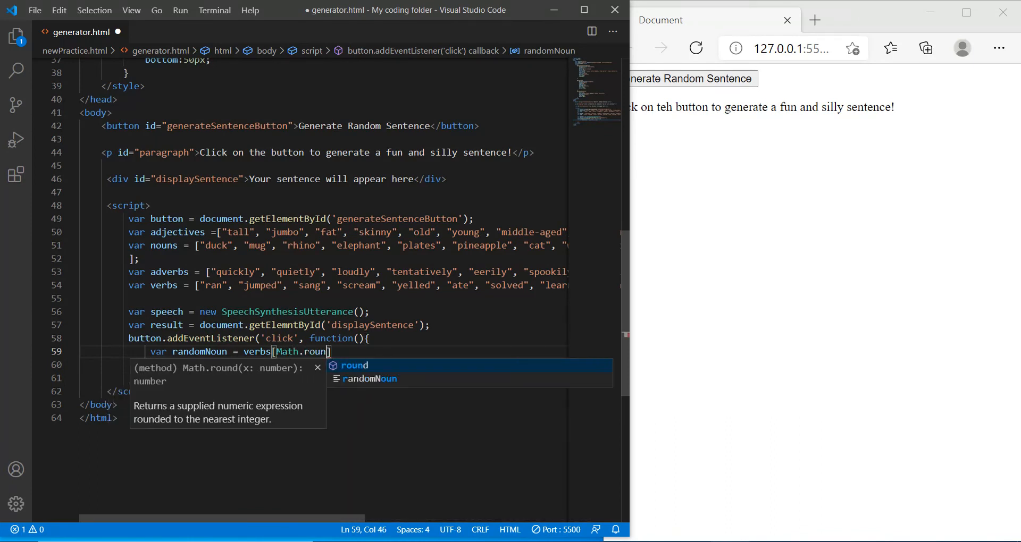
{"action": "type", "text": "()M"}
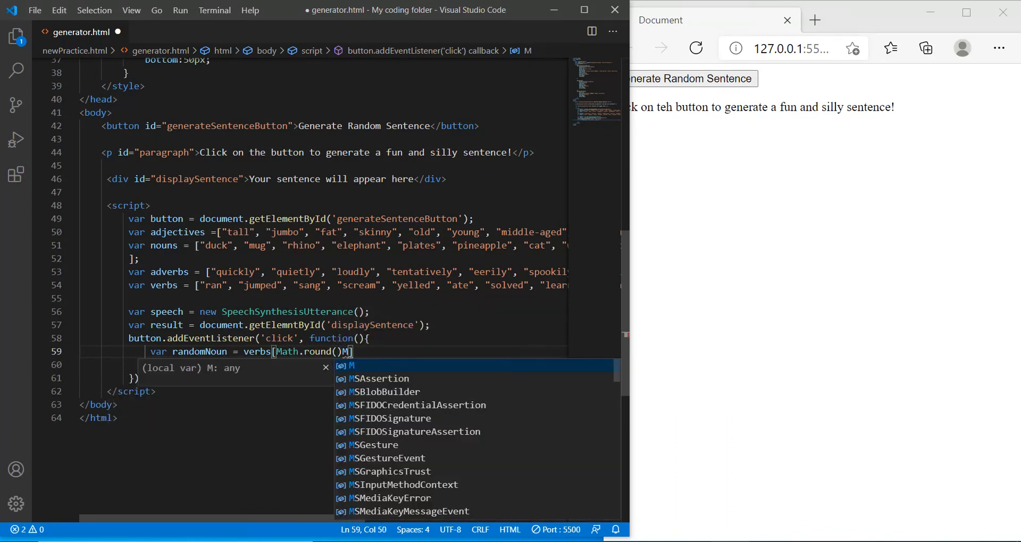
{"action": "type", "text": "*"}
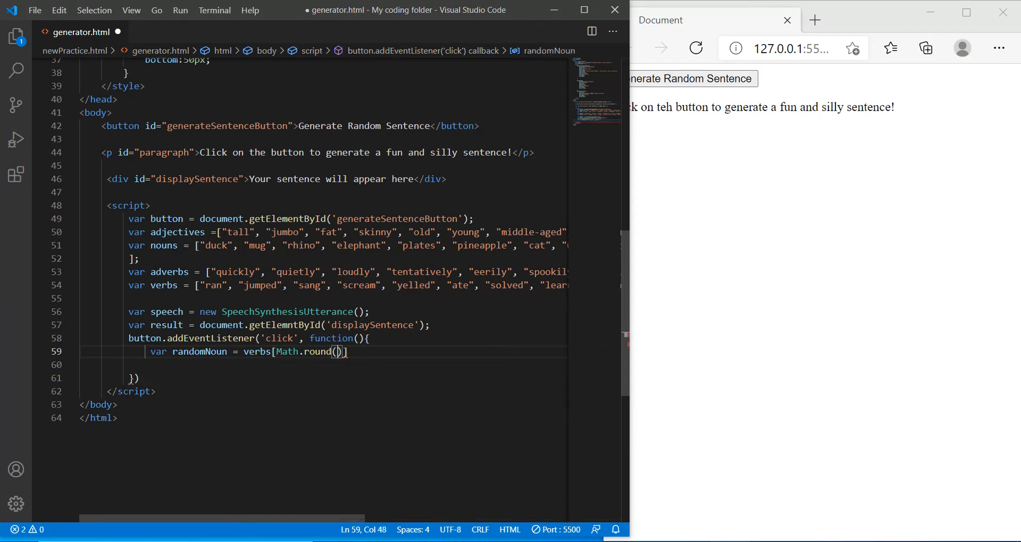
{"action": "type", "text": "Math.random"}
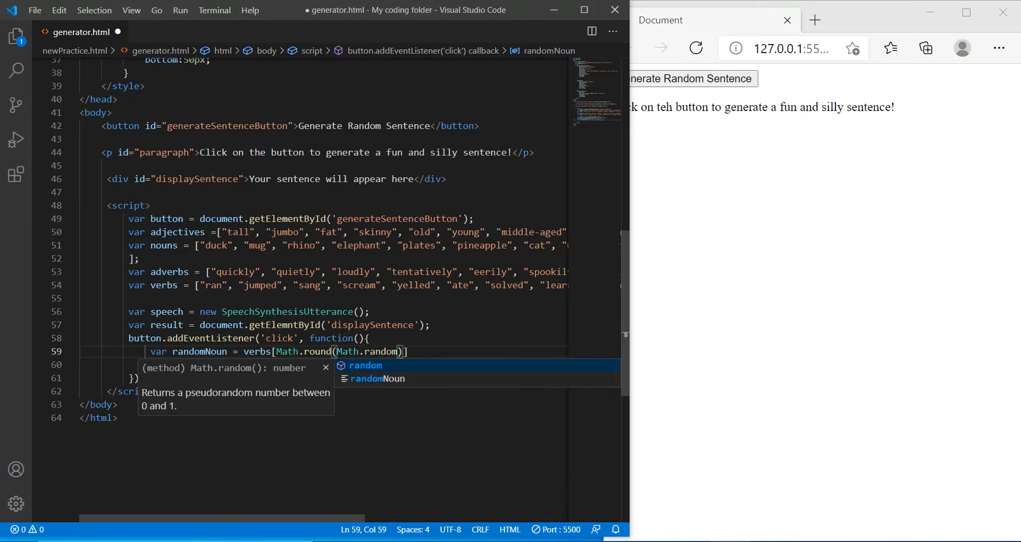
{"action": "type", "text": "()"}
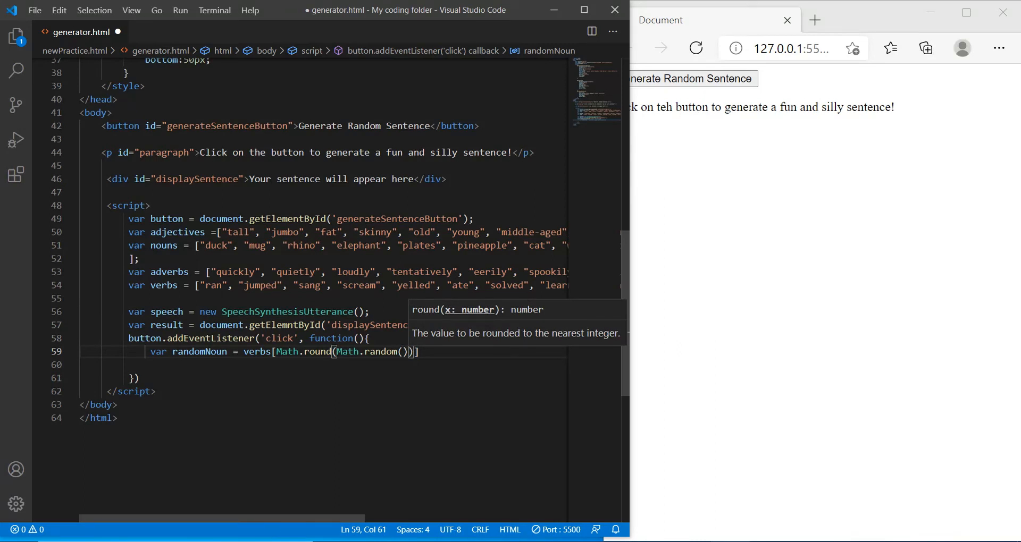
- Complete the index as *nouns.length)] and begin the randomAdverb line
{"action": "type", "text": "*"}
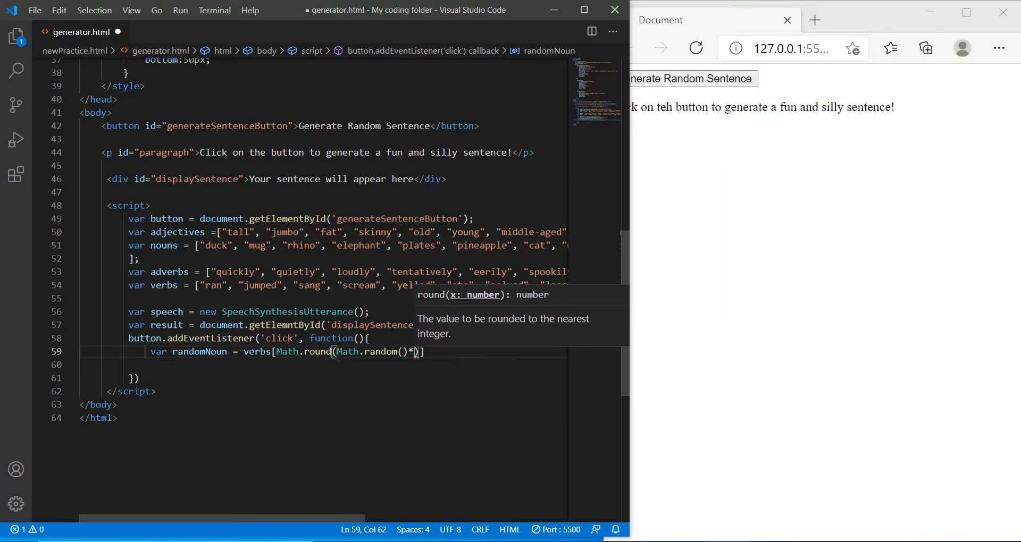
{"action": "type", "text": "nouns.length"}
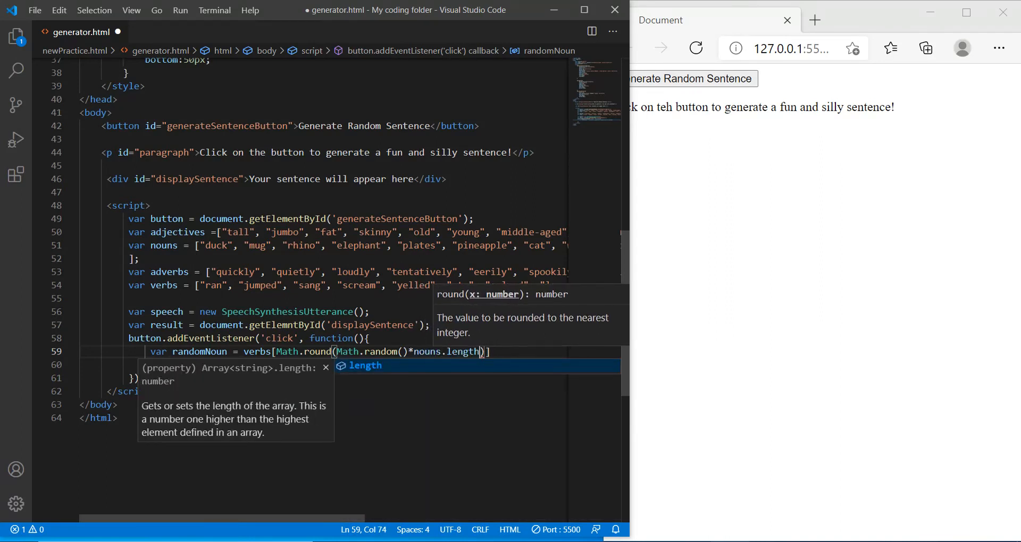
{"action": "scroll", "scroll_direction": "right", "scroll_amount": 3}
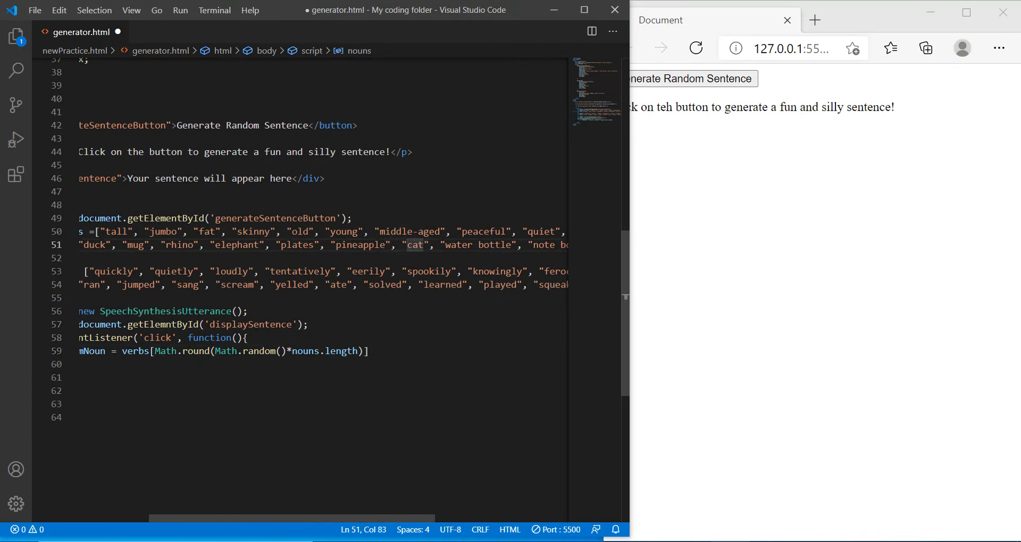
{"action": "left_click", "coordinate": [353, 352]}
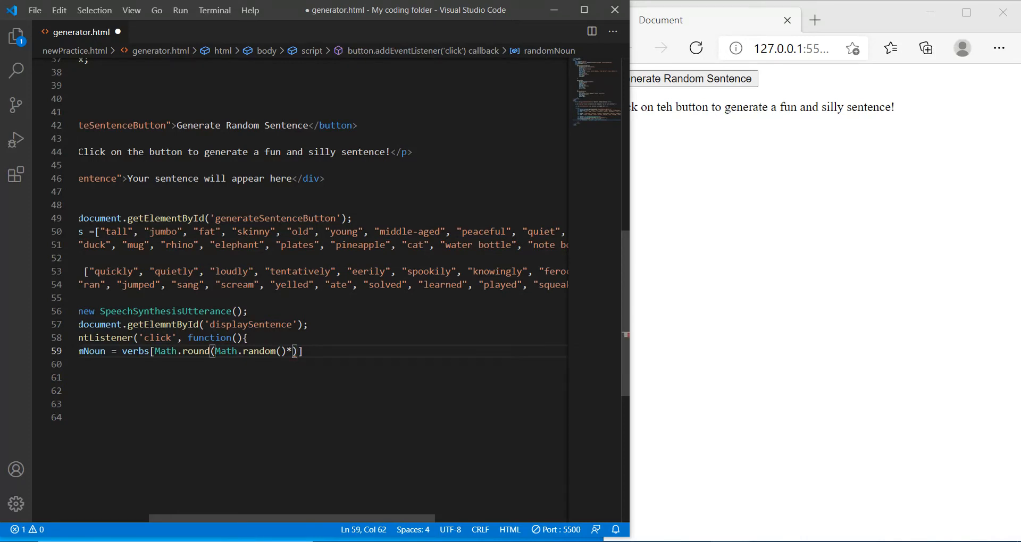
{"action": "type", "text": "nouns1"}
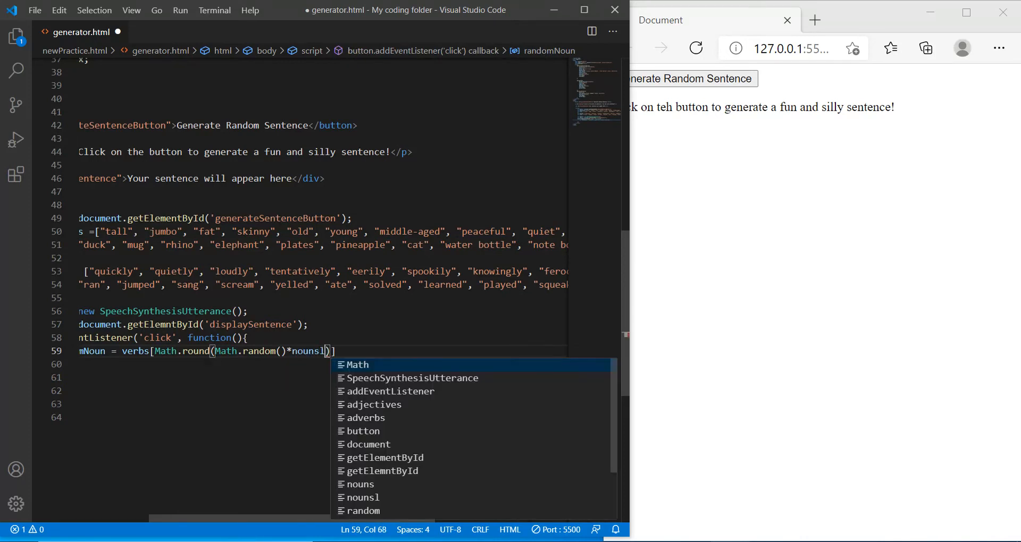
{"action": "type", "text": "length"}
{"action": "left_click", "coordinate": [322, 365]}
{"action": "type", "text": "var randomv"}
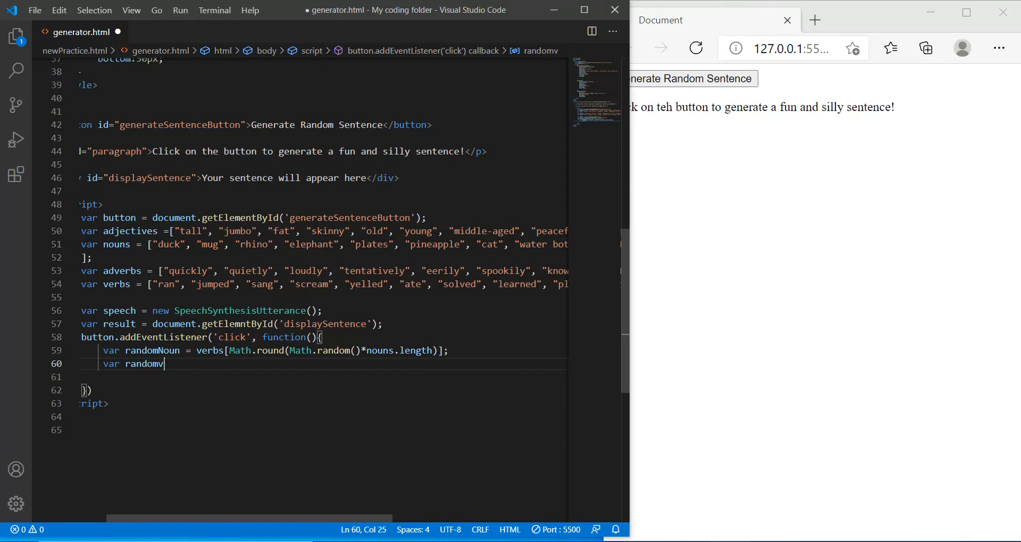
- Complete var randomAdverb = adverbs[Math.round(Math.random()*adverbs.length)]; via autocomplete
{"action": "type", "text": "Adverb = adve"}
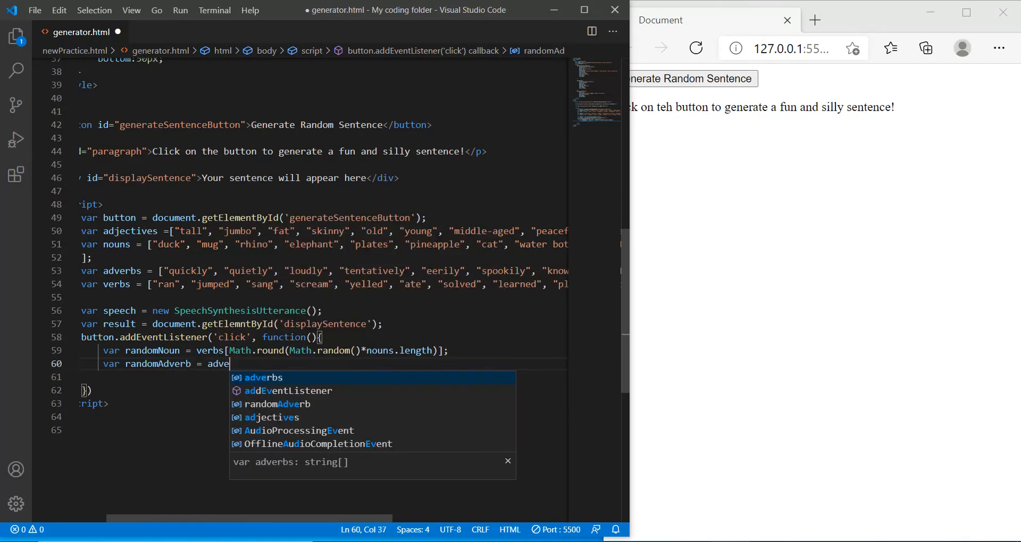
{"action": "type", "text": "rbs"}
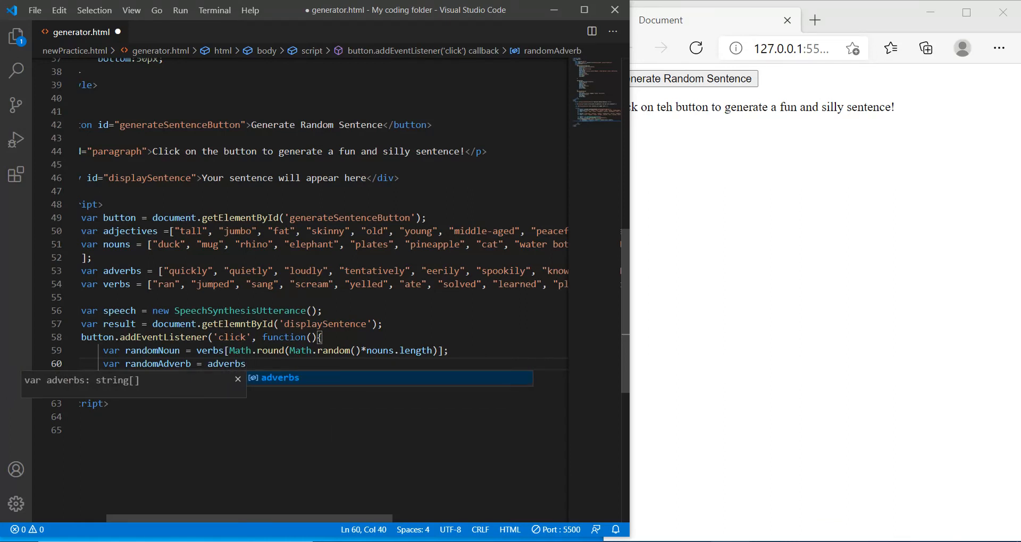
{"action": "type", "text": "["}
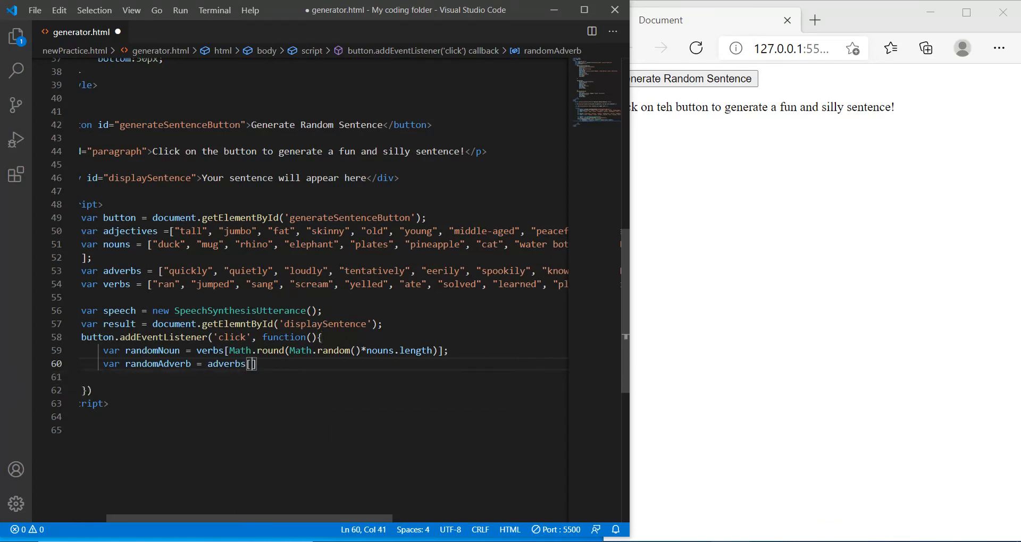
{"action": "type", "text": ";"}
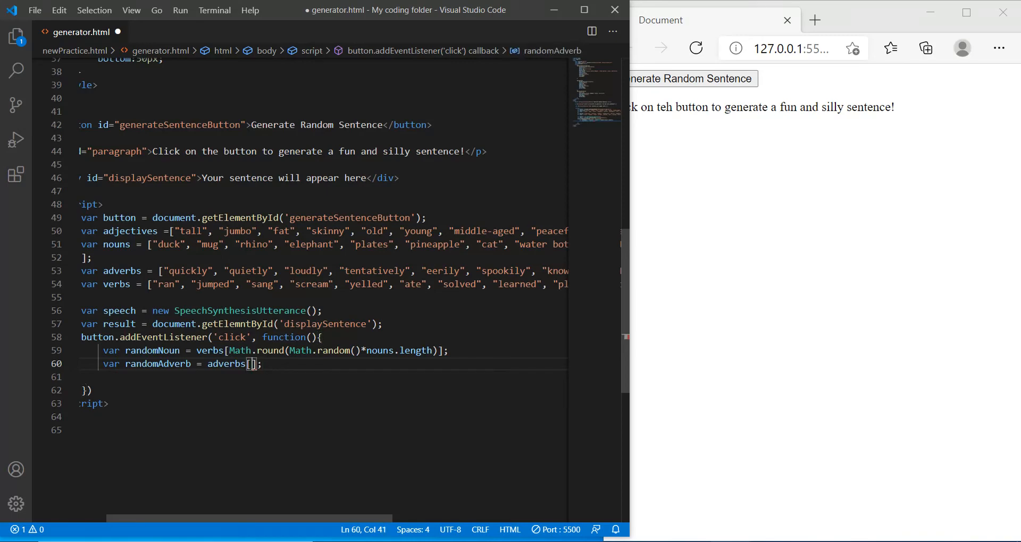
{"action": "type", "text": "Math.round(Math.random()*adverbs.length"}
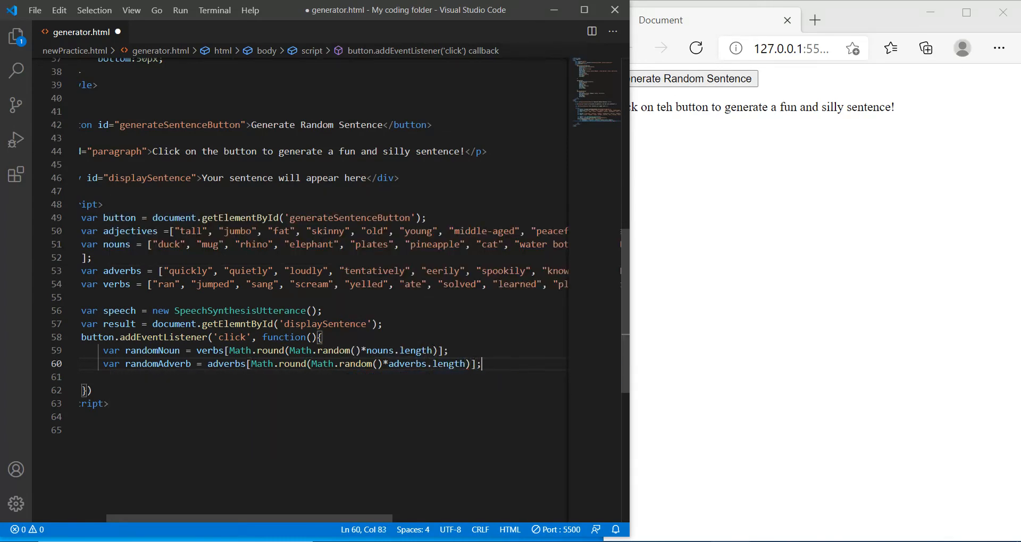
- Start var randomVerb and change the randomNoun line to draw from noun instead of verbs
{"action": "type", "text": "var"}
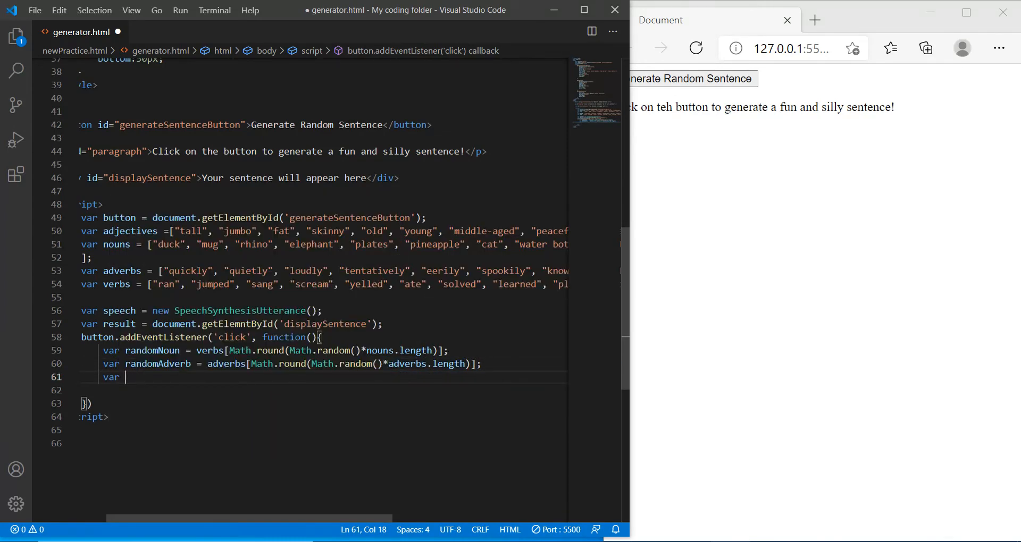
{"action": "type", "text": "random"}
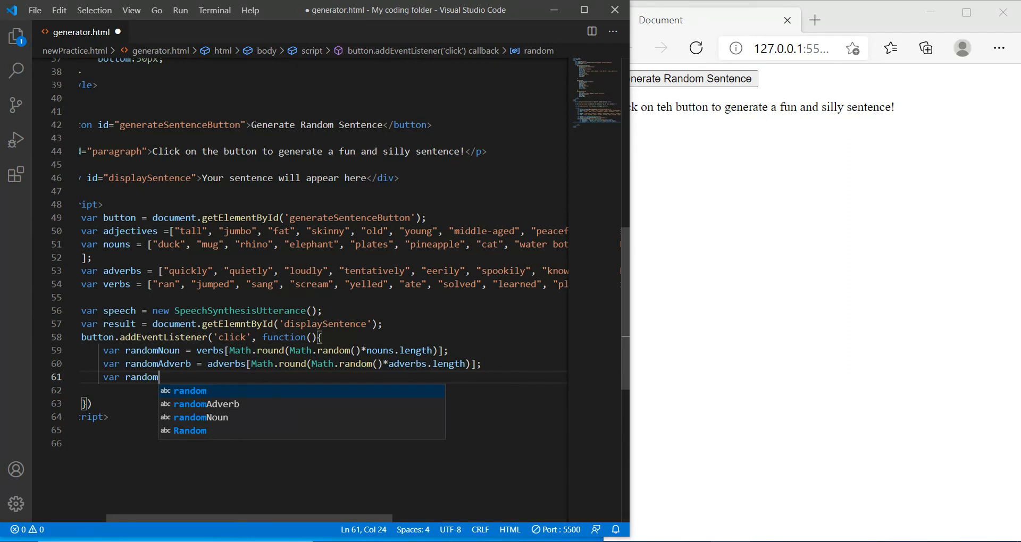
{"action": "type", "text": "No"}
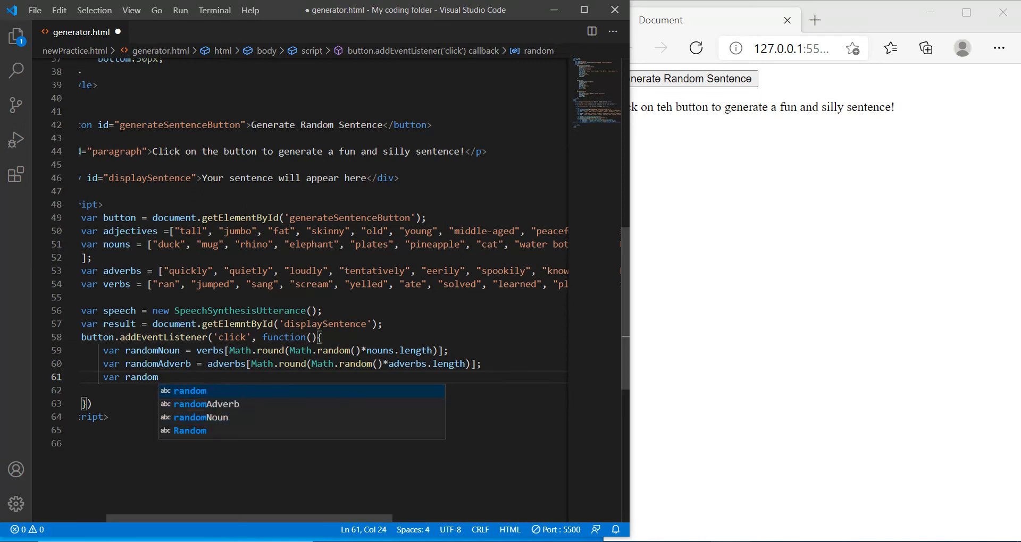
{"action": "type", "text": "Verb = verbs["}
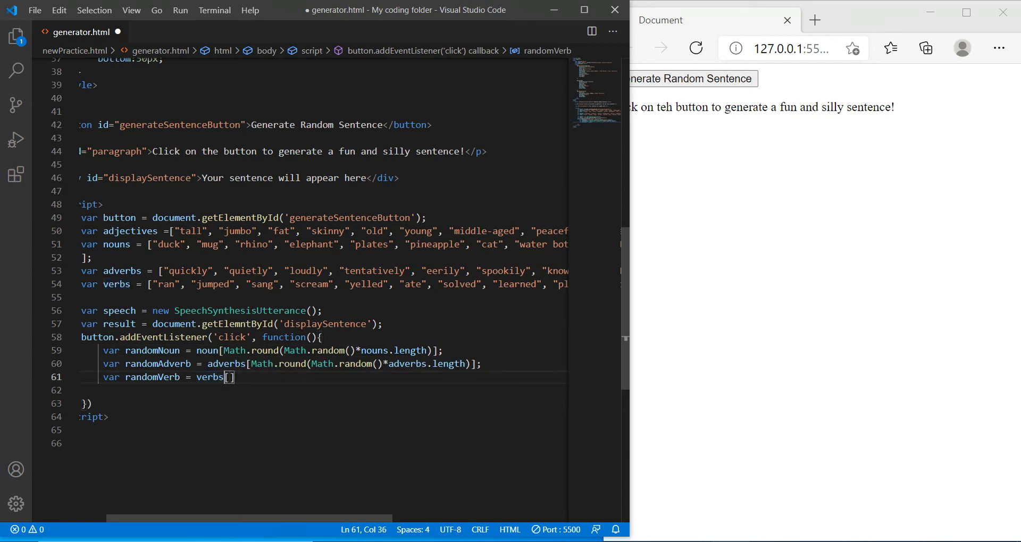
- Finish randomVerb = verbs[Math.round(Math.random()*verbs.length)];
{"action": "type", "text": "Math."}
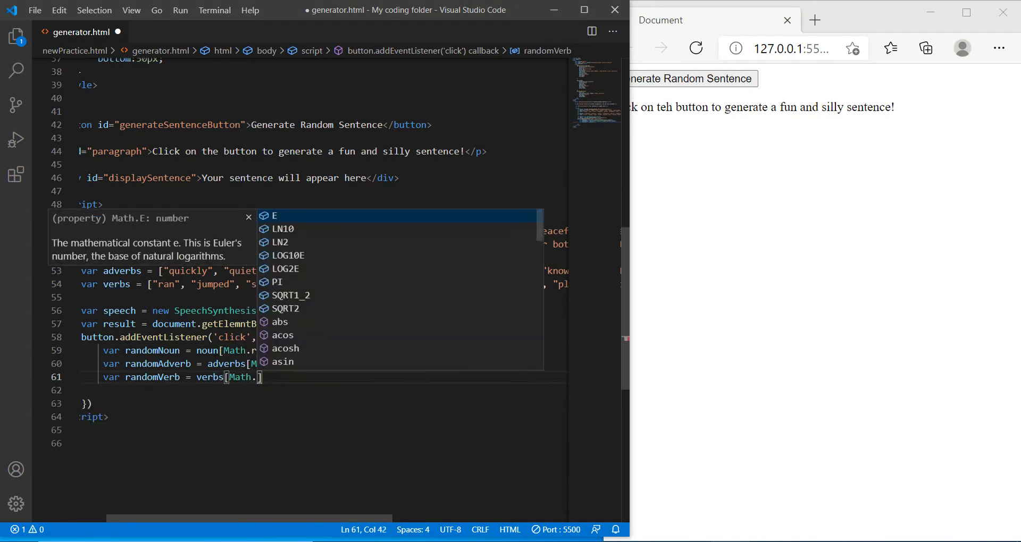
{"action": "type", "text": "round"}
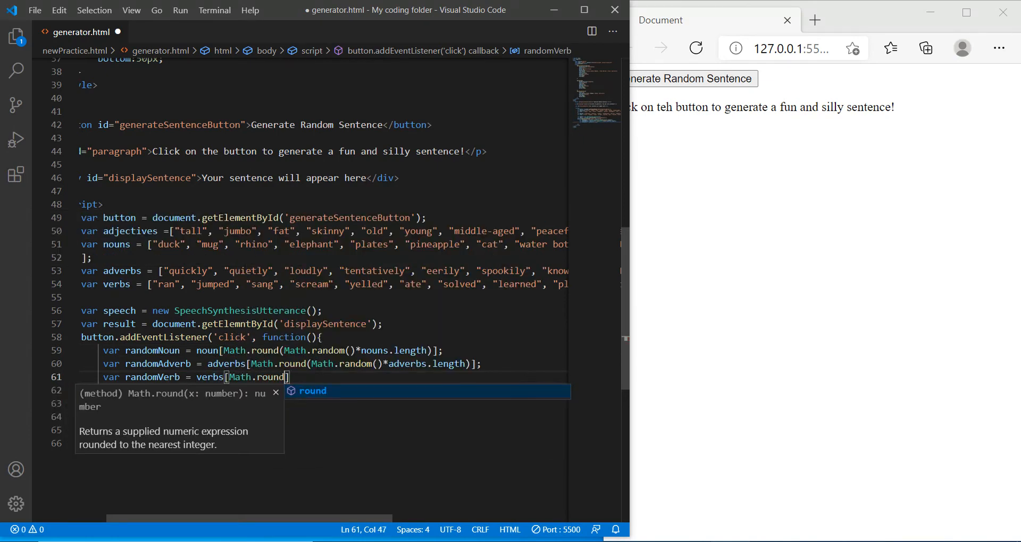
{"action": "type", "text": "Math.random()*)"}
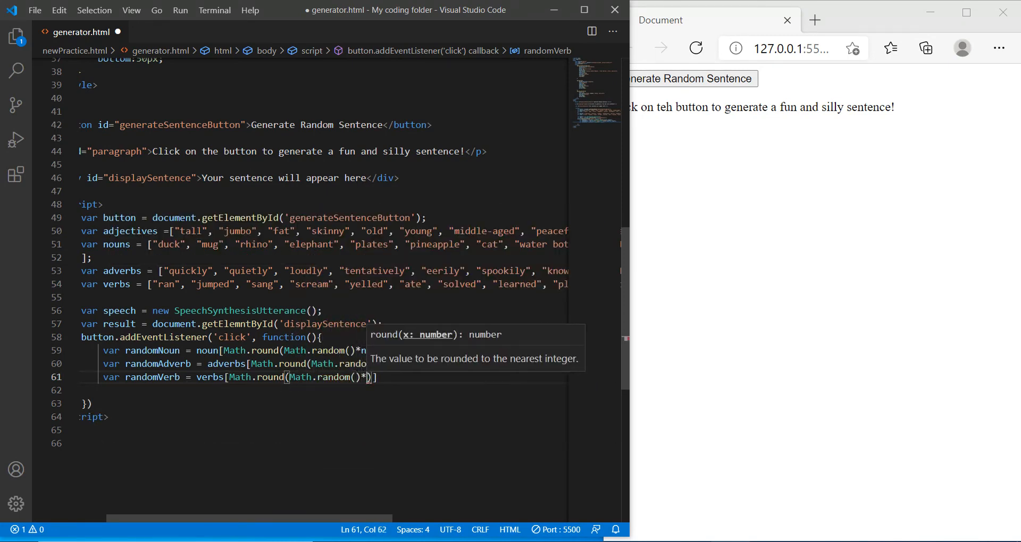
{"action": "type", "text": ".length"}
{"action": "left_click", "coordinate": [307, 390]}
{"action": "type", "text": "v"}
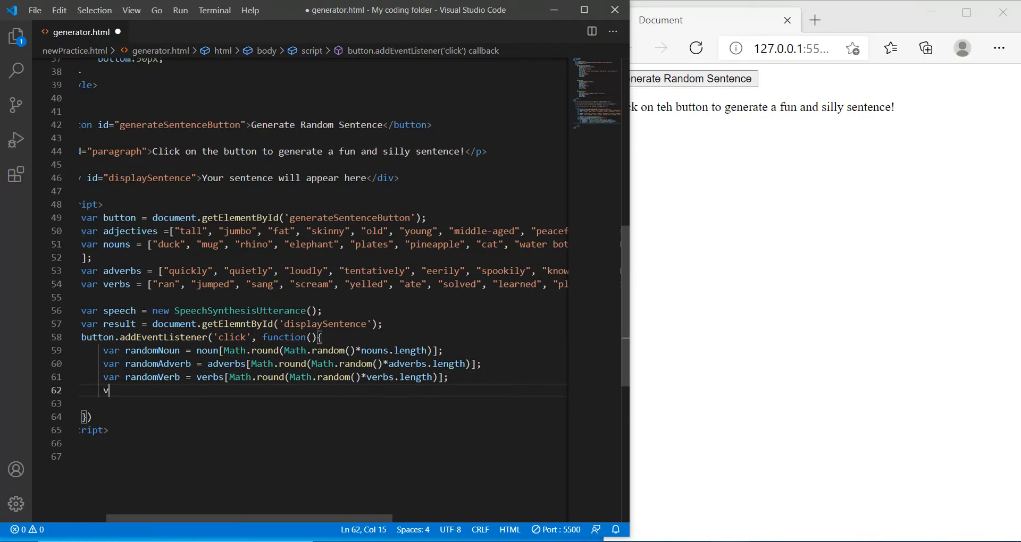
- Write var randomAdjective = adjectives[Math.round(Math.random()*adjectives.length)]; and begin speech.text
{"action": "type", "text": "ar"}
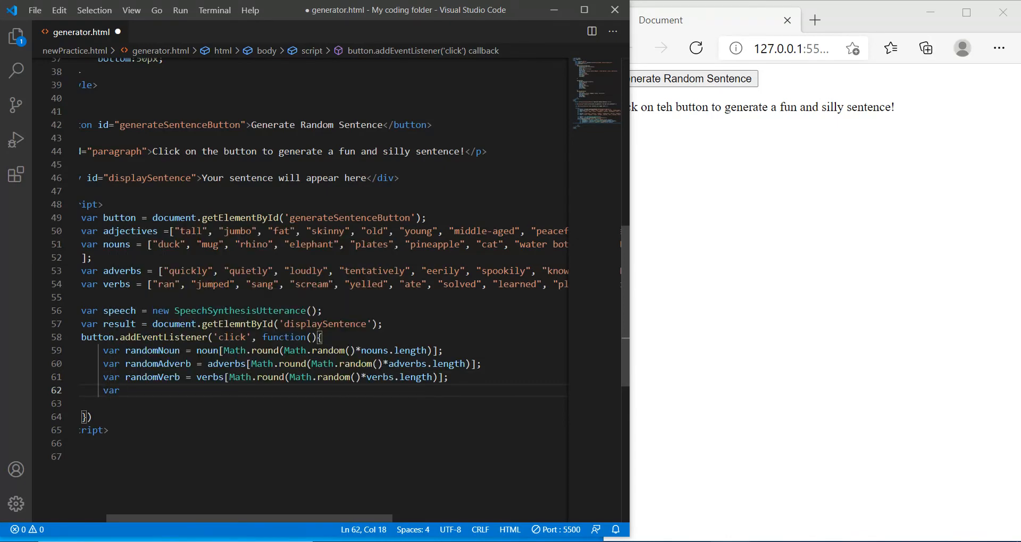
{"action": "type", "text": "randomAdjective = adjectives["}
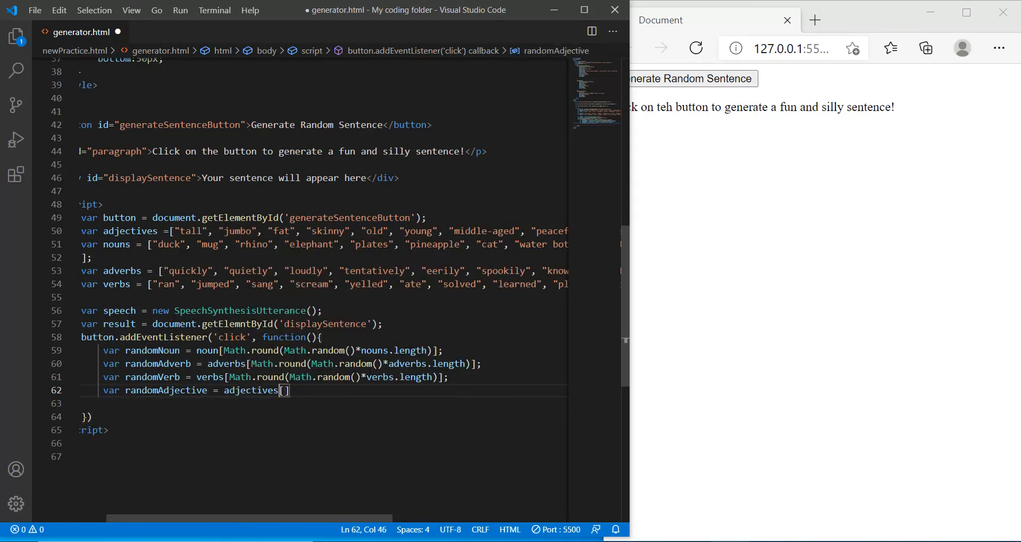
{"action": "type", "text": ";"}
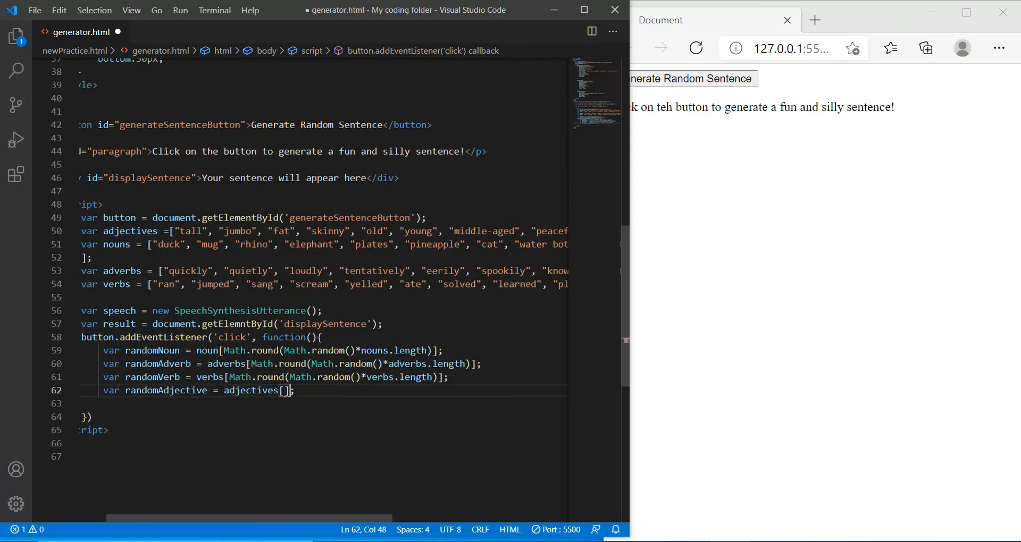
{"action": "type", "text": "Math.round(Math.random()*adjectives.length"}
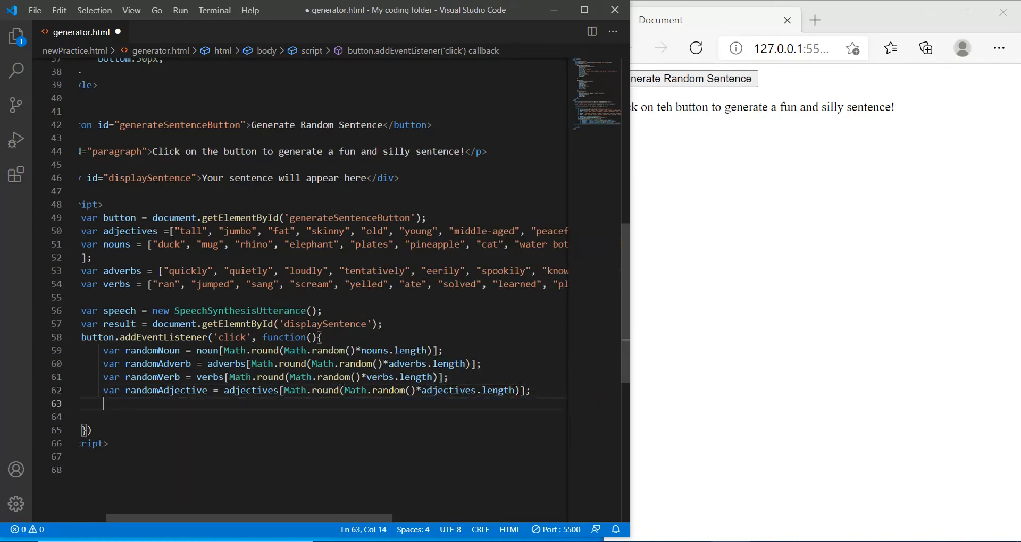
{"action": "type", "text": "speech.text="}
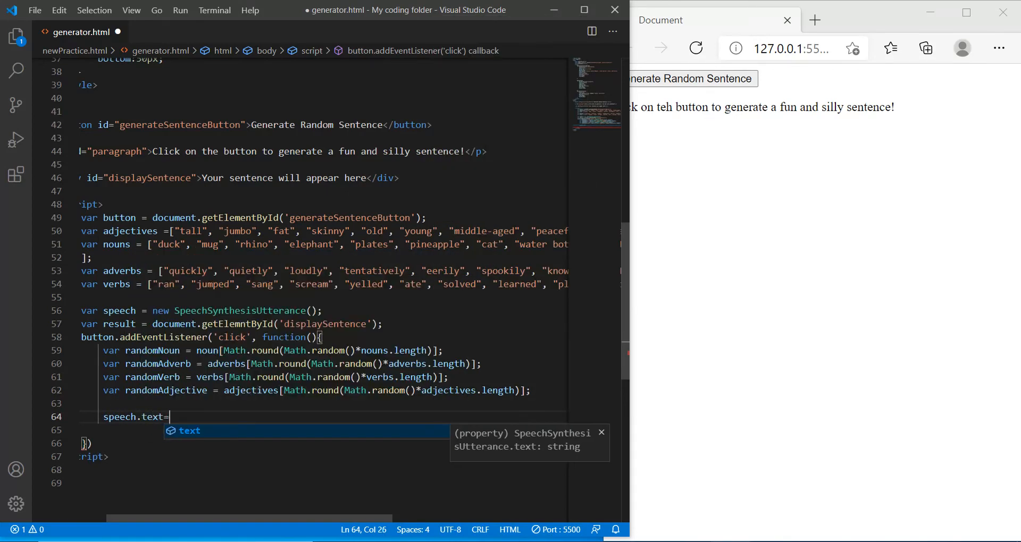
- Set speech.text to result.innerHTML and speech.lang to "en-US" in the click handler
{"action": "type", "text": "result.innerHTML"}
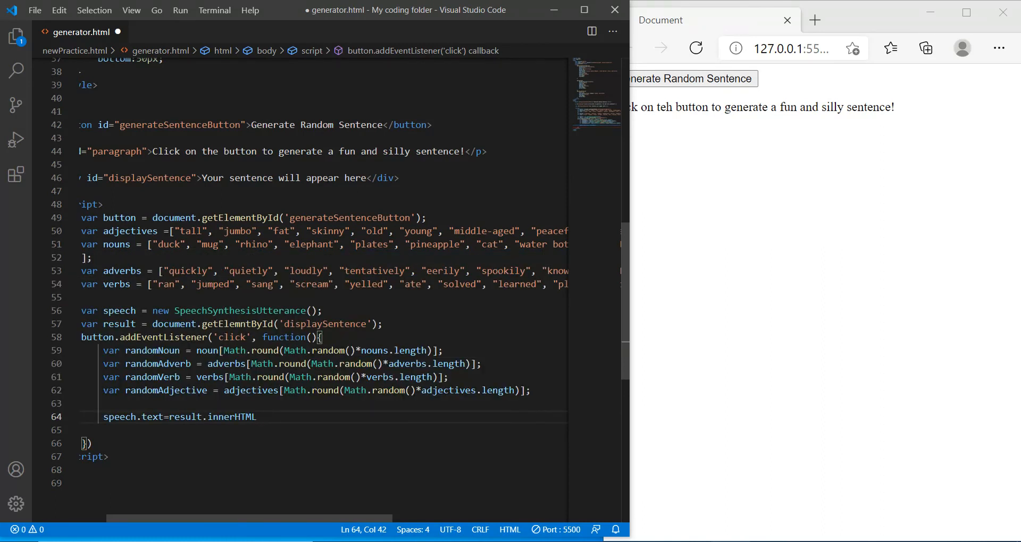
{"action": "type", "text": ";"}
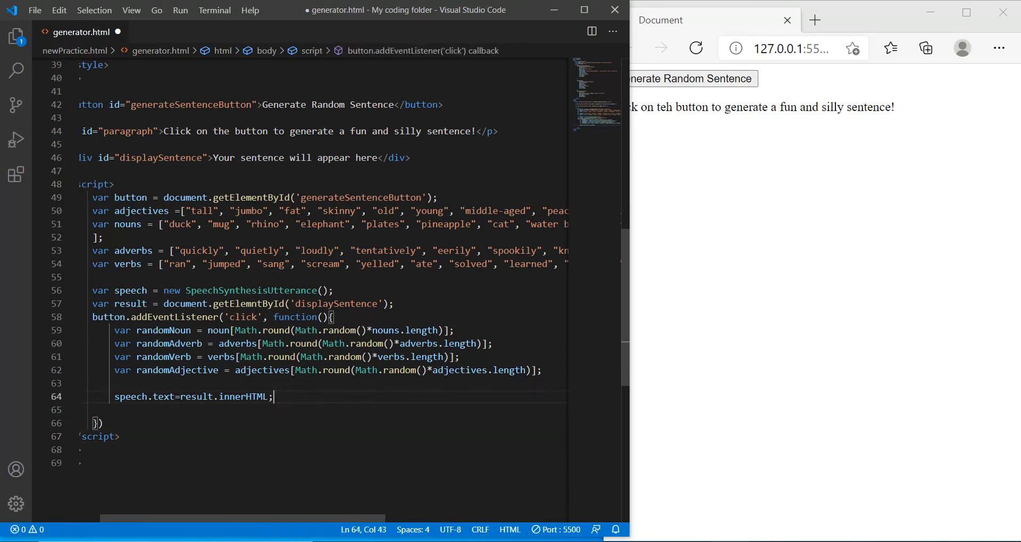
{"action": "type", "text": "speech.lang"}
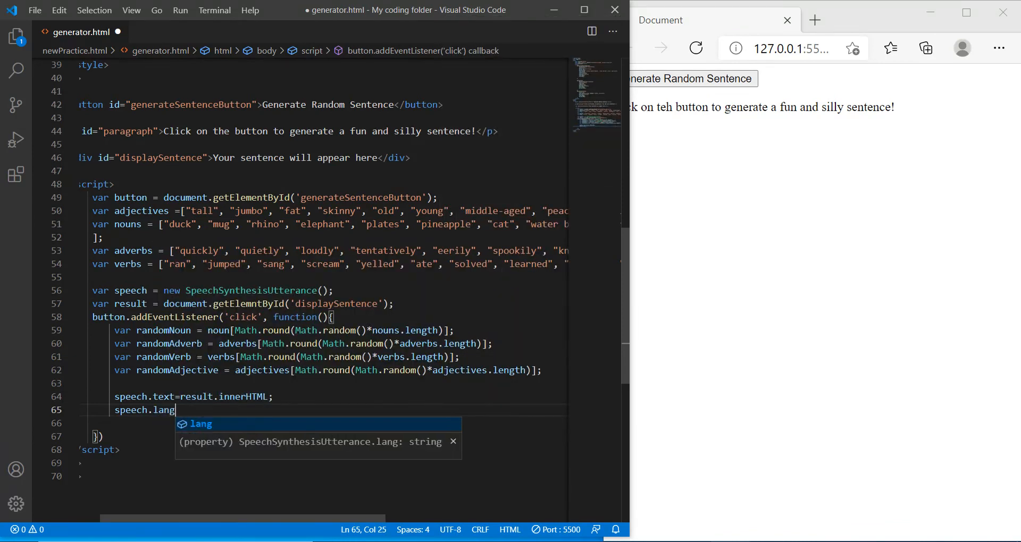
{"action": "type", "text": "=\"en-US\";"}
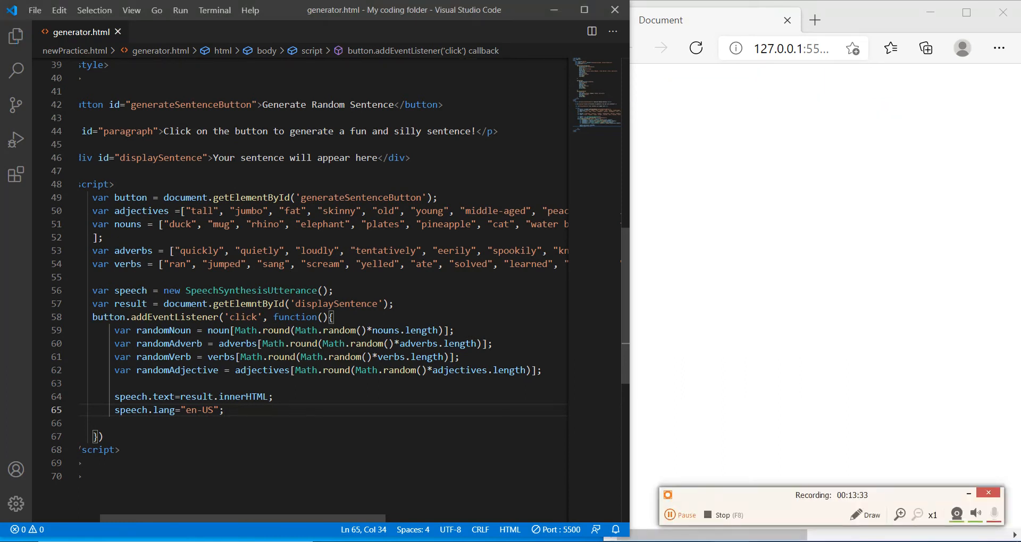
{"action": "key", "text": "Enter"}
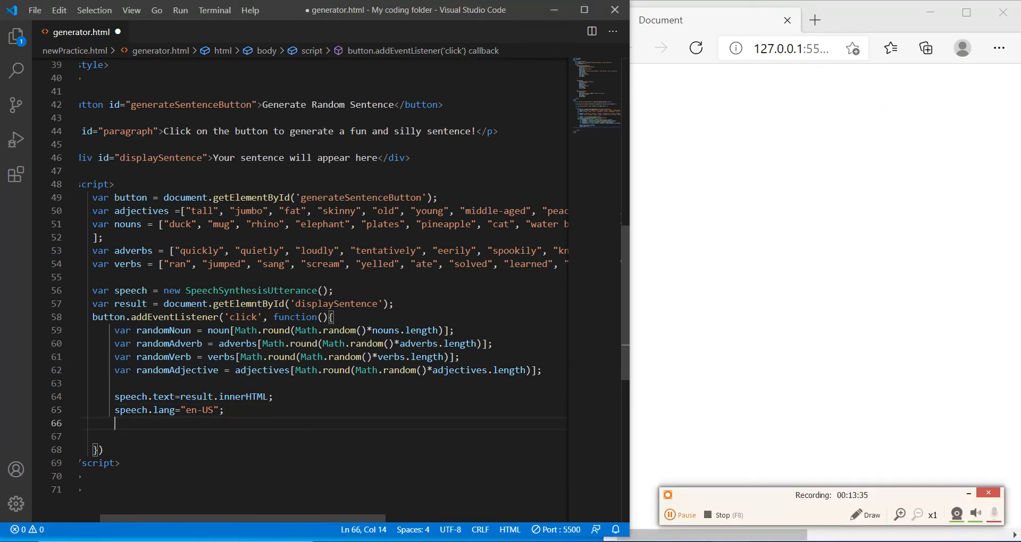
- Set speech.pitch, speech.rate and speech.volume each to 1
{"action": "type", "text": "speech.pitch=1;"}
{"action": "left_click", "coordinate": [322, 436]}
{"action": "type", "text": "speech.rate=1;"}
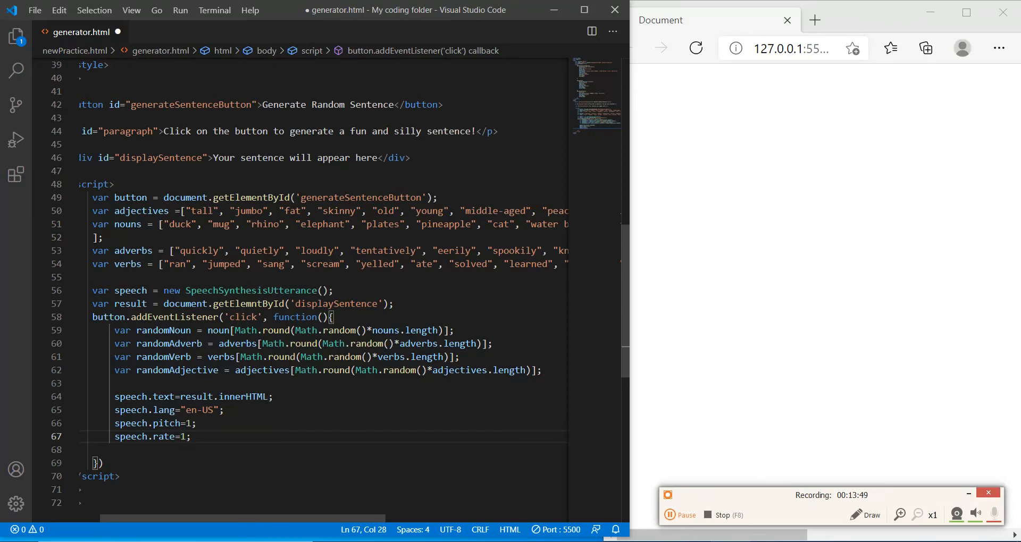
{"action": "key", "text": "enter"}
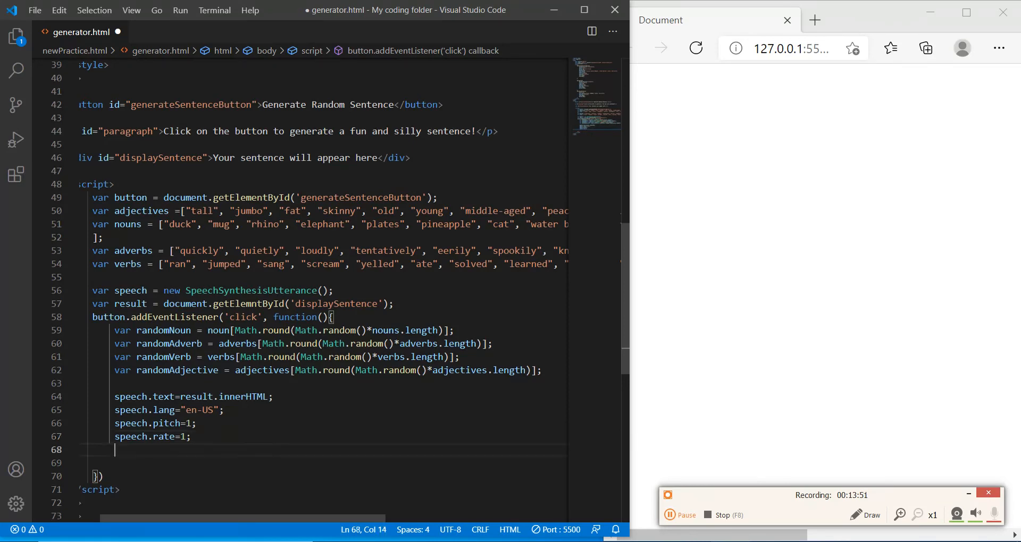
{"action": "type", "text": "speech"}
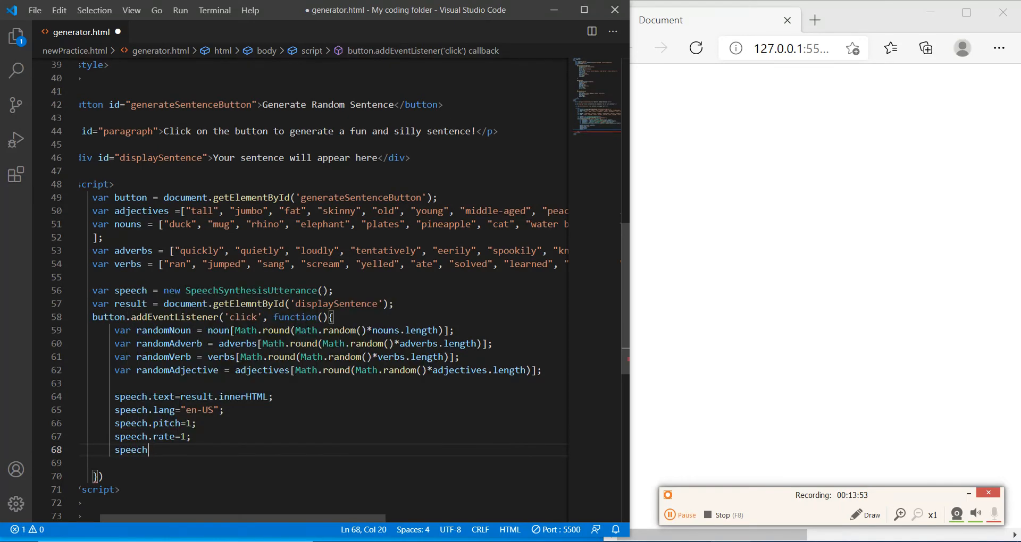
{"action": "type", "text": ".volu"}
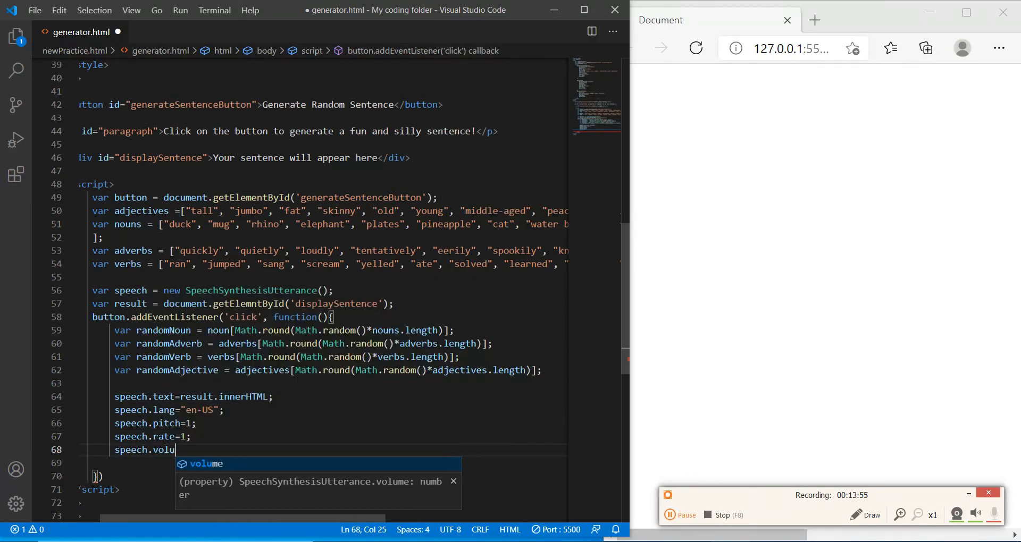
{"action": "type", "text": "me=1;"}
{"action": "type", "text": "window."}
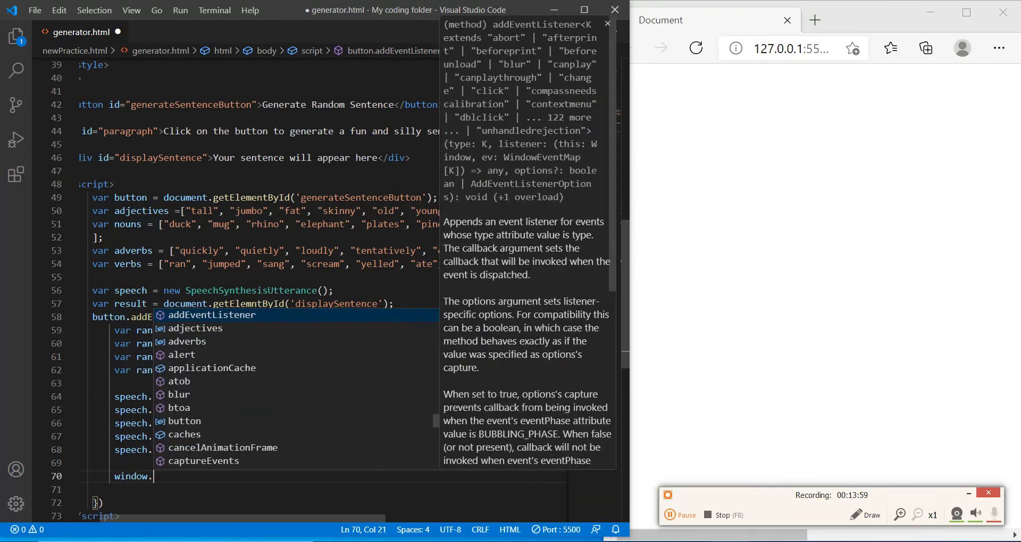
- Call window.speechSynthesis.speak to read the sentence aloud
{"action": "type", "text": "speech"}
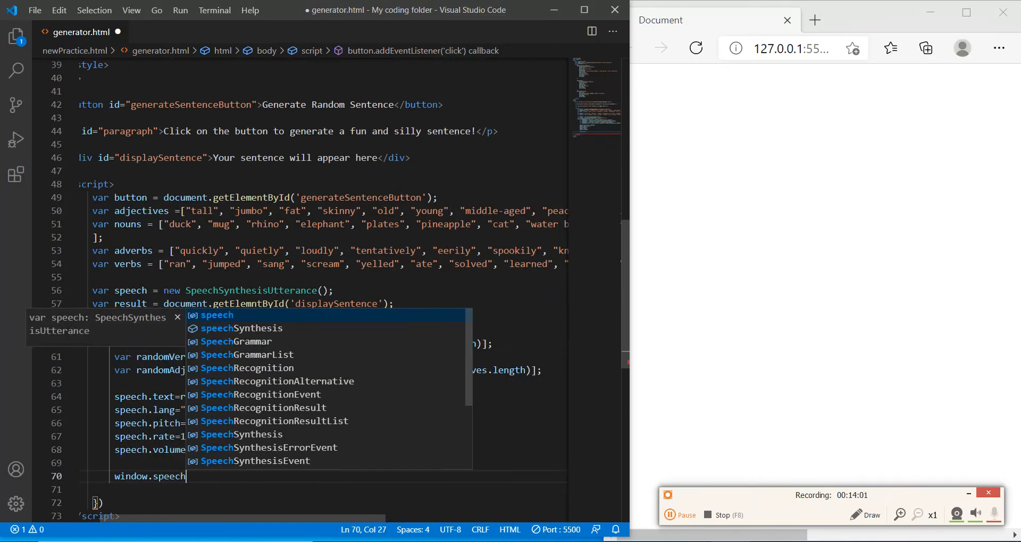
{"action": "type", "text": "Synthesis."}
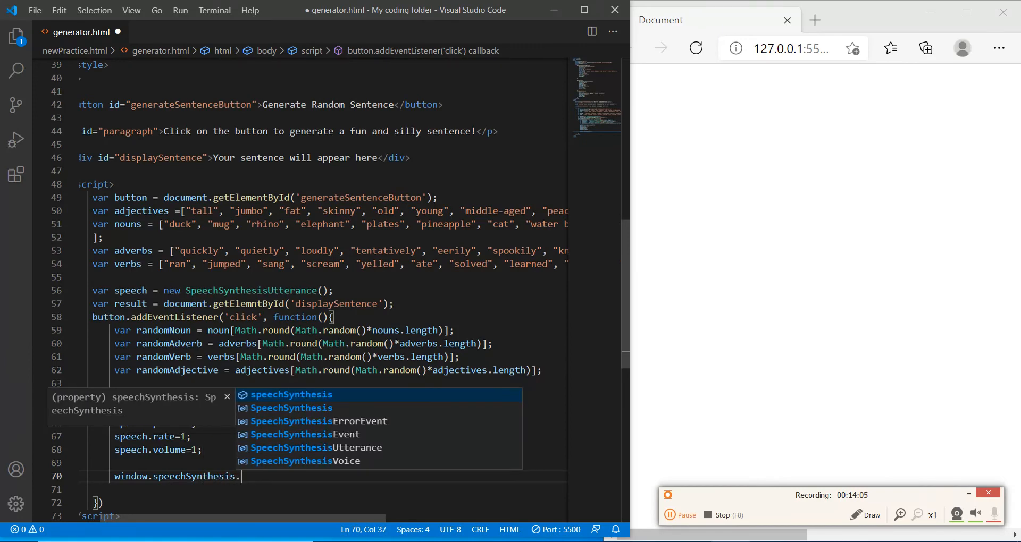
{"action": "type", "text": "speak("}
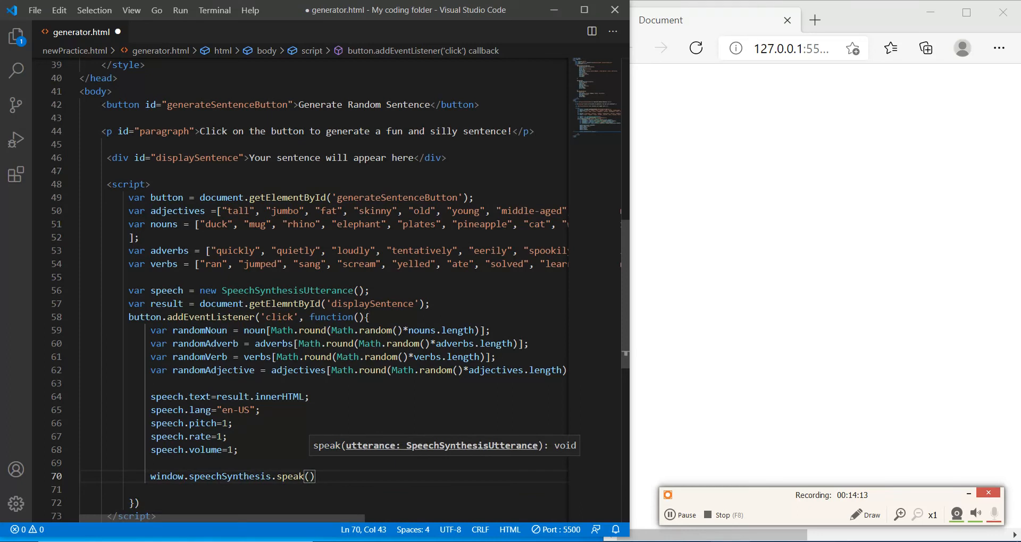
- Pass speech to speechSynthesis.speak and leave a blank line after the random word variables
{"action": "type", "text": "speech"}
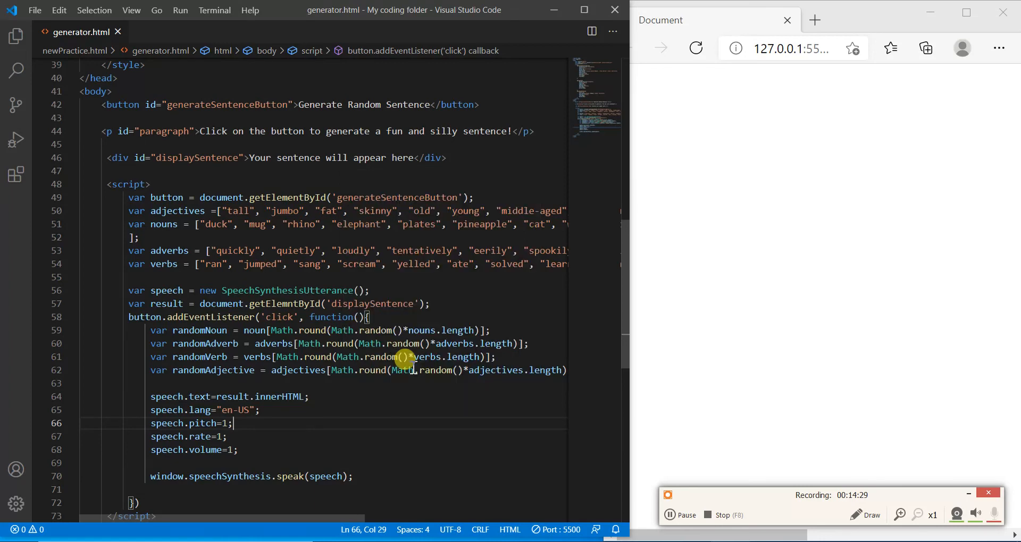
{"action": "left_click", "coordinate": [814, 21]}
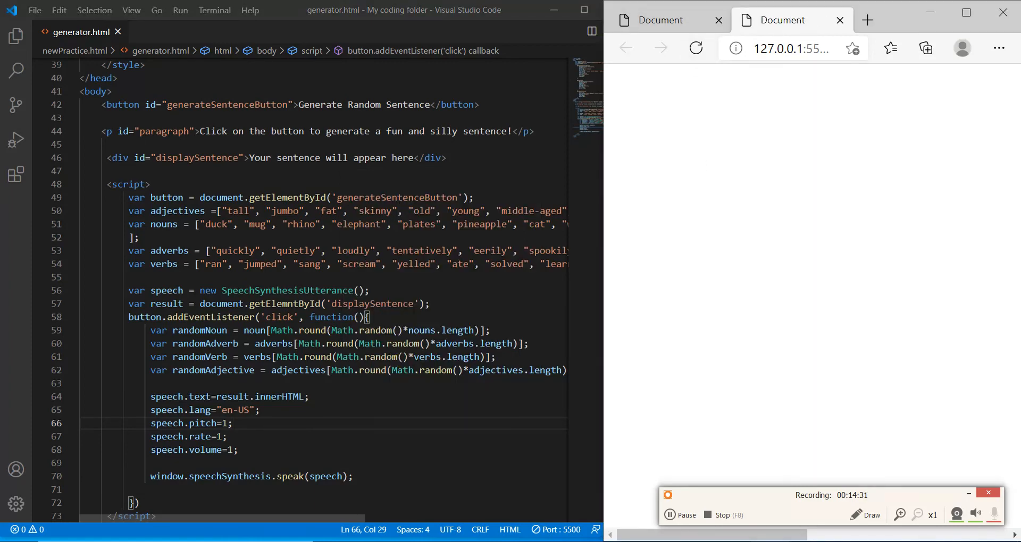
{"action": "scroll", "scroll_direction": "down", "scroll_amount": 3}
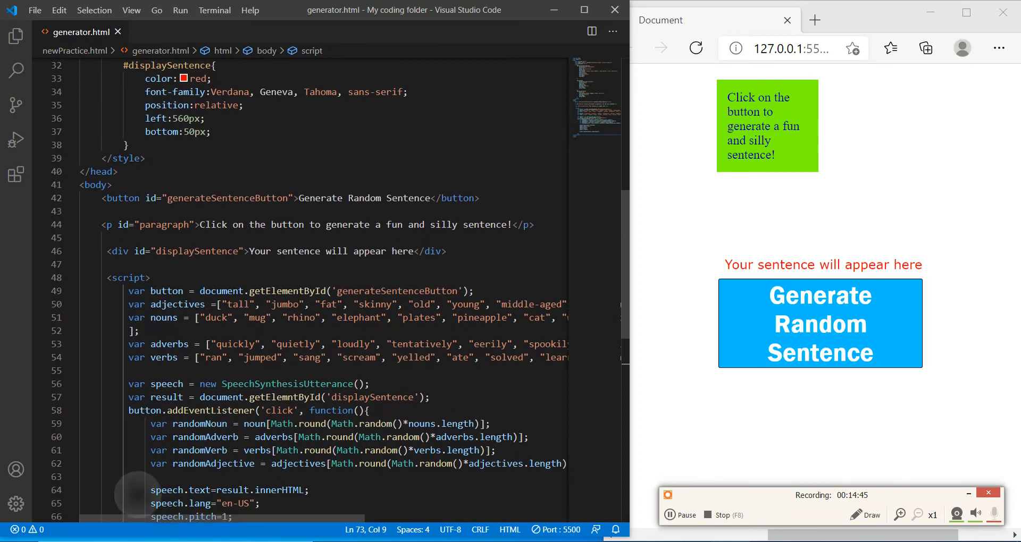
{"action": "scroll", "scroll_direction": "down", "scroll_amount": 3}
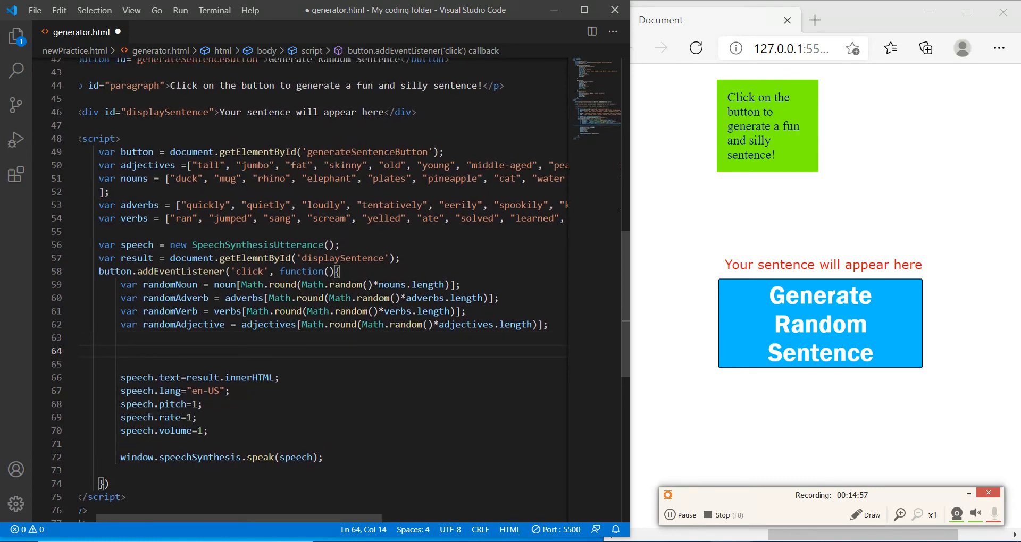
- Start result.innerHTML with "The " plus randomAdjective joined by a space
{"action": "type", "text": "result.innerHTML=\""}
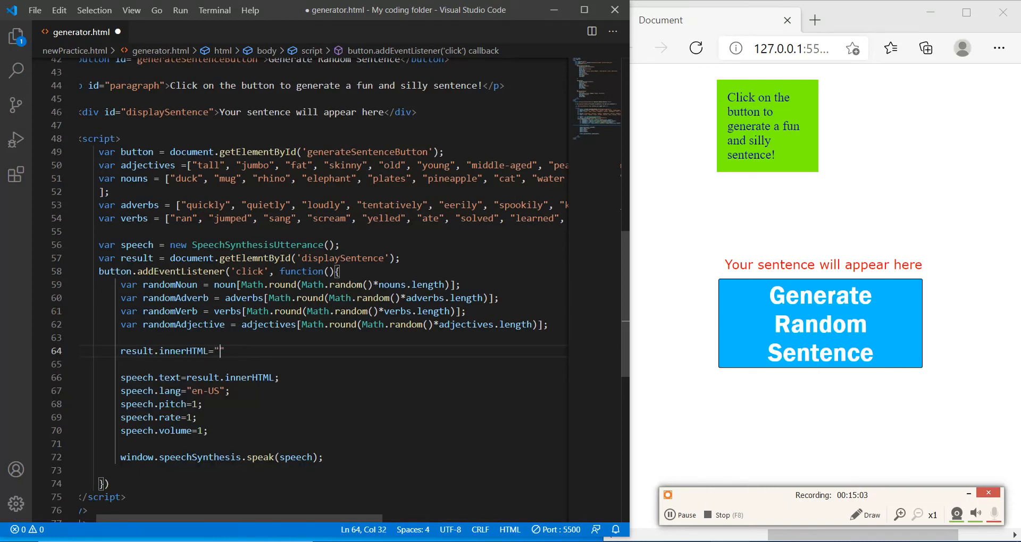
{"action": "type", "text": "The \""}
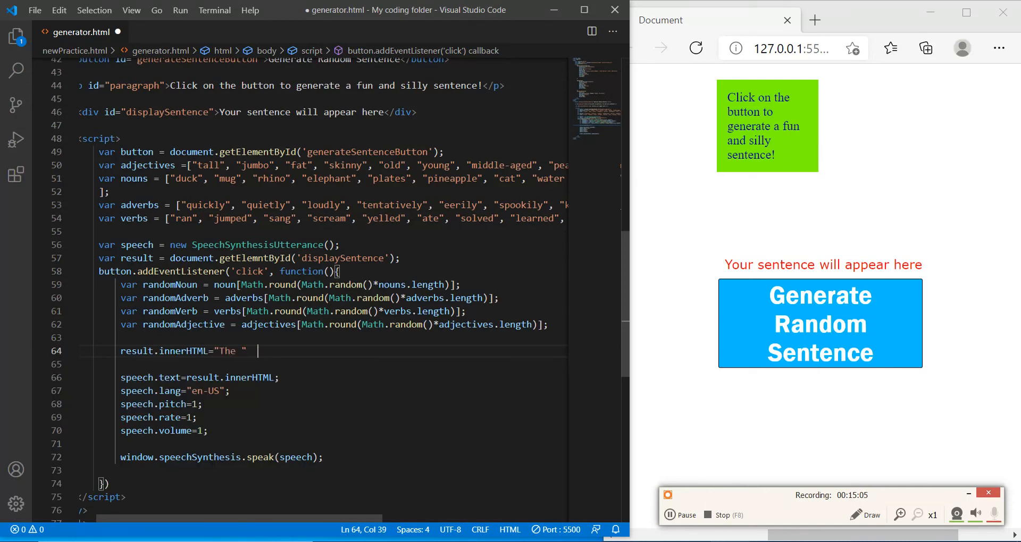
{"action": "type", "text": "+ \" \""}
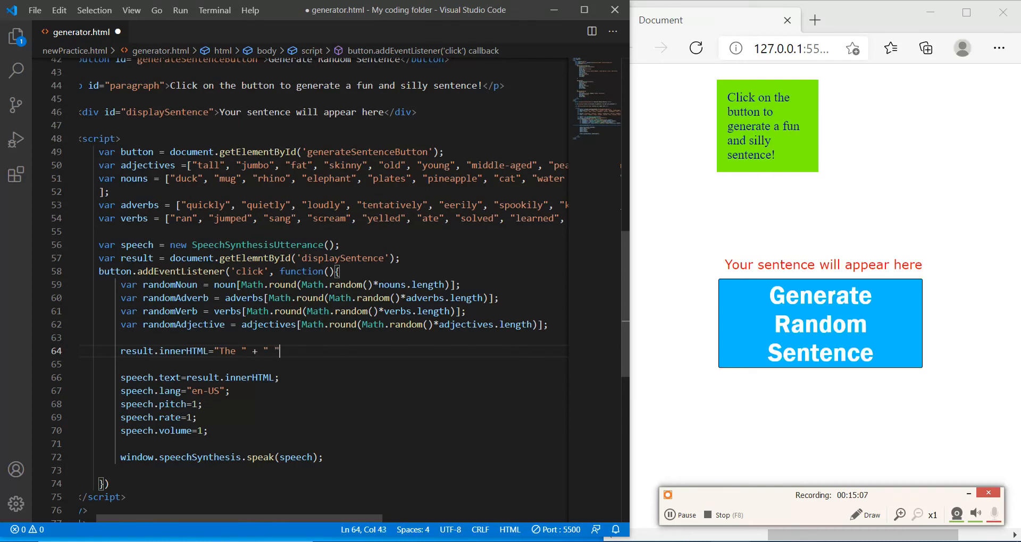
{"action": "type", "text": "+ \" \""}
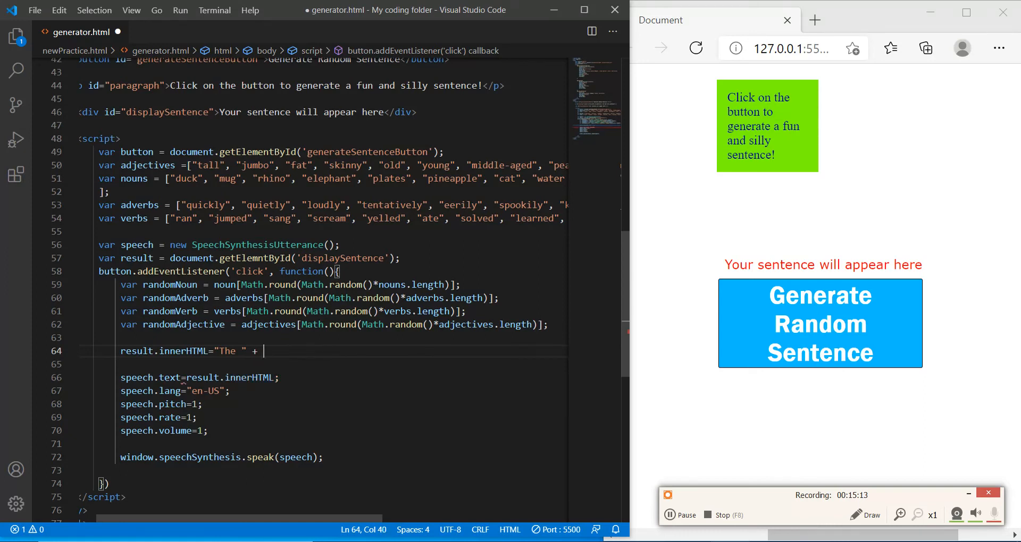
{"action": "type", "text": "randomAdject"}
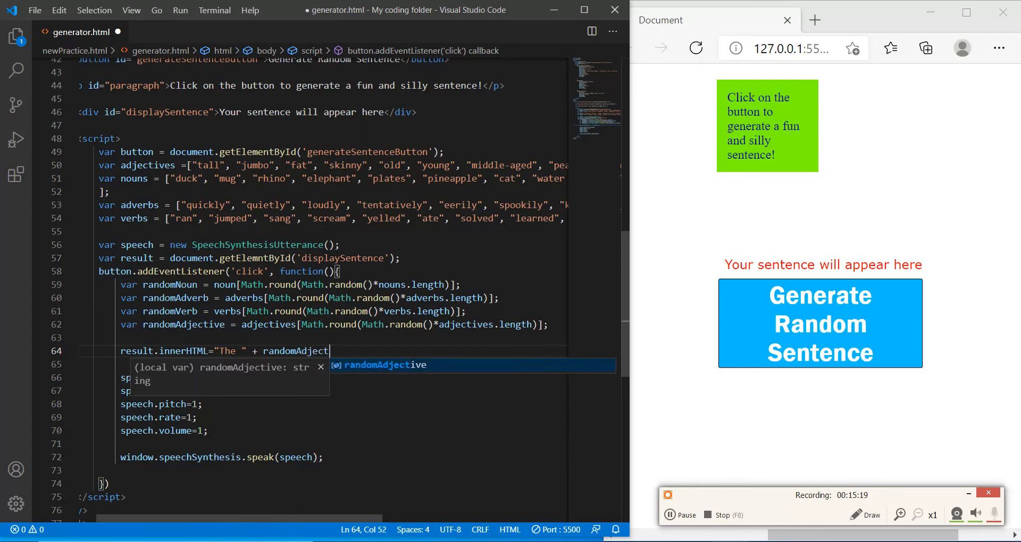
{"action": "type", "text": "iv"}
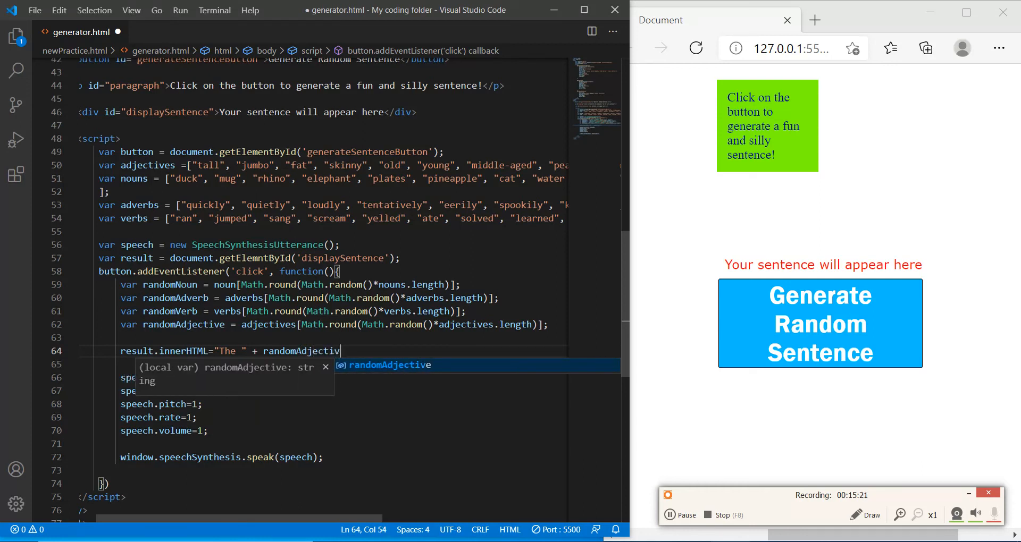
{"action": "type", "text": "e"}
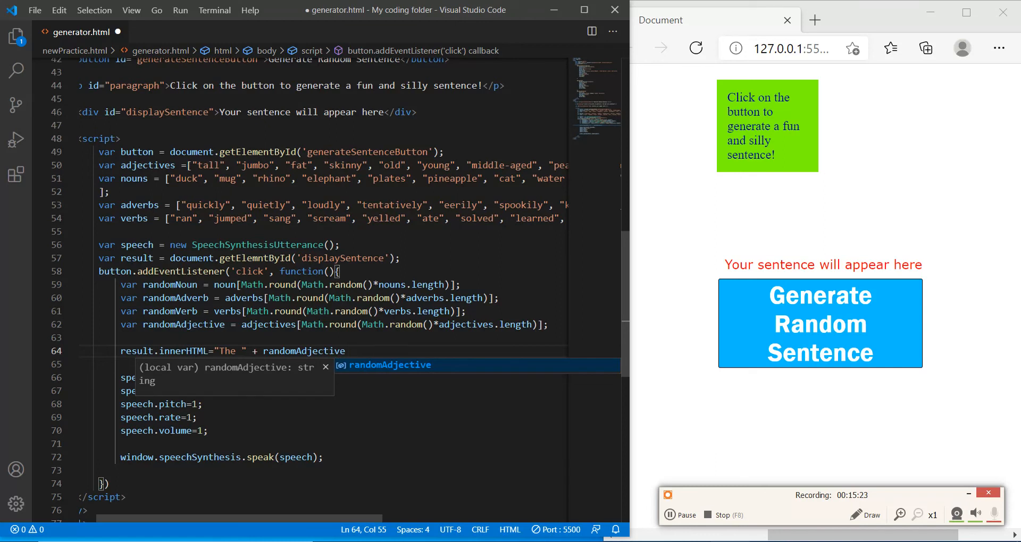
- Append randomNoun and randomVerb to the sentence, each separated by a space
{"action": "type", "text": "+ \"\""}
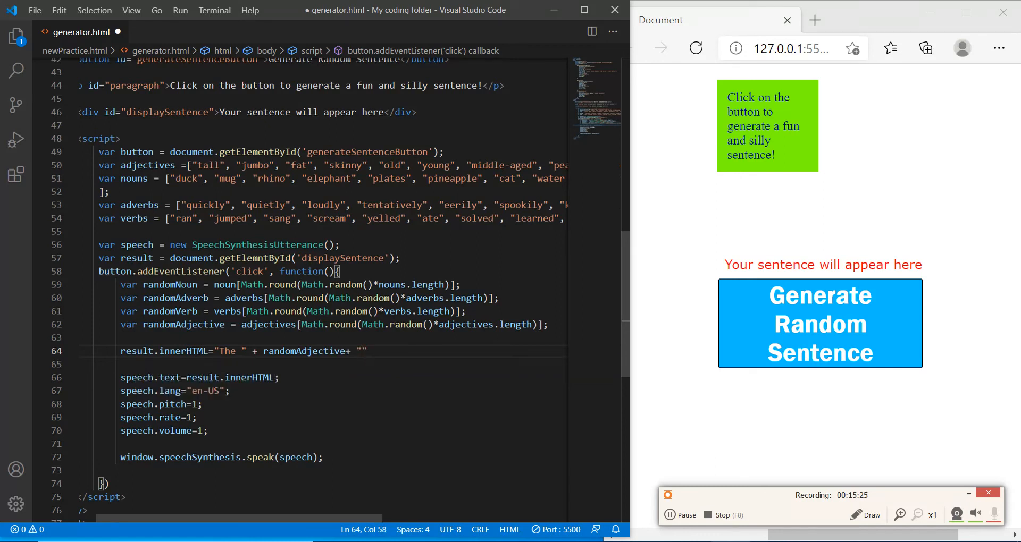
{"action": "type", "text": "\"+ r"}
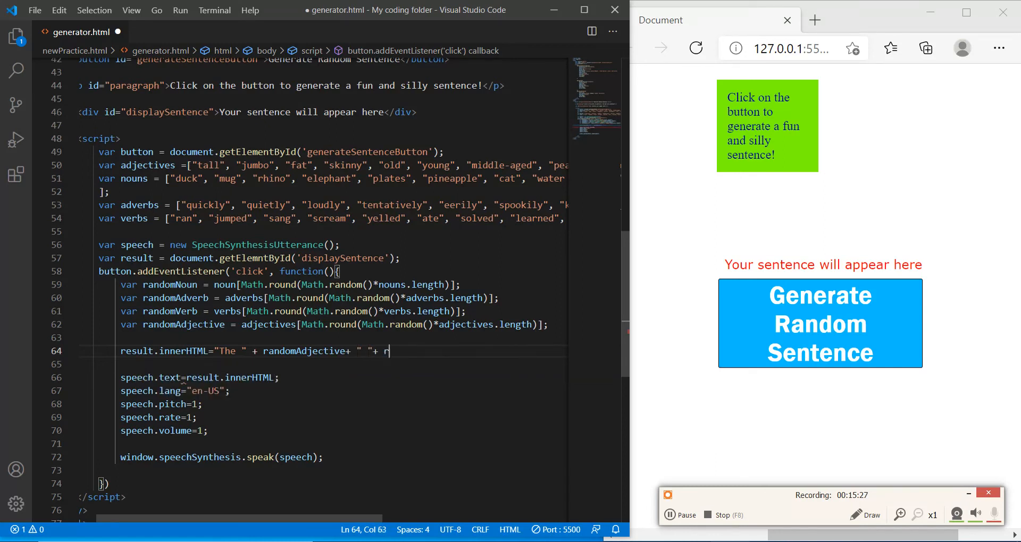
{"action": "type", "text": "randomNoun"}
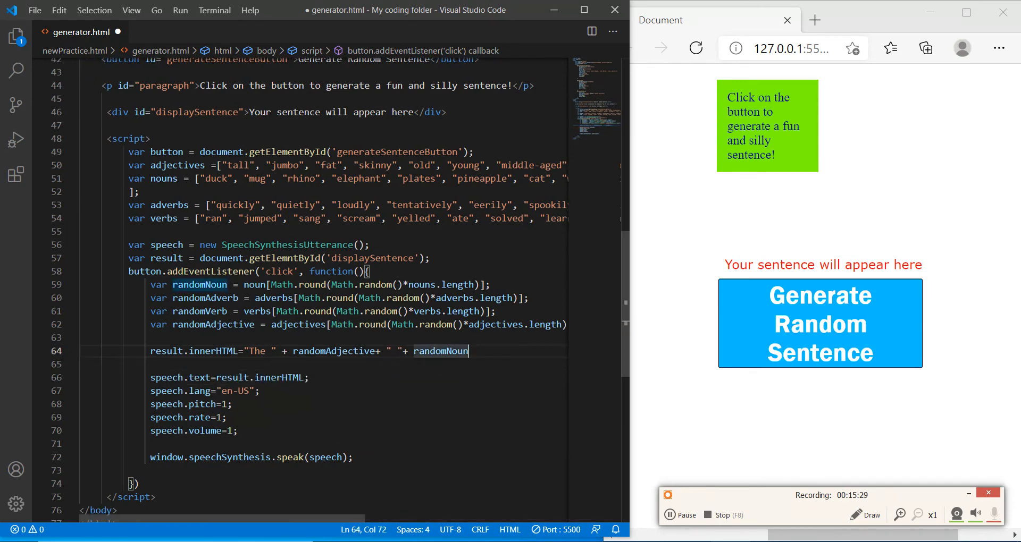
{"action": "type", "text": "+ \" \"+ randomVerb + randomAc"}
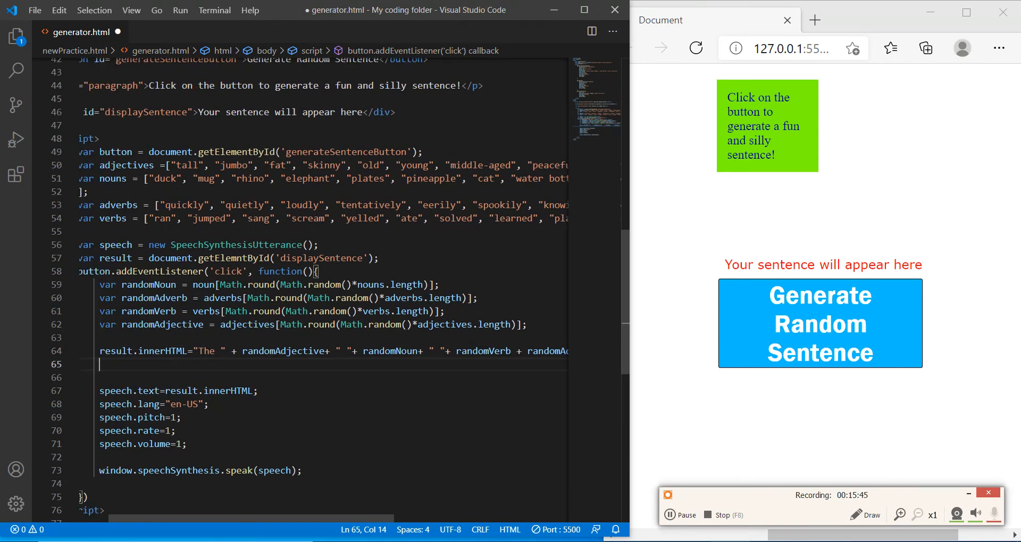
- Style the result with color 'red' and a 1px solid black border, fixing the nouns and getElementById typos
{"action": "type", "text": "result.style.c"}
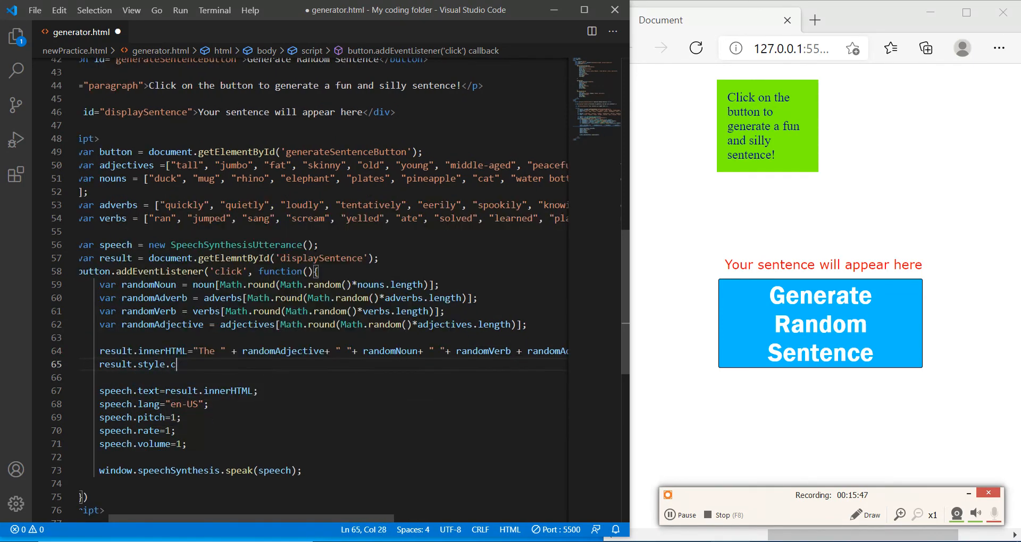
{"action": "type", "text": "olor='"}
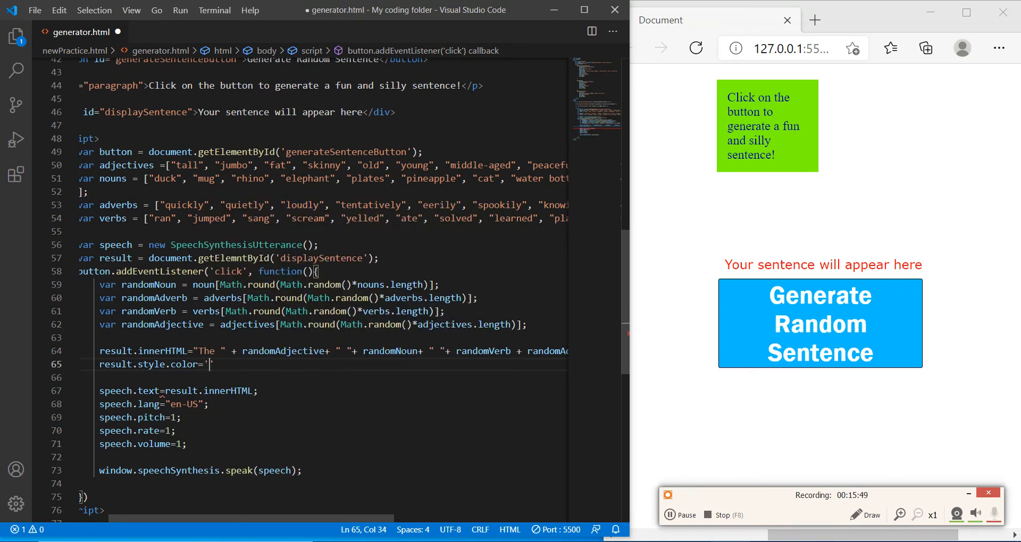
{"action": "type", "text": "red';"}
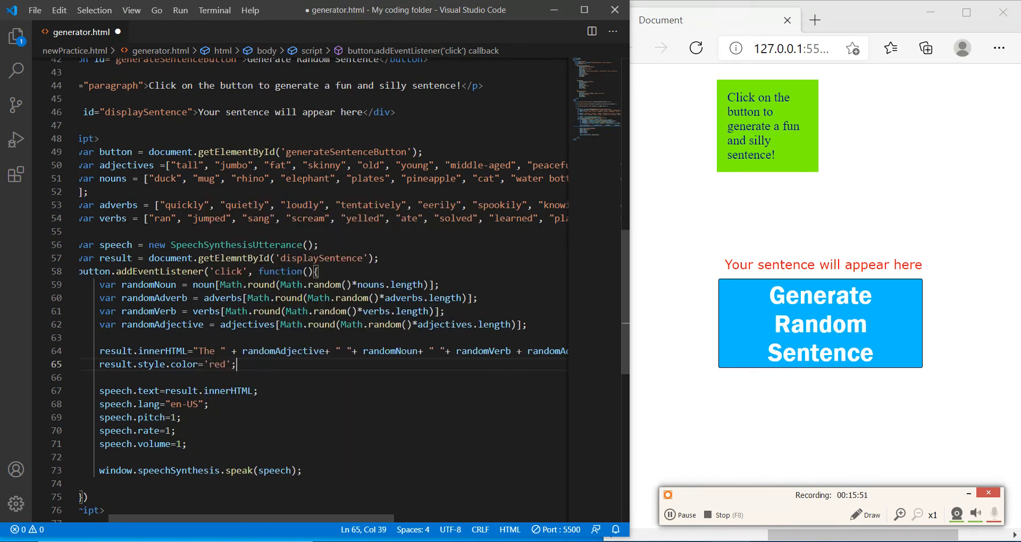
{"action": "type", "text": "reesult.style.border=\"1px solid black\";"}
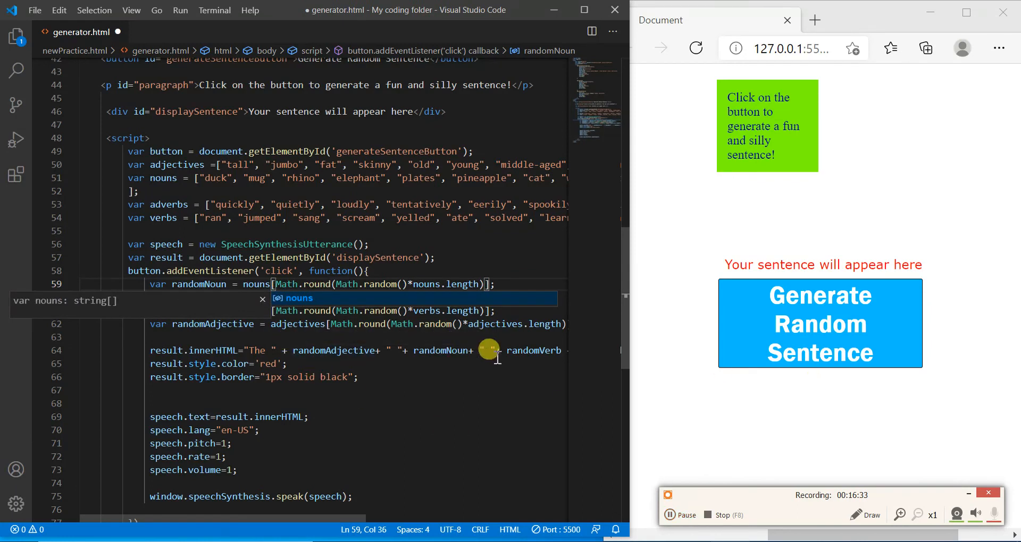
- Add the randomAdverb variable, test Generate Random Sentence in Edge with the spacing fix, and maximize the window
{"action": "type", "text": "var randomAdverb = adverbs[Math.round(Math.random()*adverbs.length)];"}
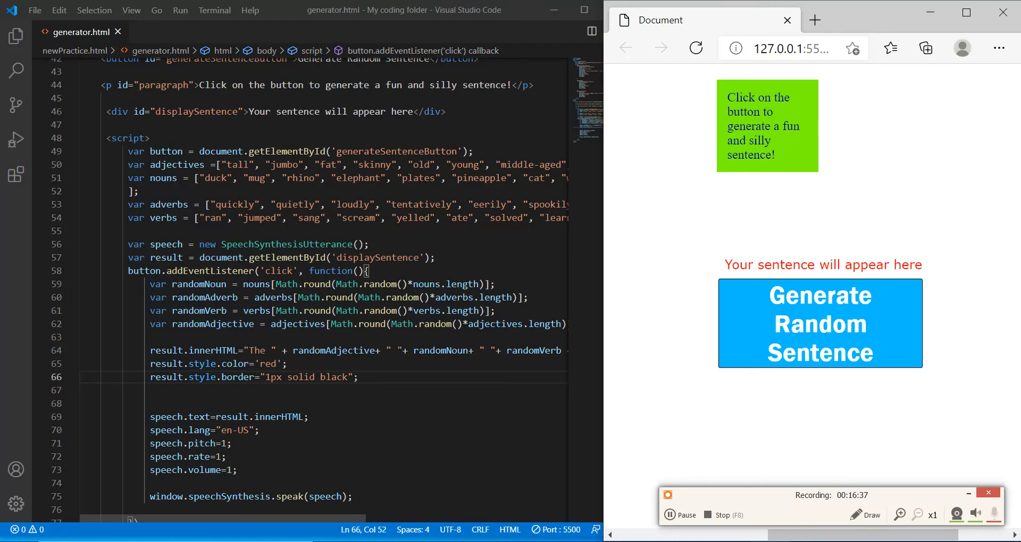
{"action": "left_click", "coordinate": [819, 323]}
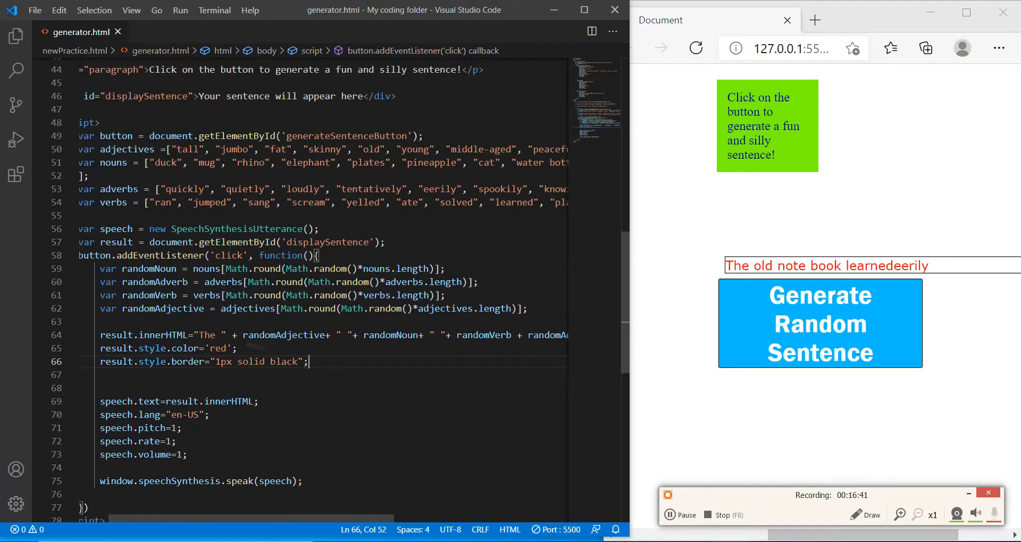
{"action": "scroll", "scroll_direction": "right", "scroll_amount": 3}
{"action": "type", "text": "\" \"+  "}
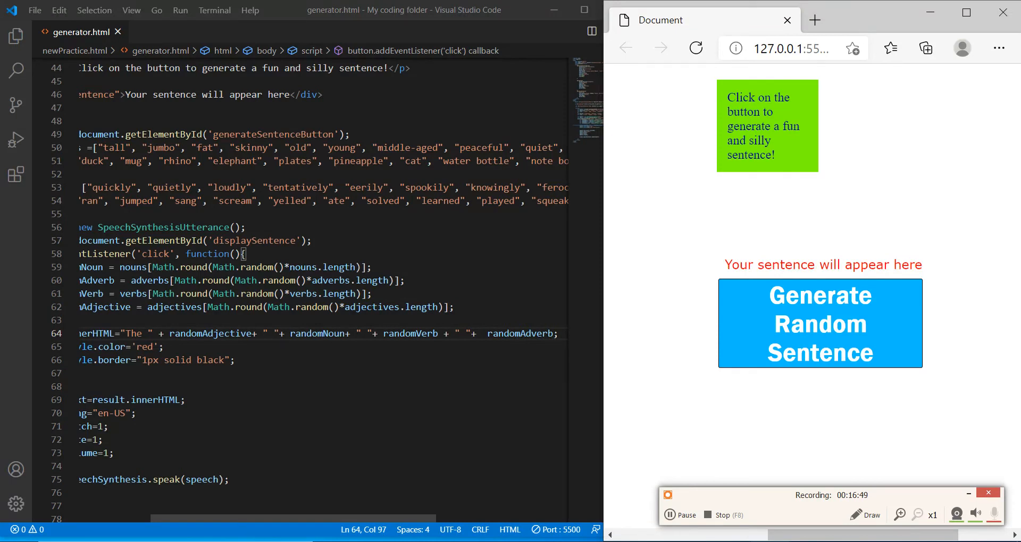
{"action": "left_click", "coordinate": [820, 323]}
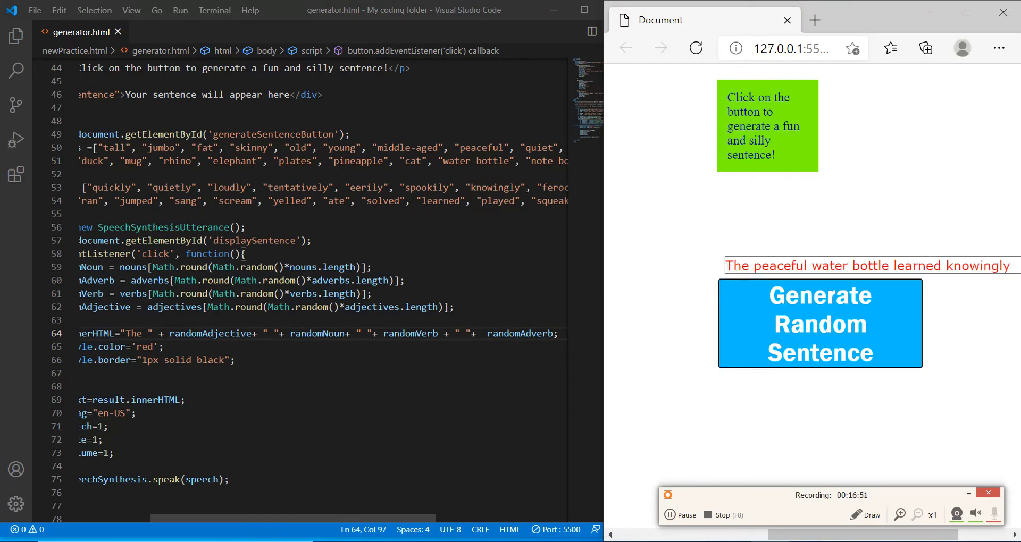
{"action": "left_click", "coordinate": [966, 11]}
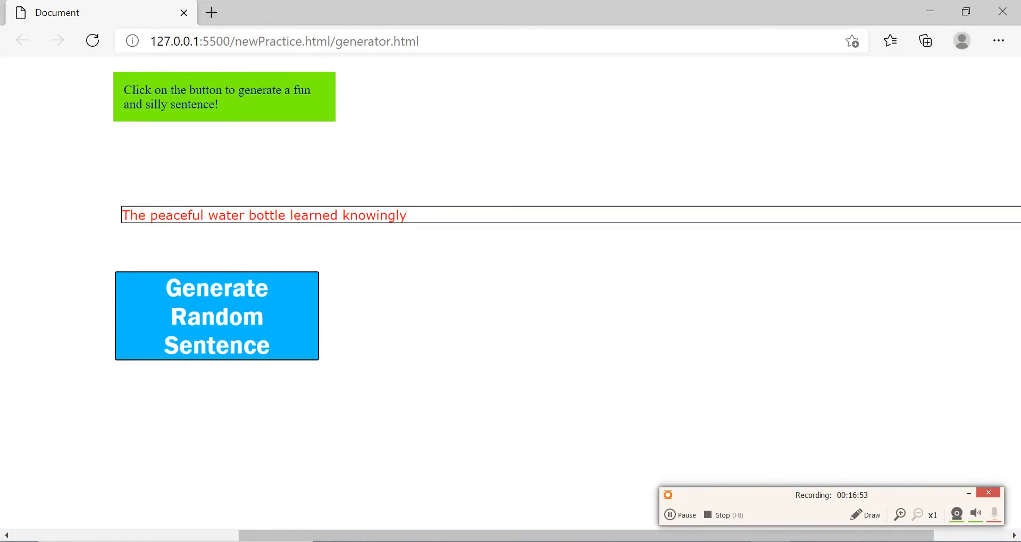
- Generate several fresh sentences, ending with "The fat couch roared tentatively"
{"action": "left_click", "coordinate": [215, 317]}
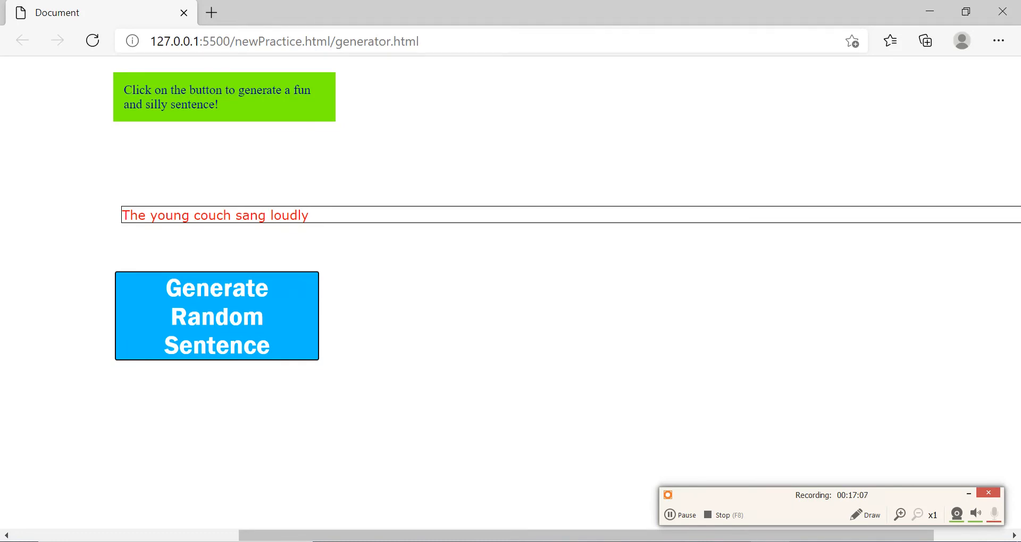
{"action": "left_click", "coordinate": [216, 317]}
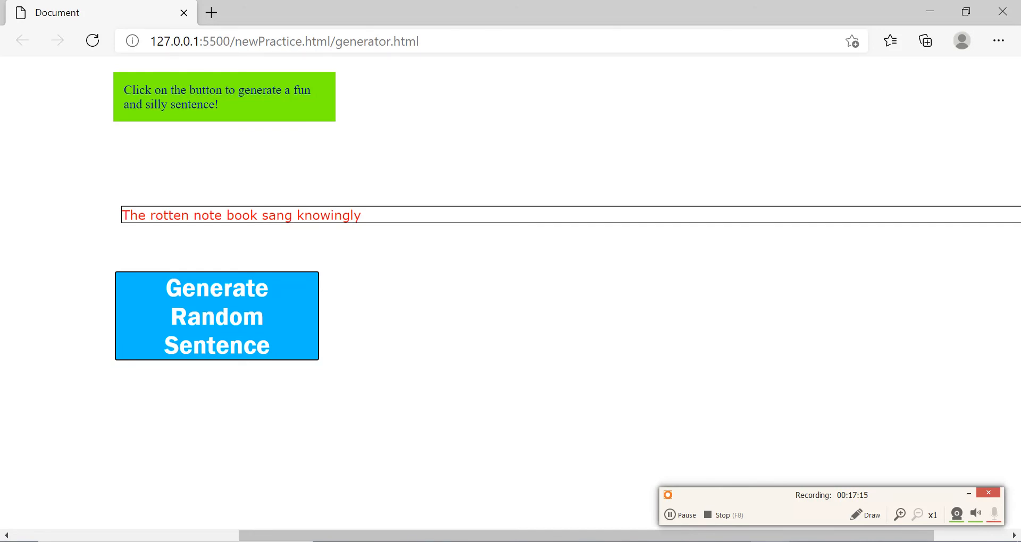
{"action": "left_click", "coordinate": [216, 317]}
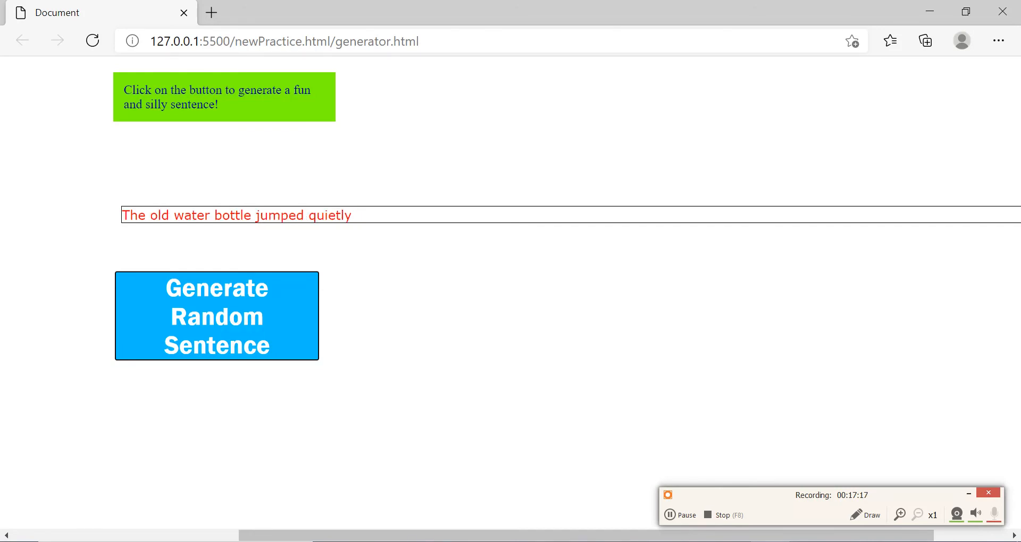
{"action": "left_click", "coordinate": [215, 317]}
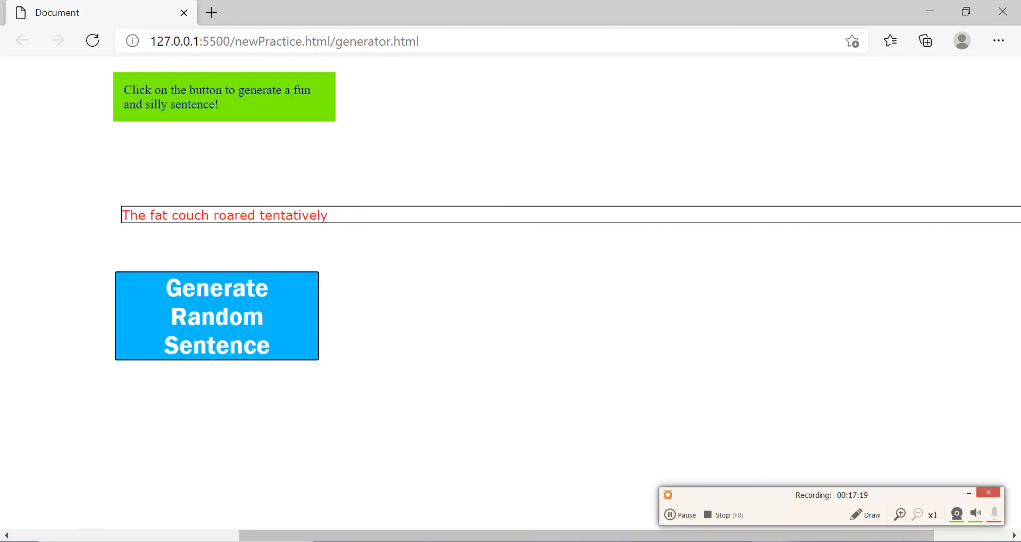